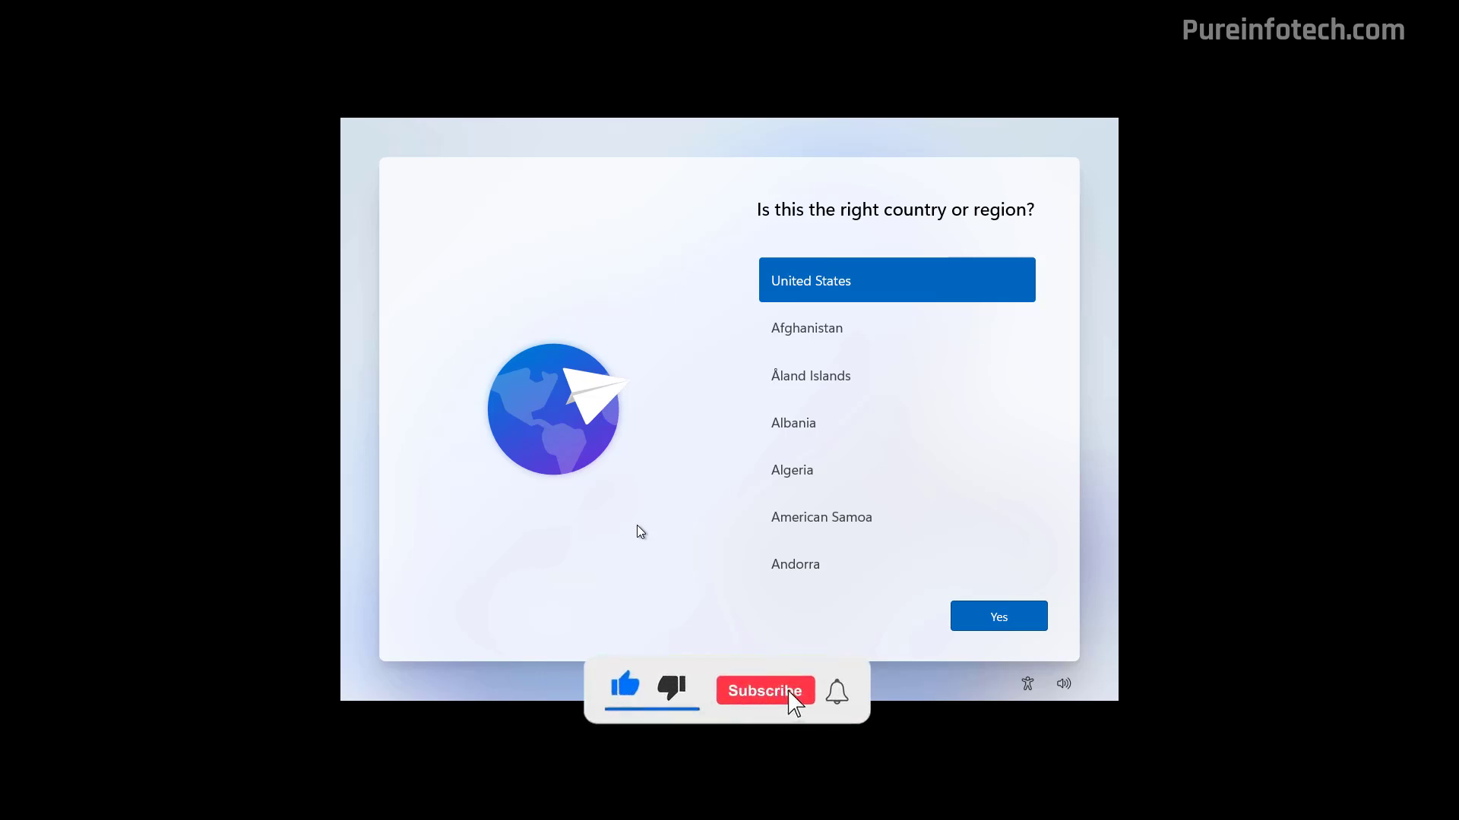
Step: Keep United States as region and US keyboard, skipping a second keyboard layout
left_click(764, 690)
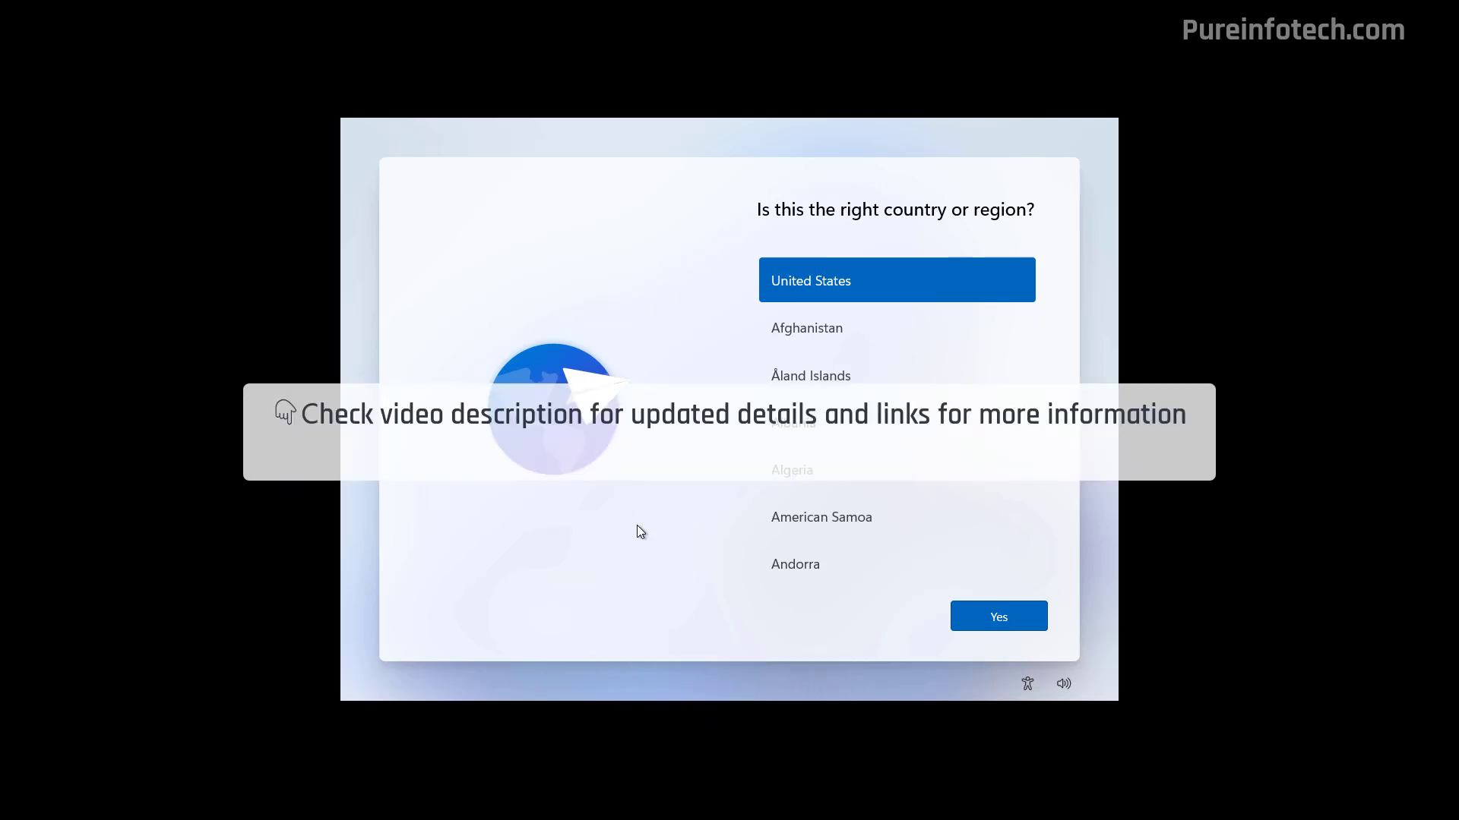
mouse_move(528, 470)
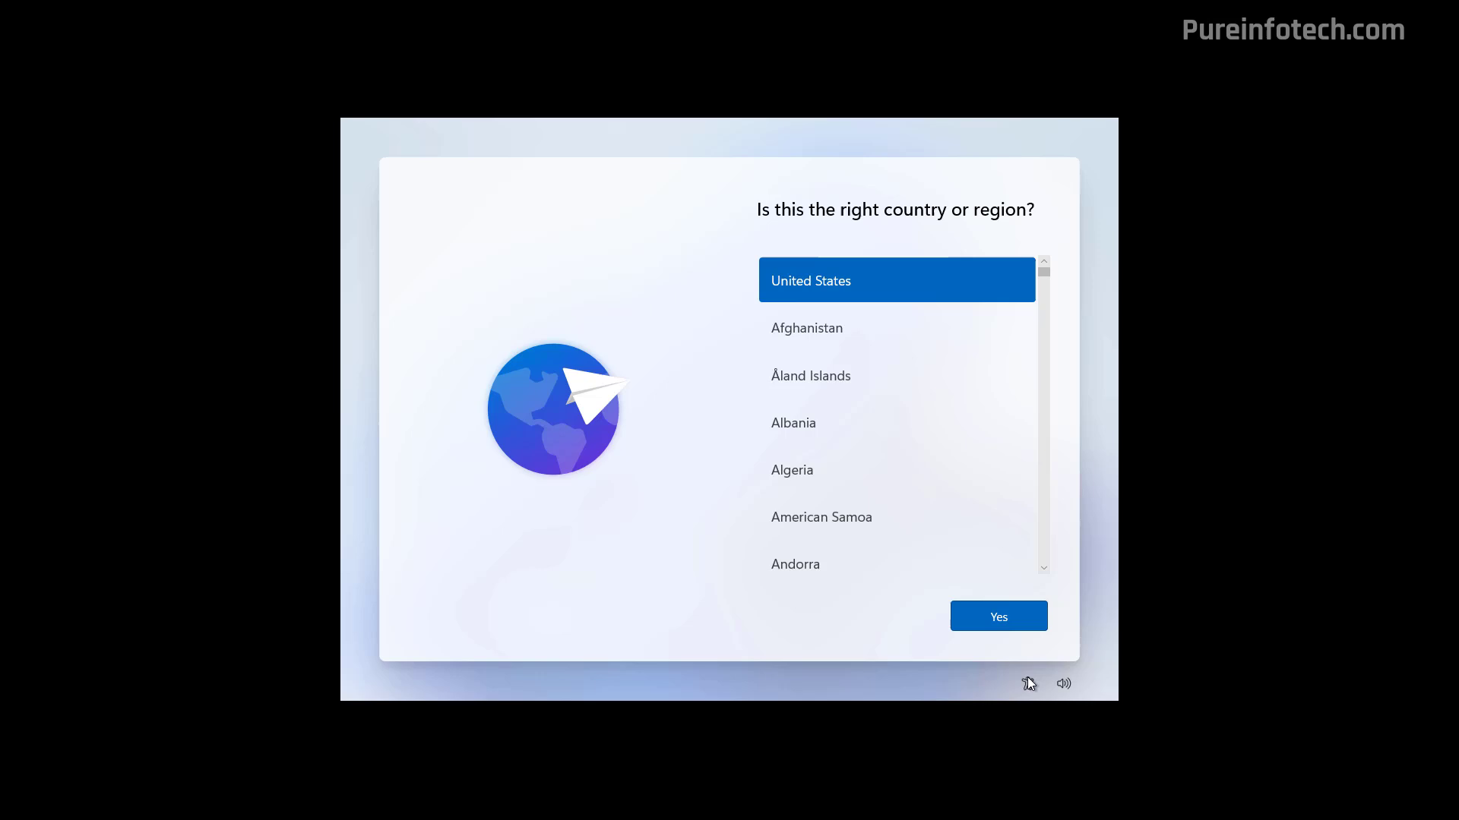
left_click(997, 616)
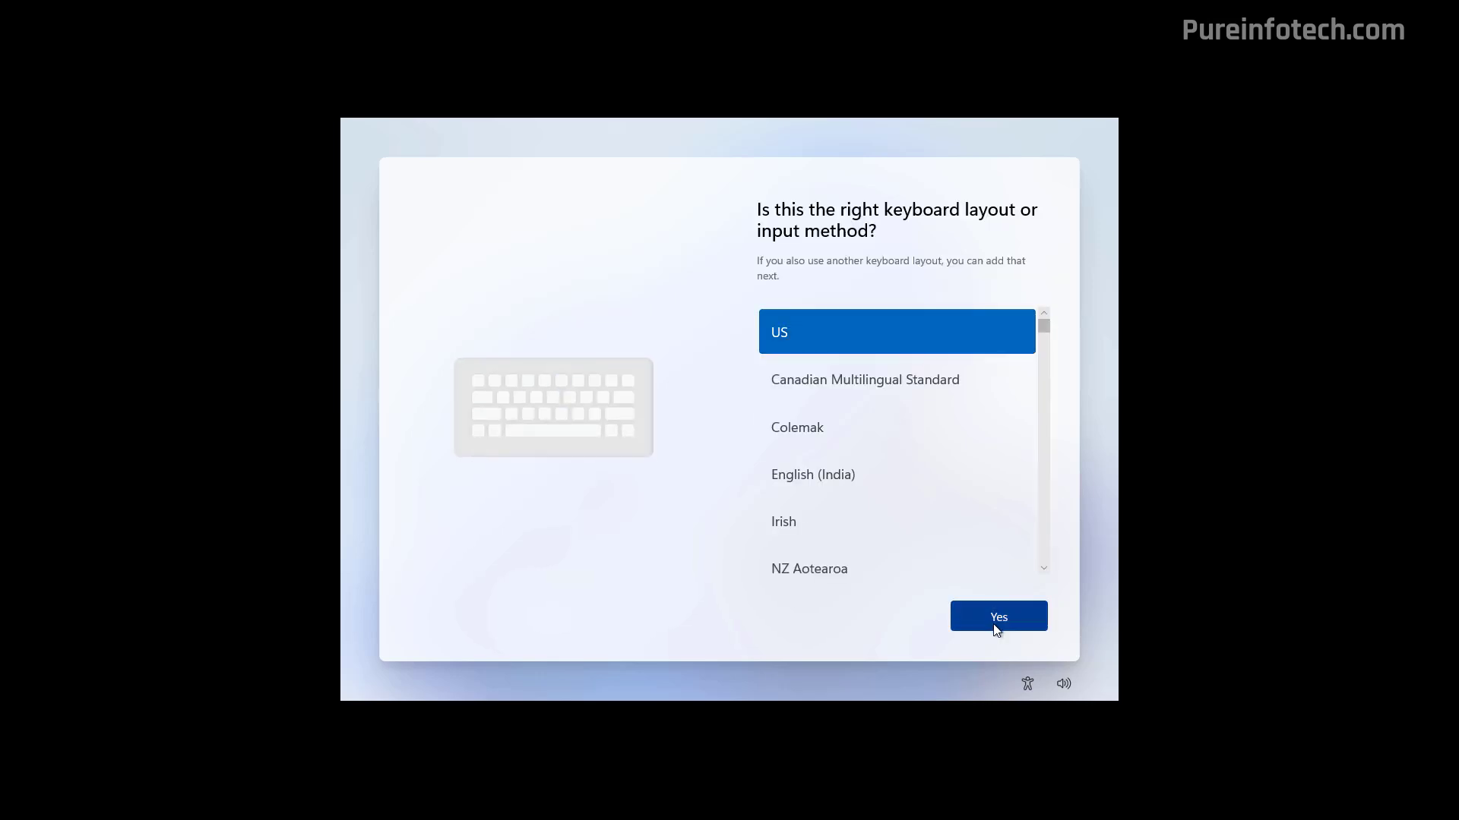
left_click(997, 616)
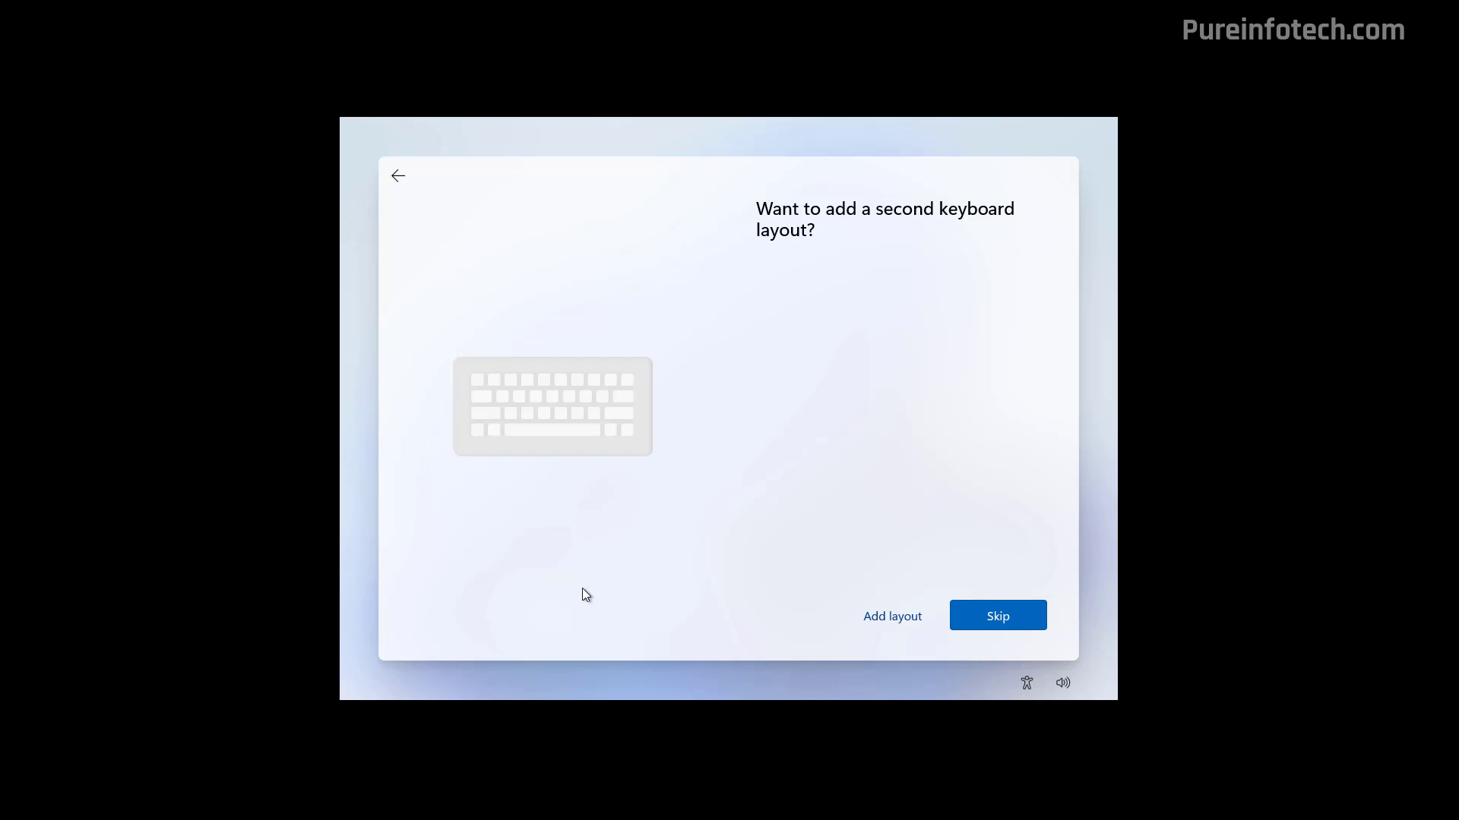
mouse_move(985, 574)
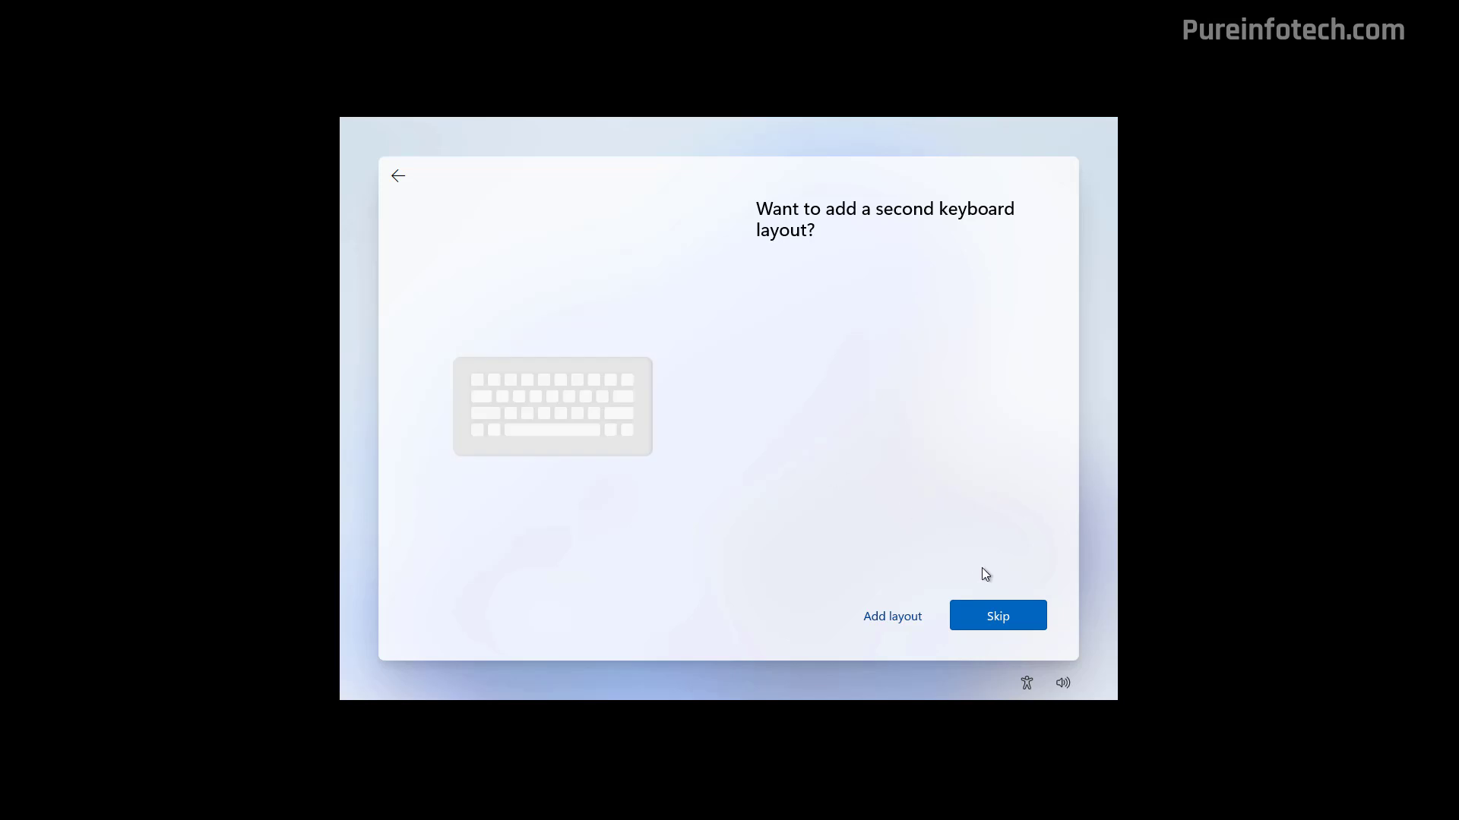
left_click(996, 614)
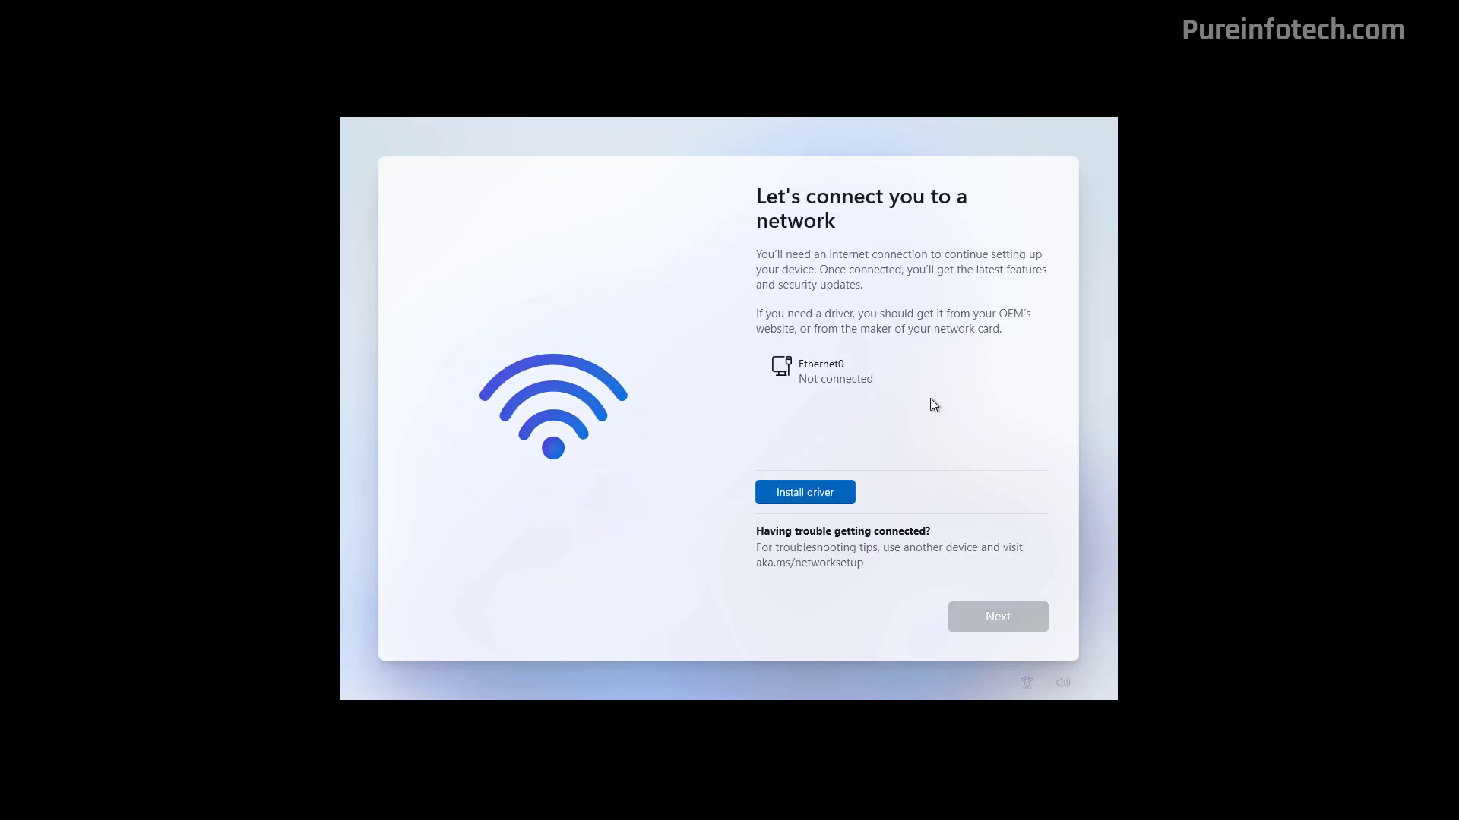
mouse_move(708, 316)
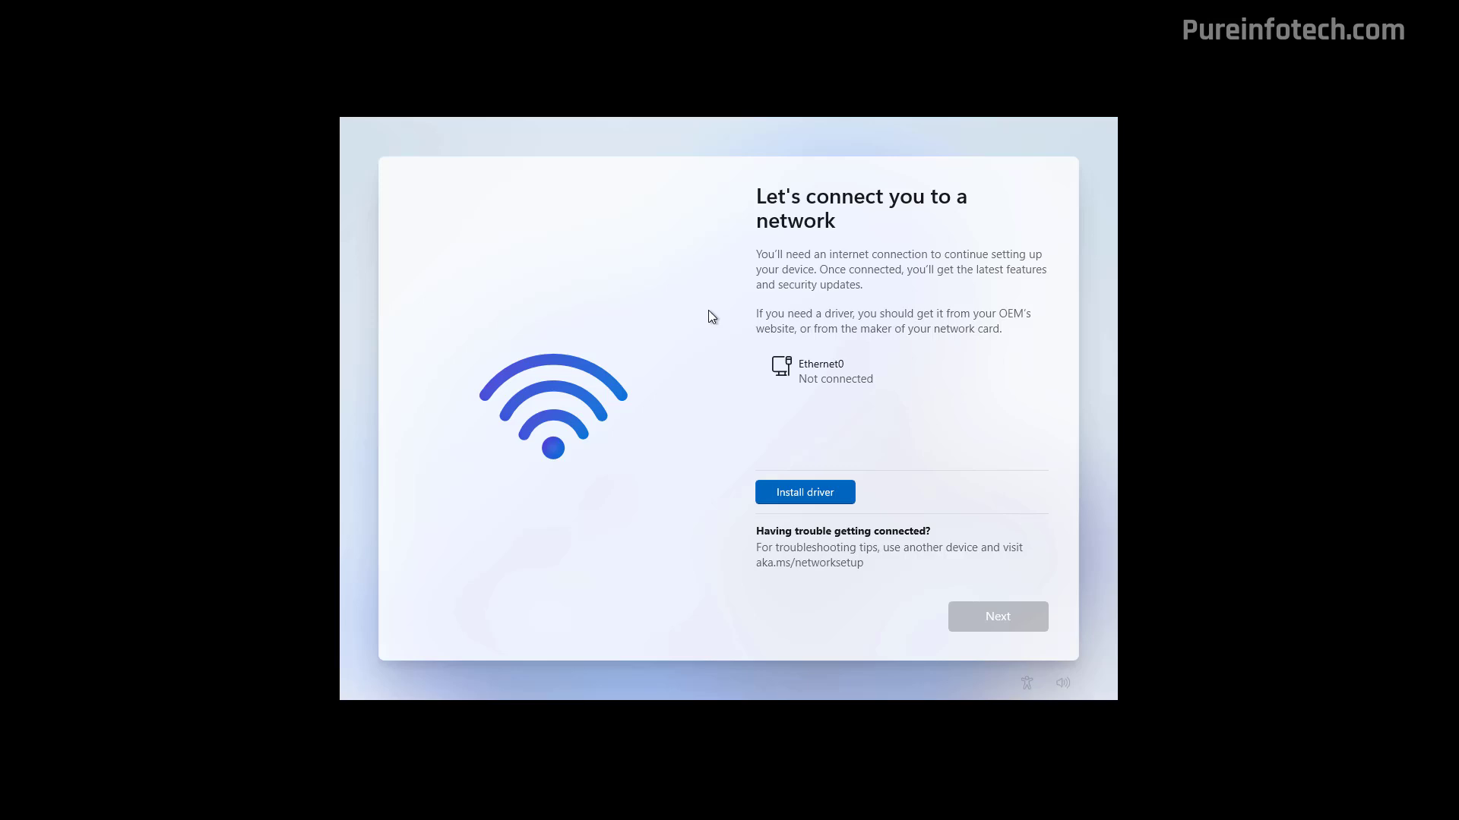
Step: Run OOBE\BYPASSNRO from a Shift+F10 Command Prompt to restart Setup
key("Shift+F10")
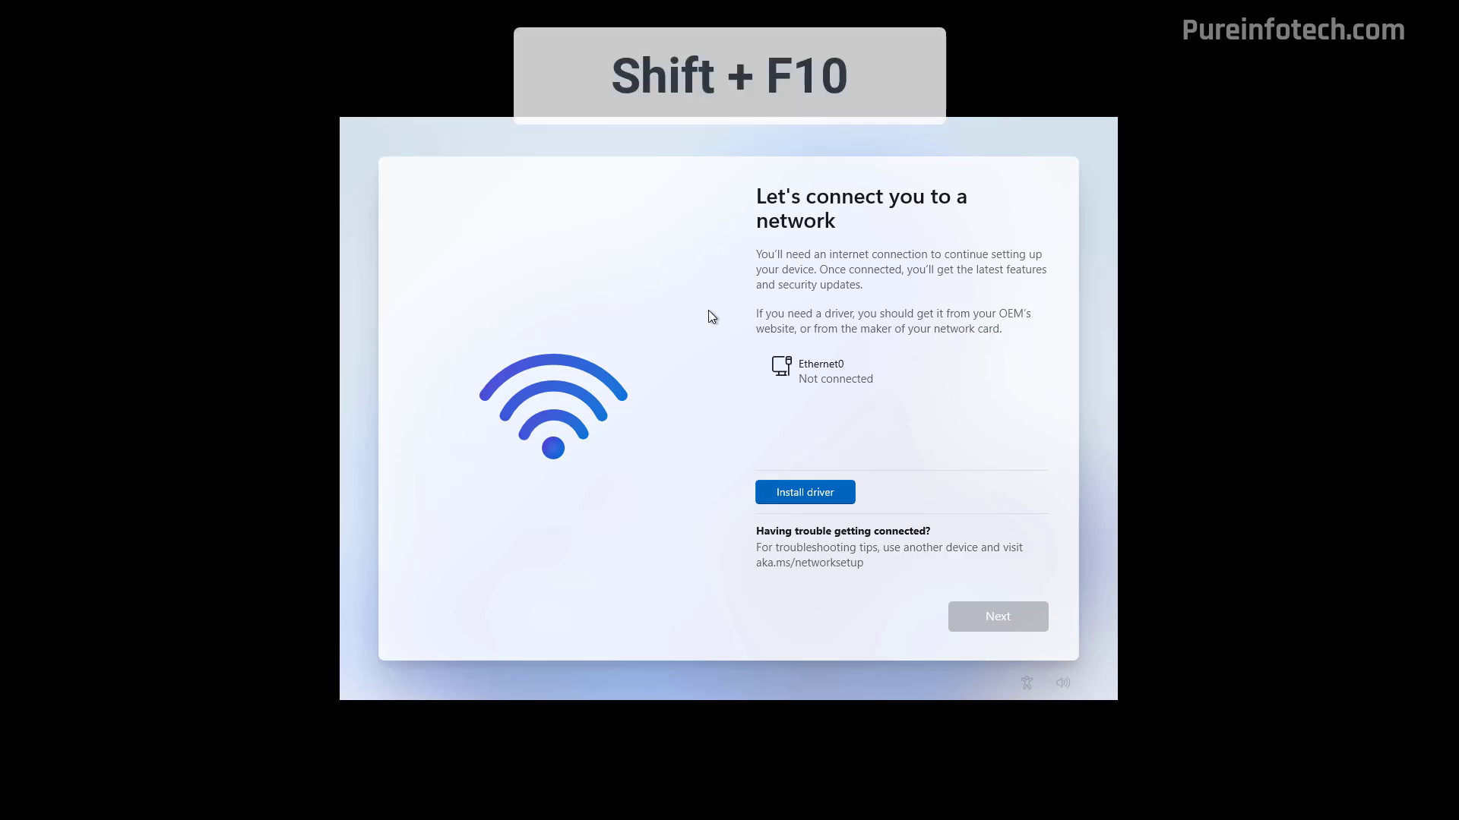
key("shift+f10")
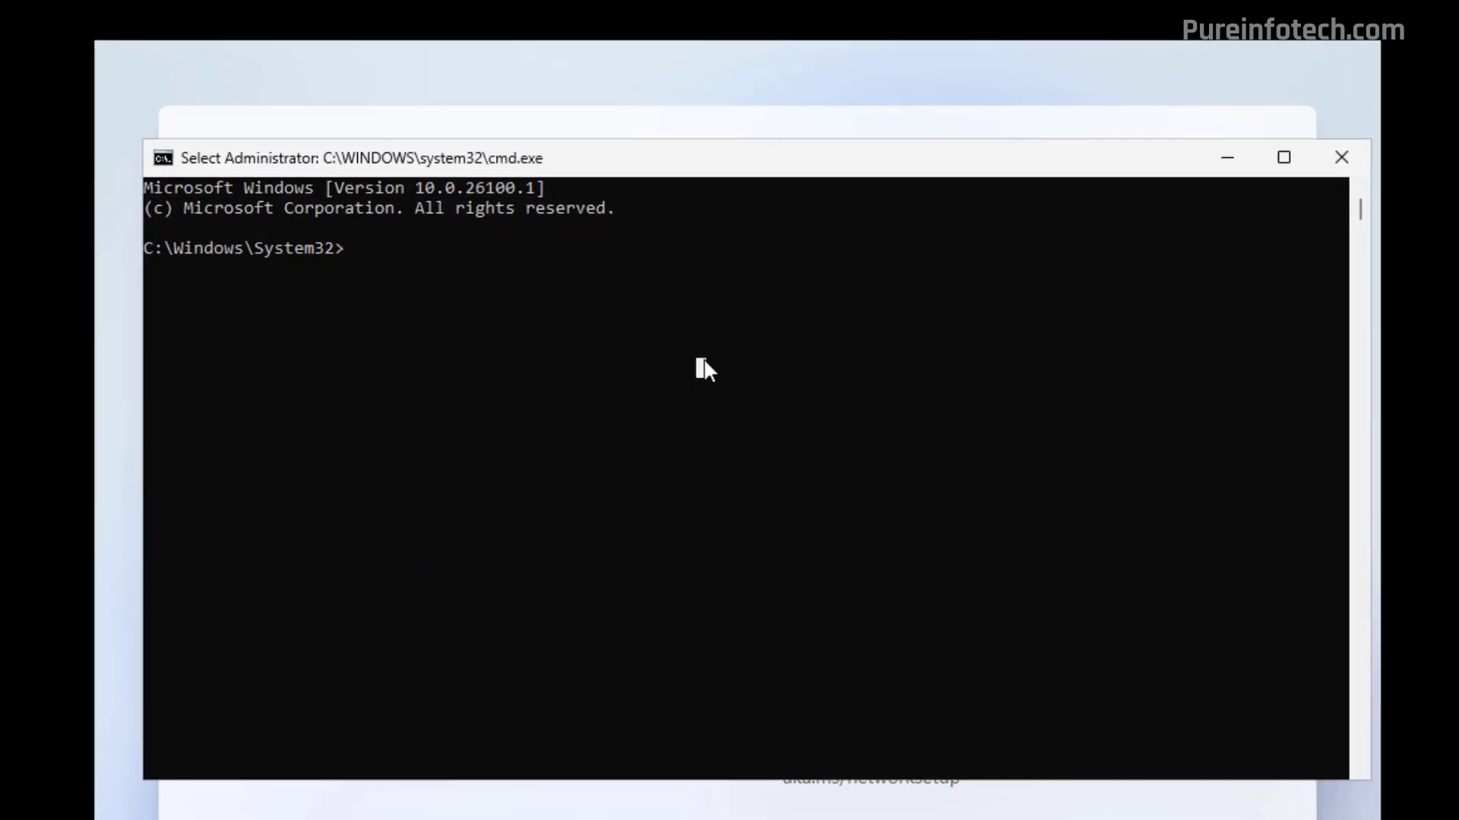
type("OOBE")
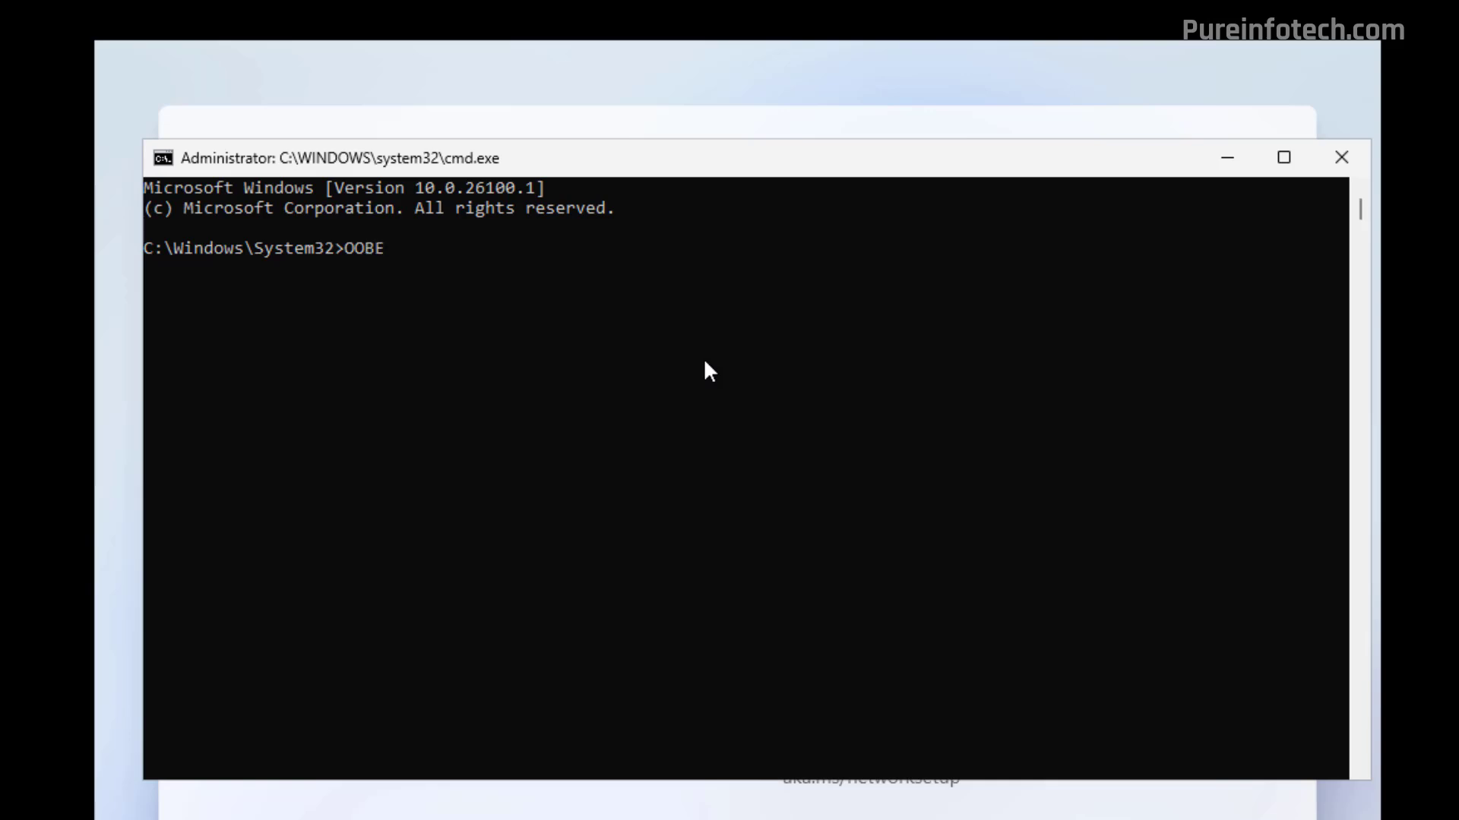
type("\\BYPASS")
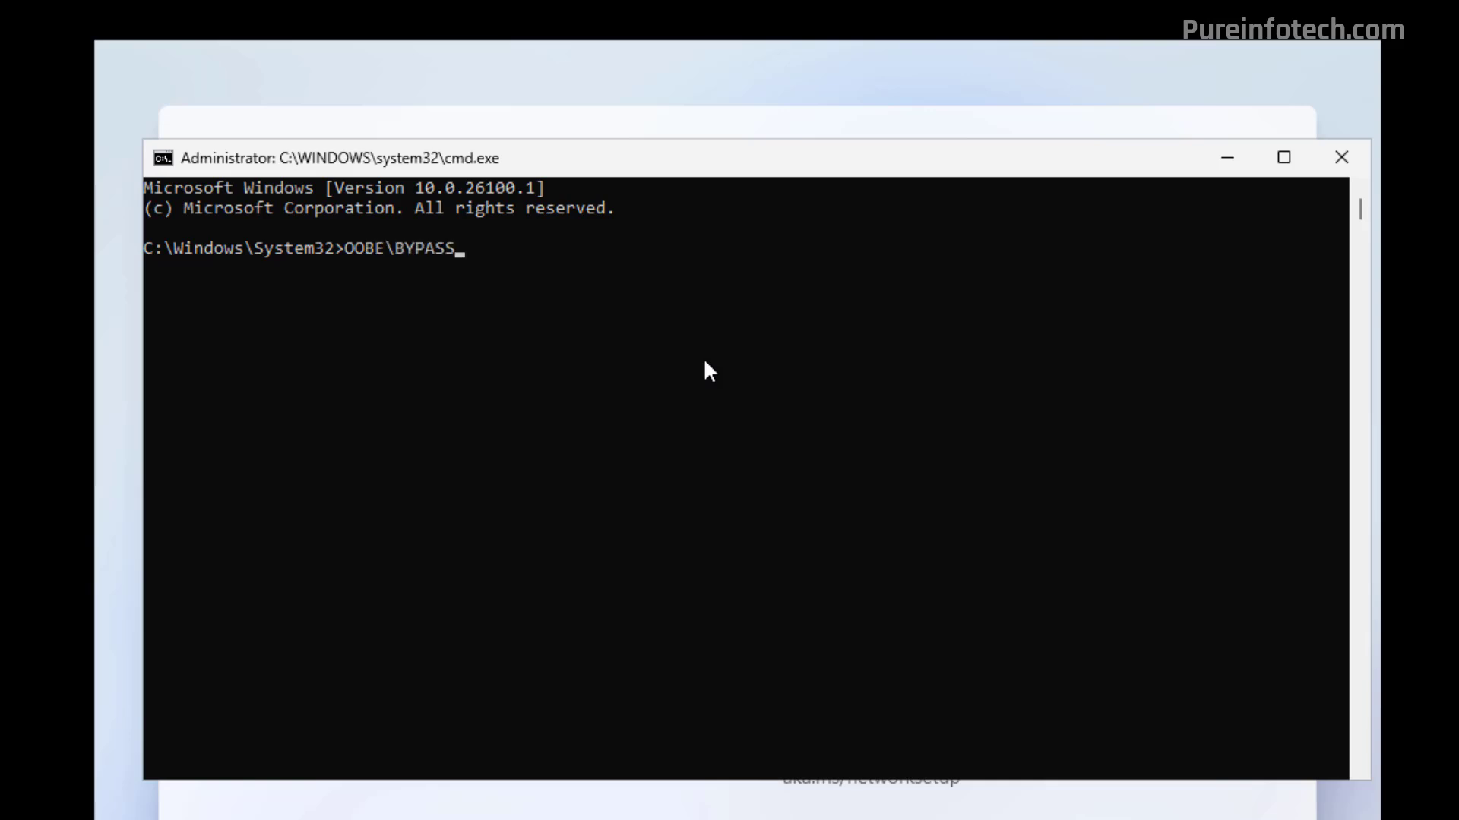
type("NRO")
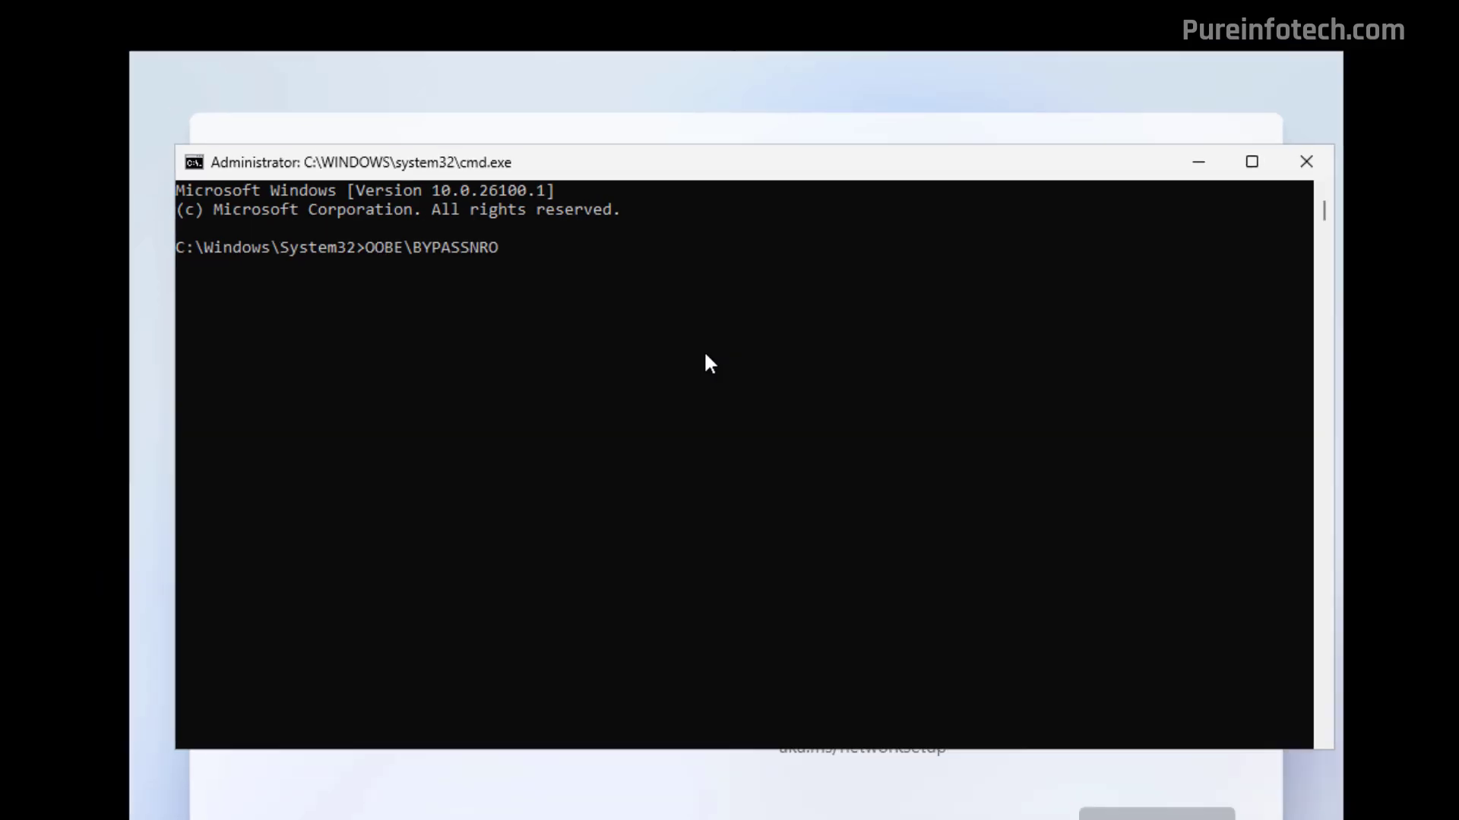
key("enter")
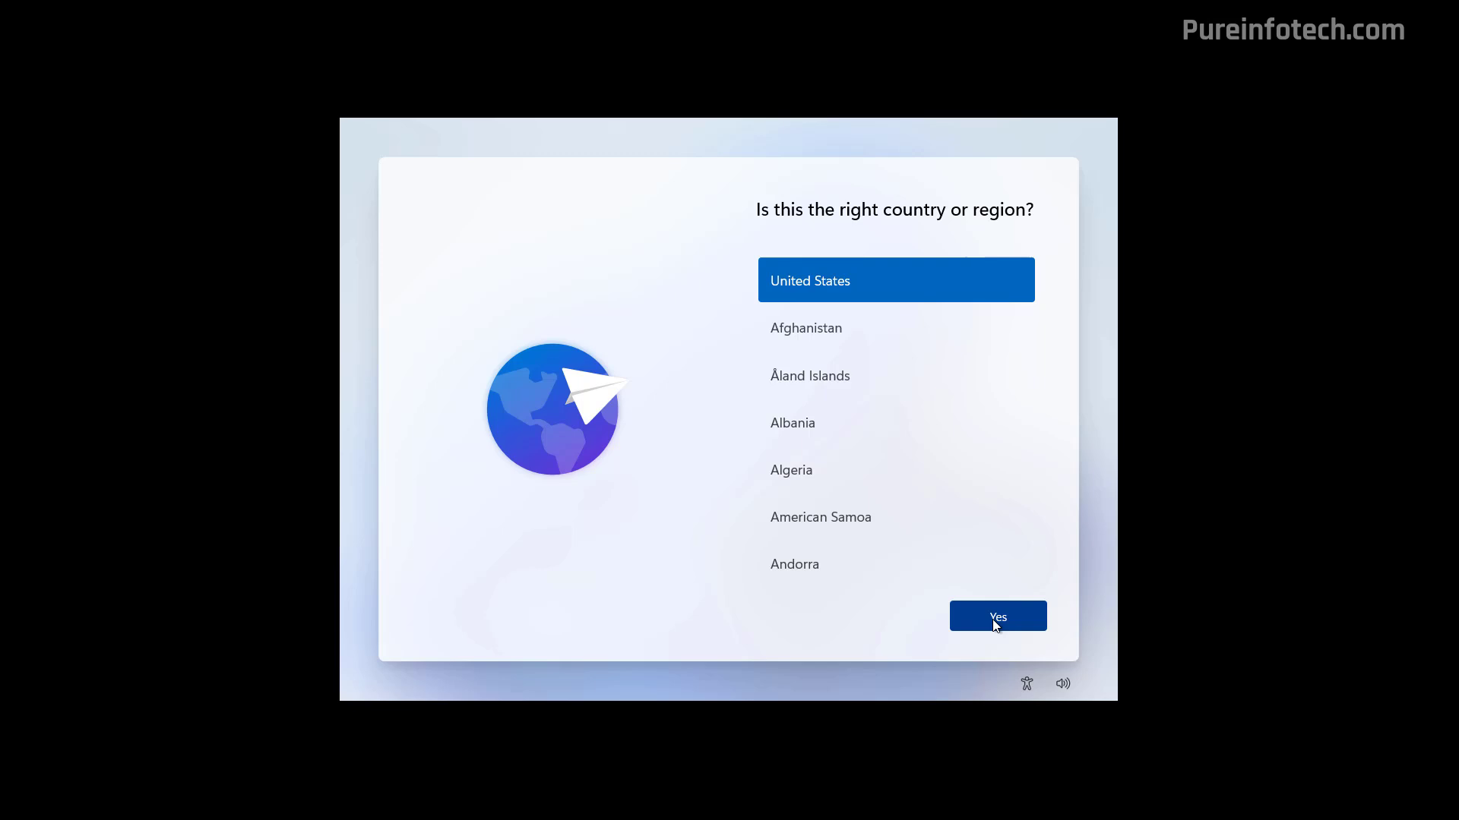
Step: Reconfirm United States and choose 'I don't have internet' on the network page
left_click(996, 617)
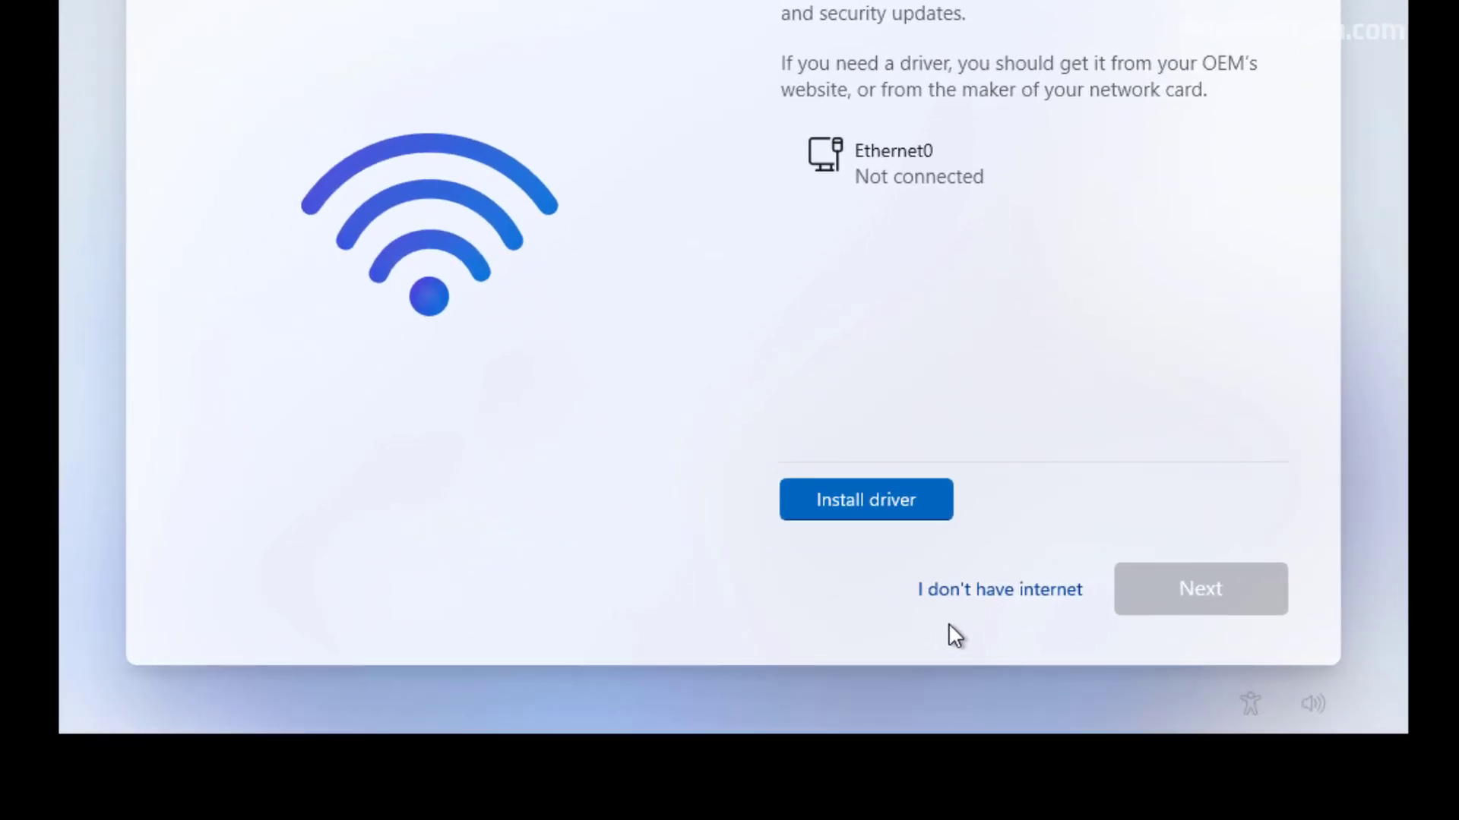
mouse_move(999, 589)
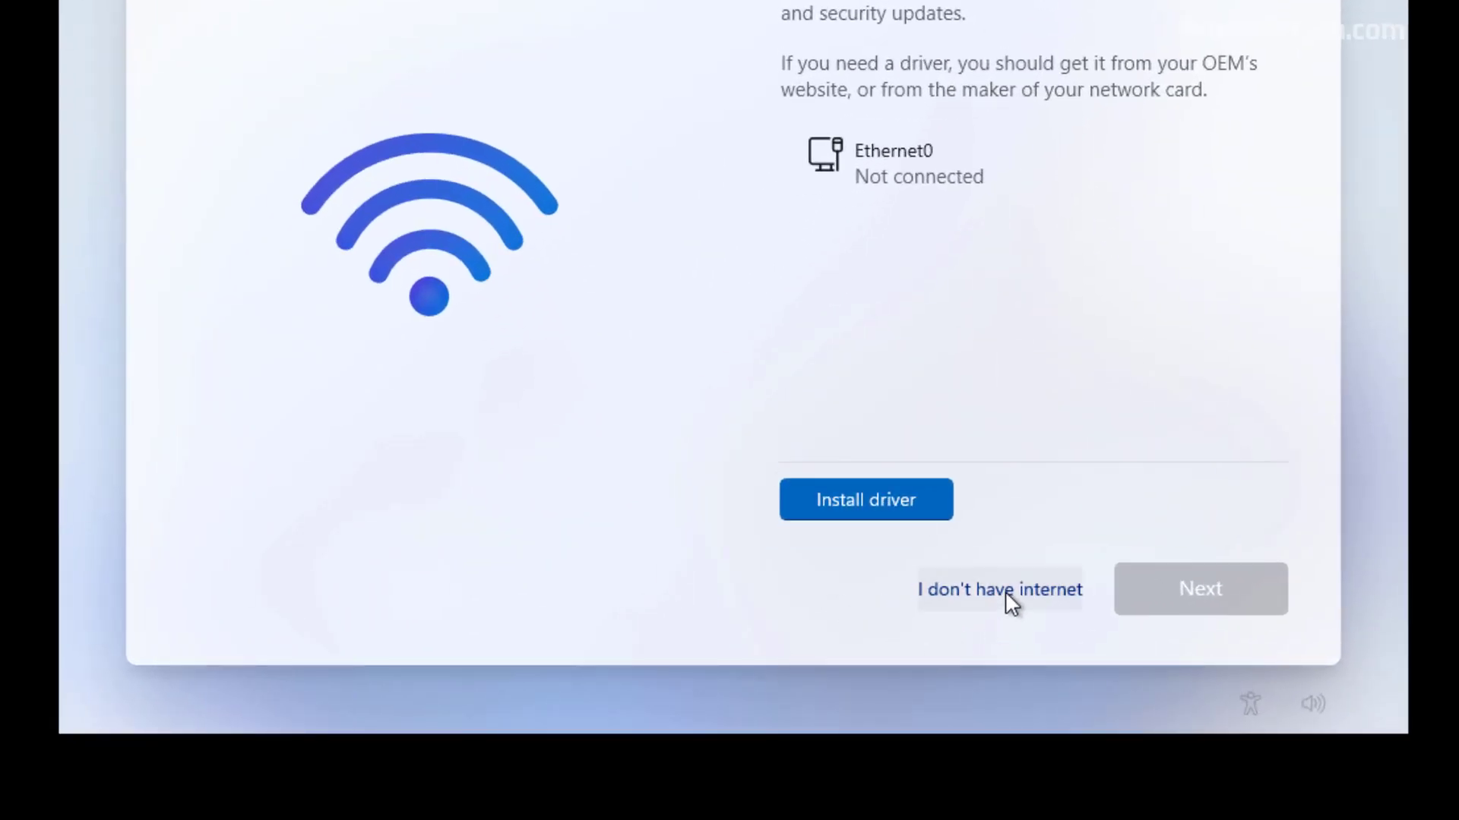
left_click(999, 589)
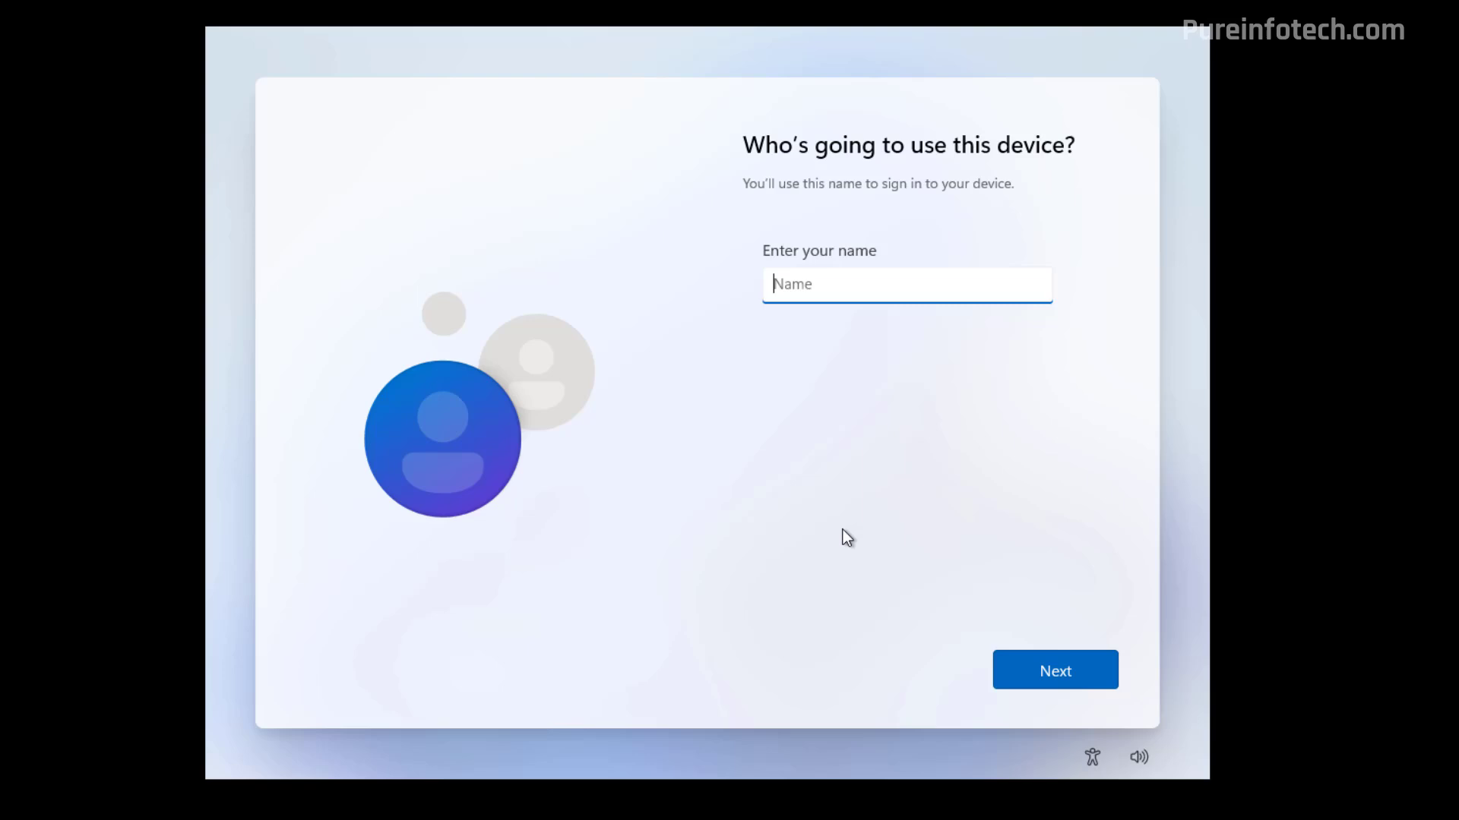
type("admin")
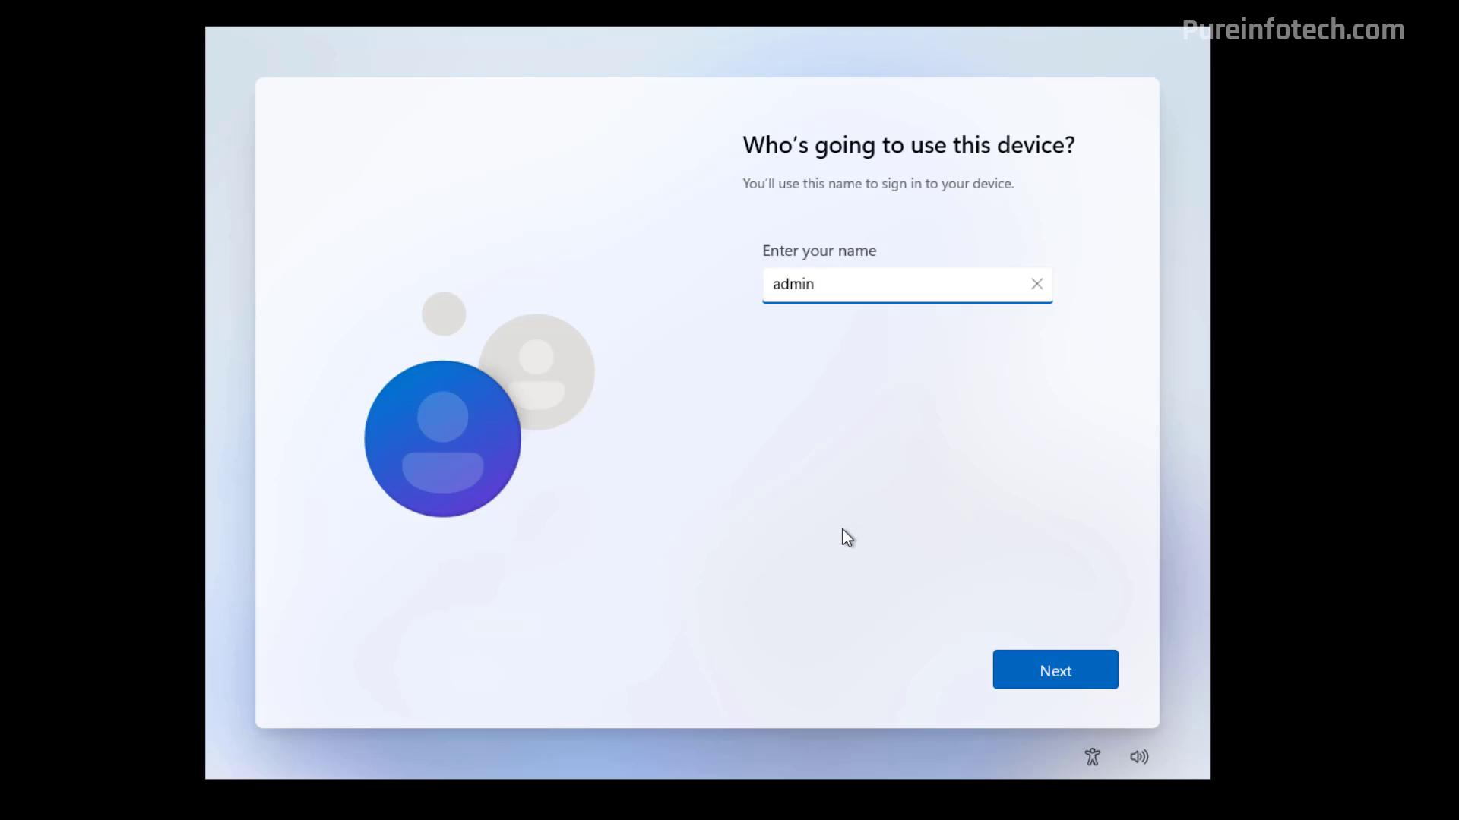
left_click(1055, 670)
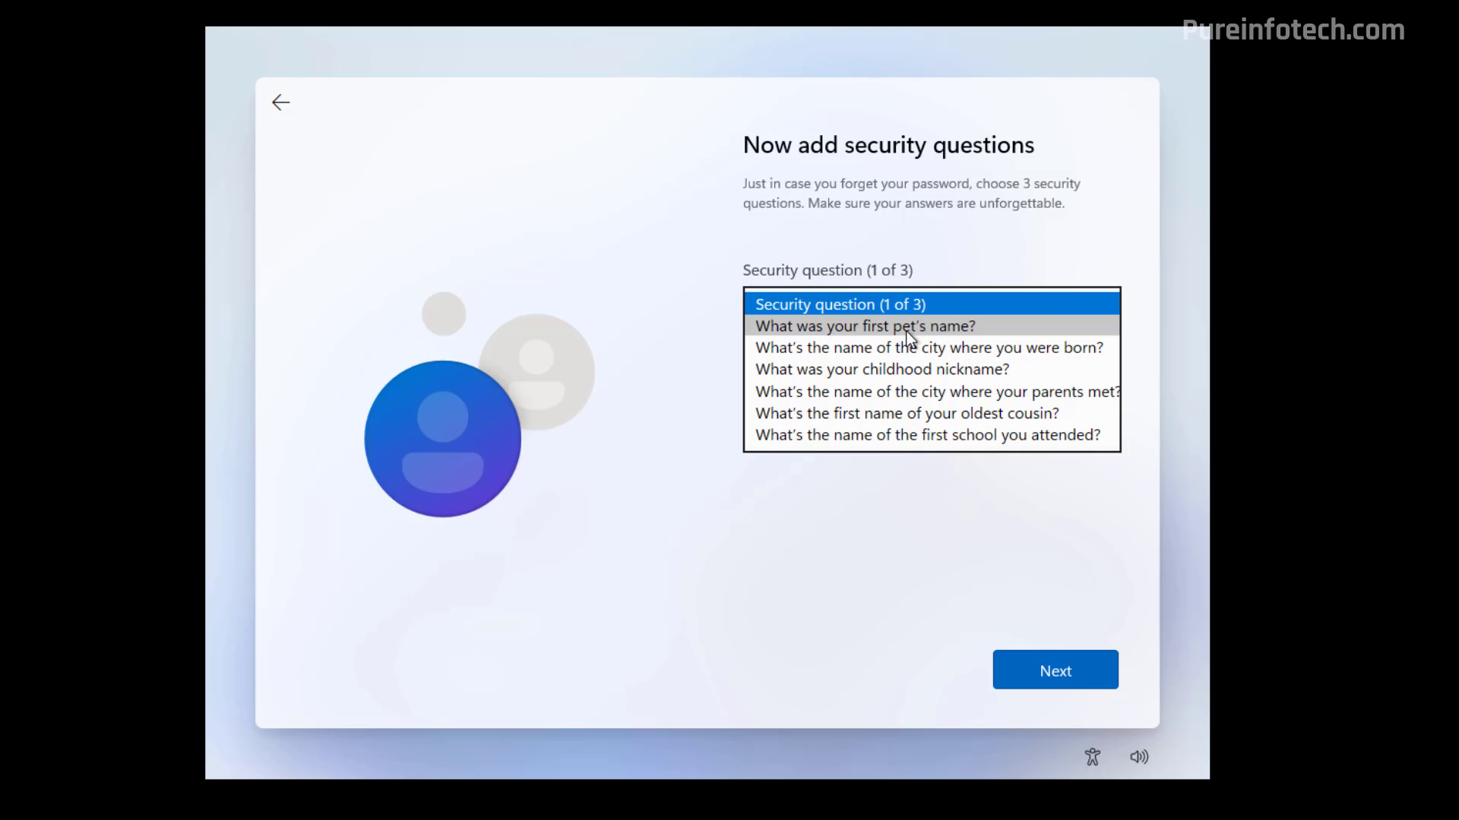
left_click(865, 325)
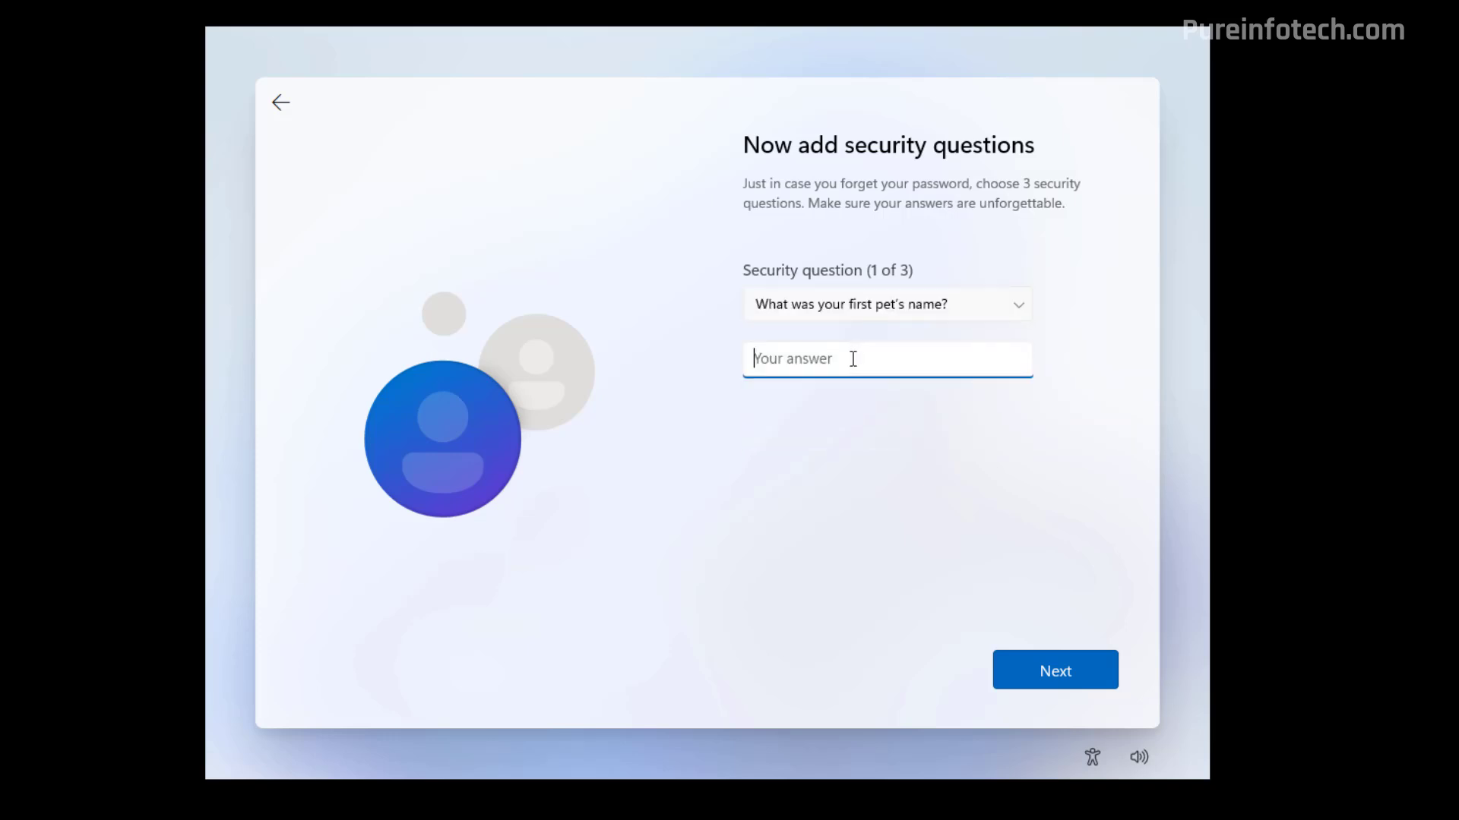
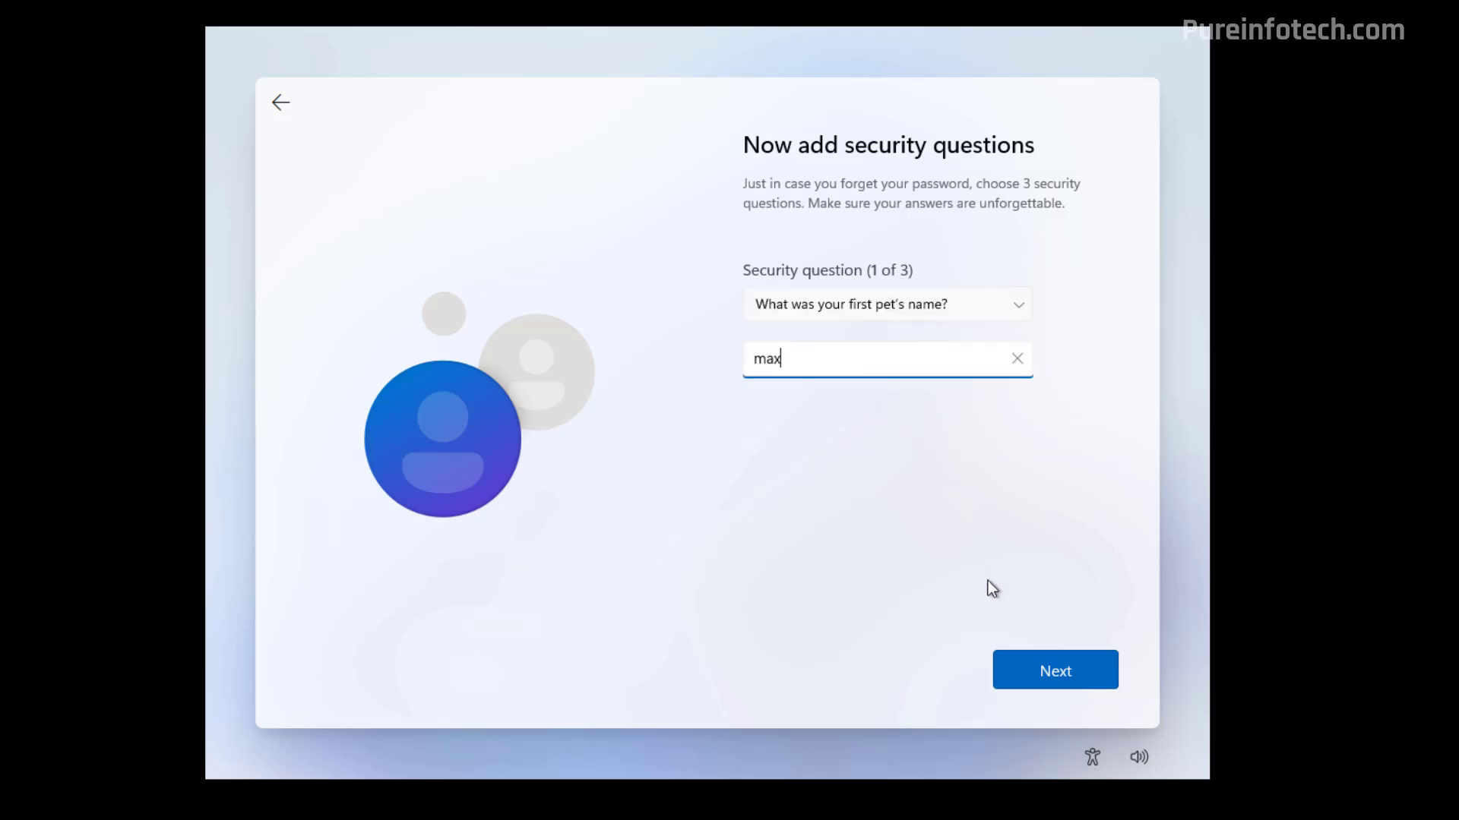
left_click(884, 304)
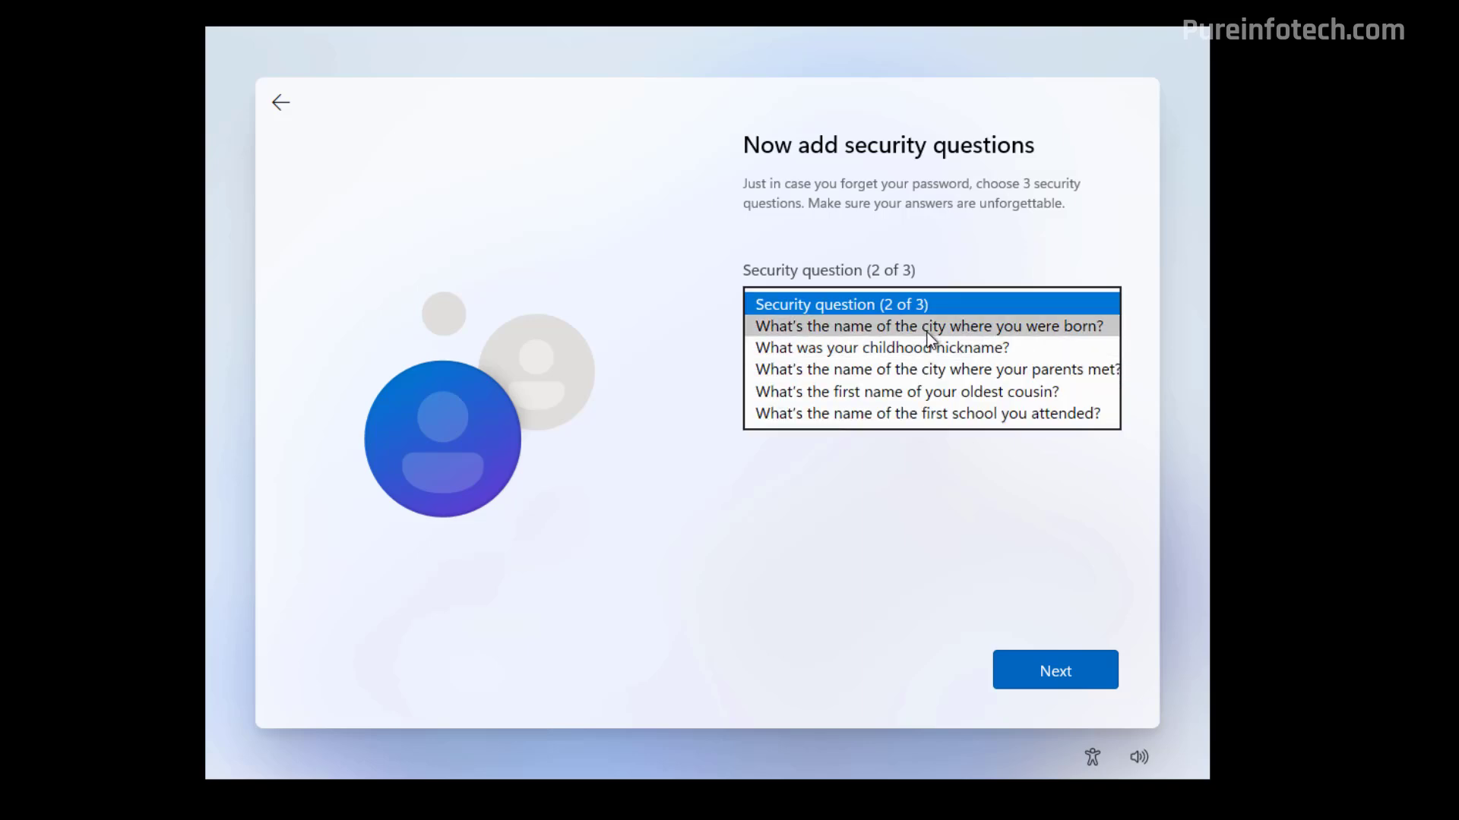
left_click(927, 326)
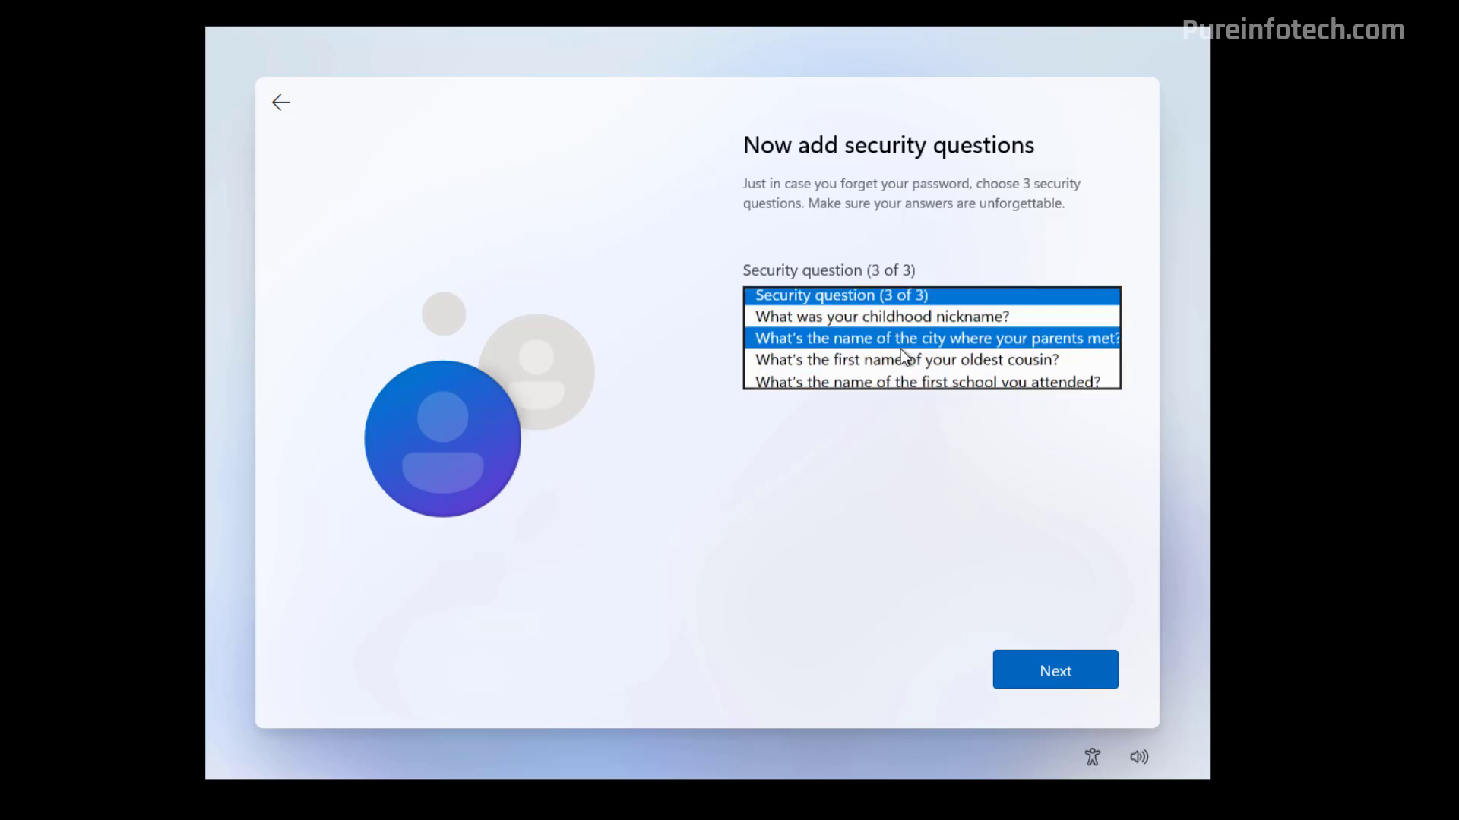
left_click(1053, 671)
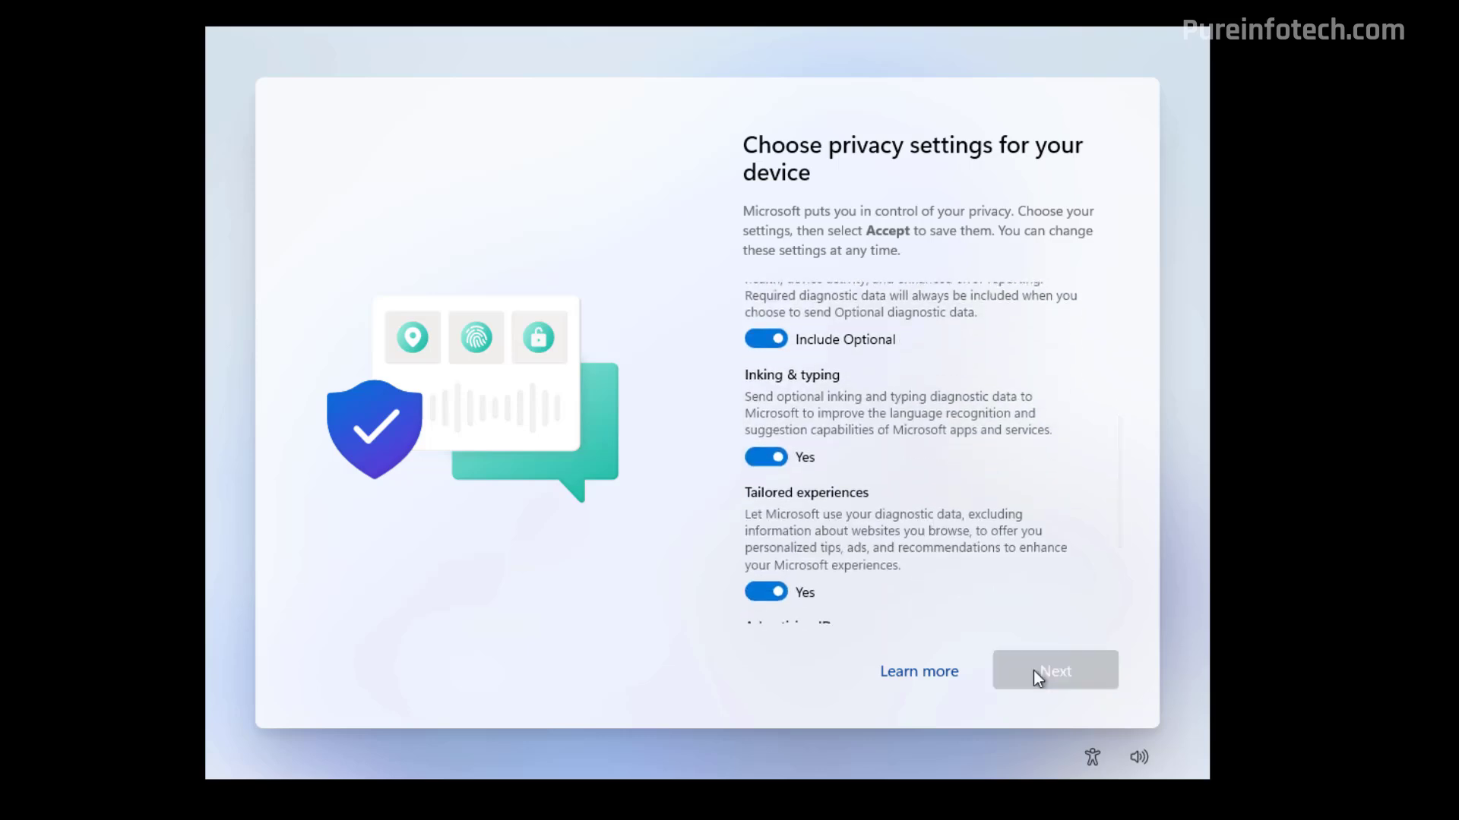
Step: Accept the privacy settings and let Setup finish loading the desktop
left_click(1054, 670)
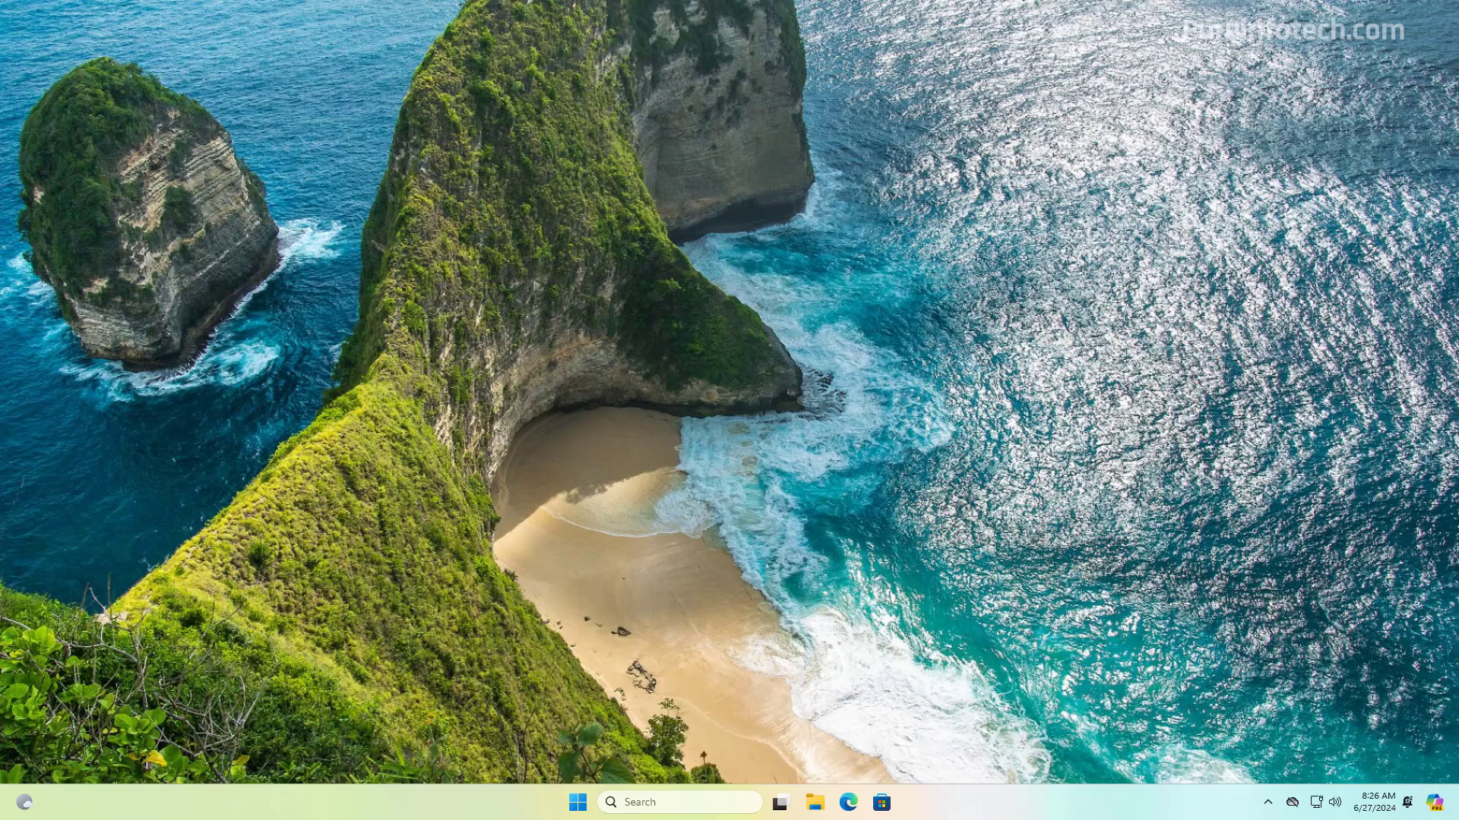
Step: Check in the Start menu that the signed-in account is admin
left_click(576, 802)
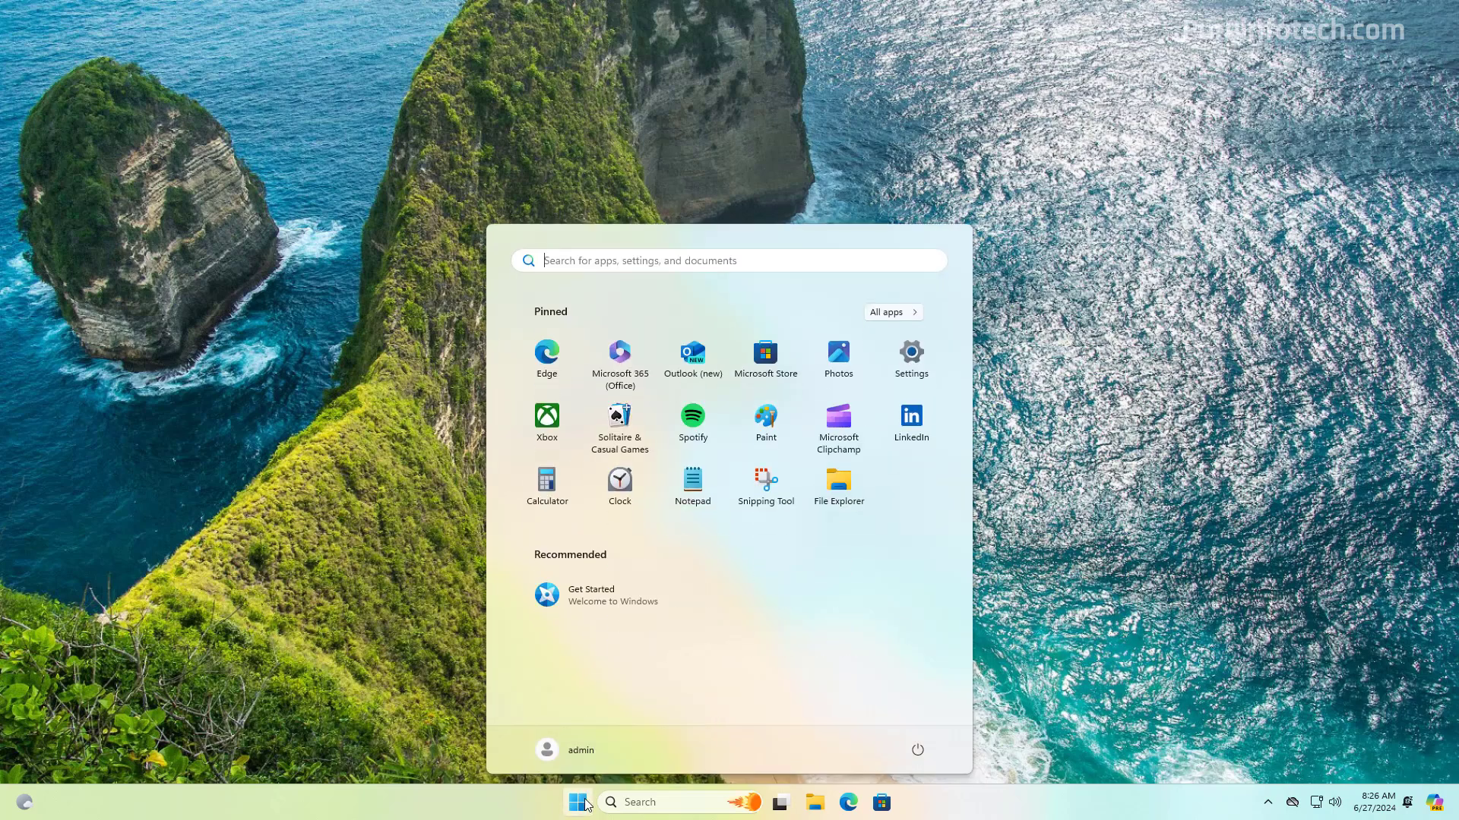
mouse_move(564, 750)
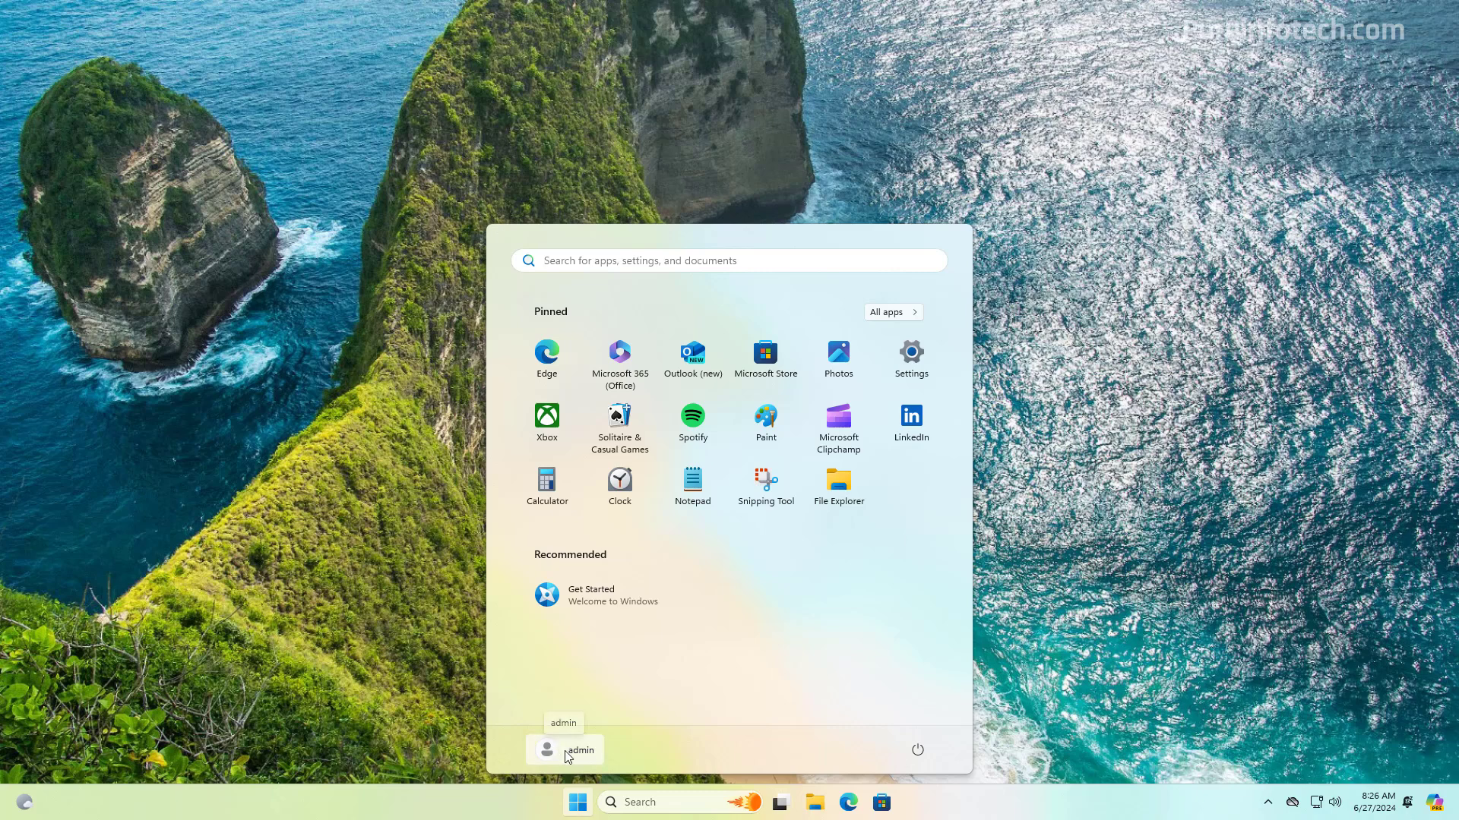
left_click(563, 750)
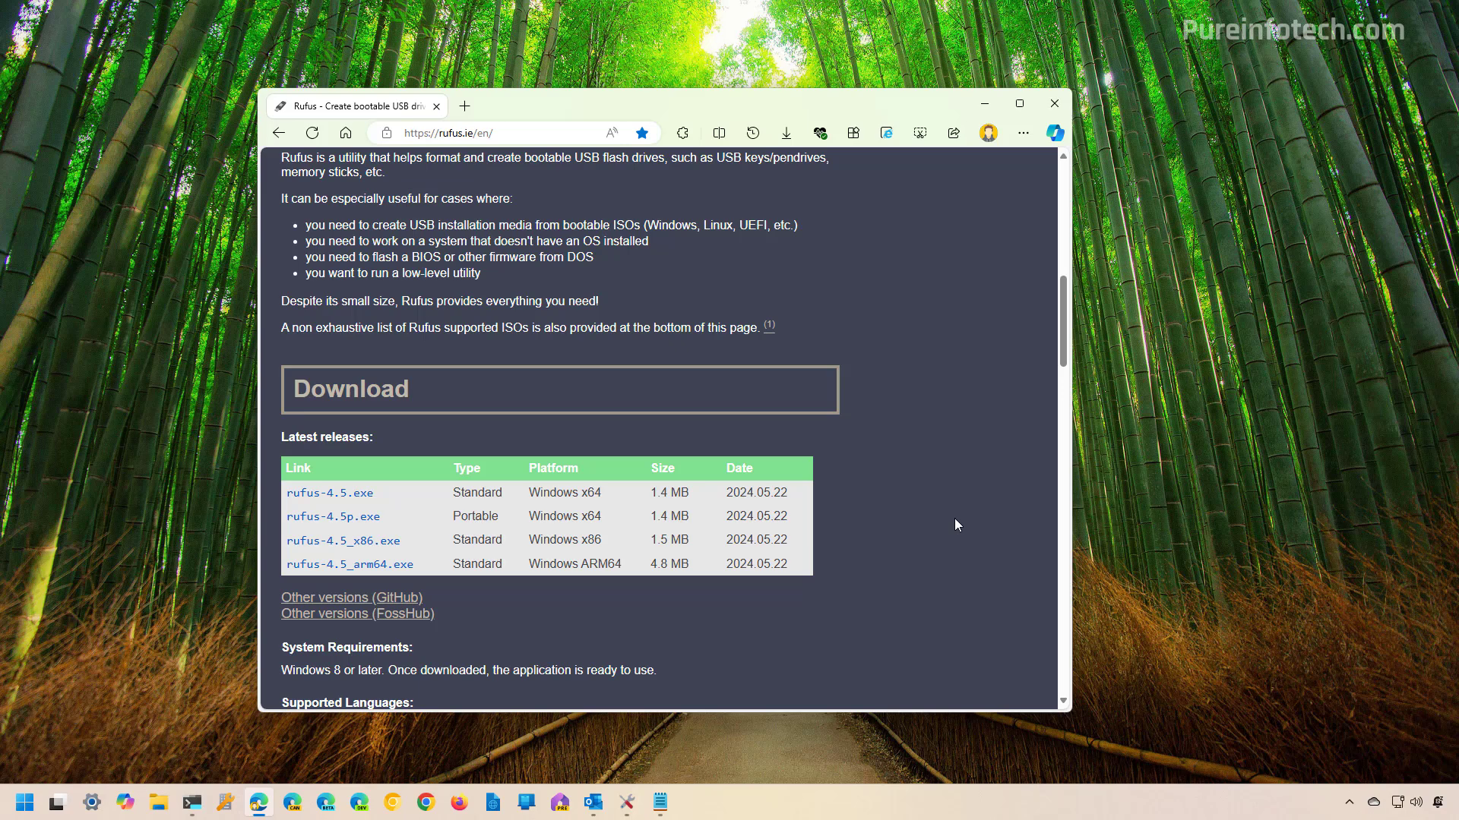
Step: Download rufus-4.5.exe in Edge, keep the file, and launch it
left_click(465, 132)
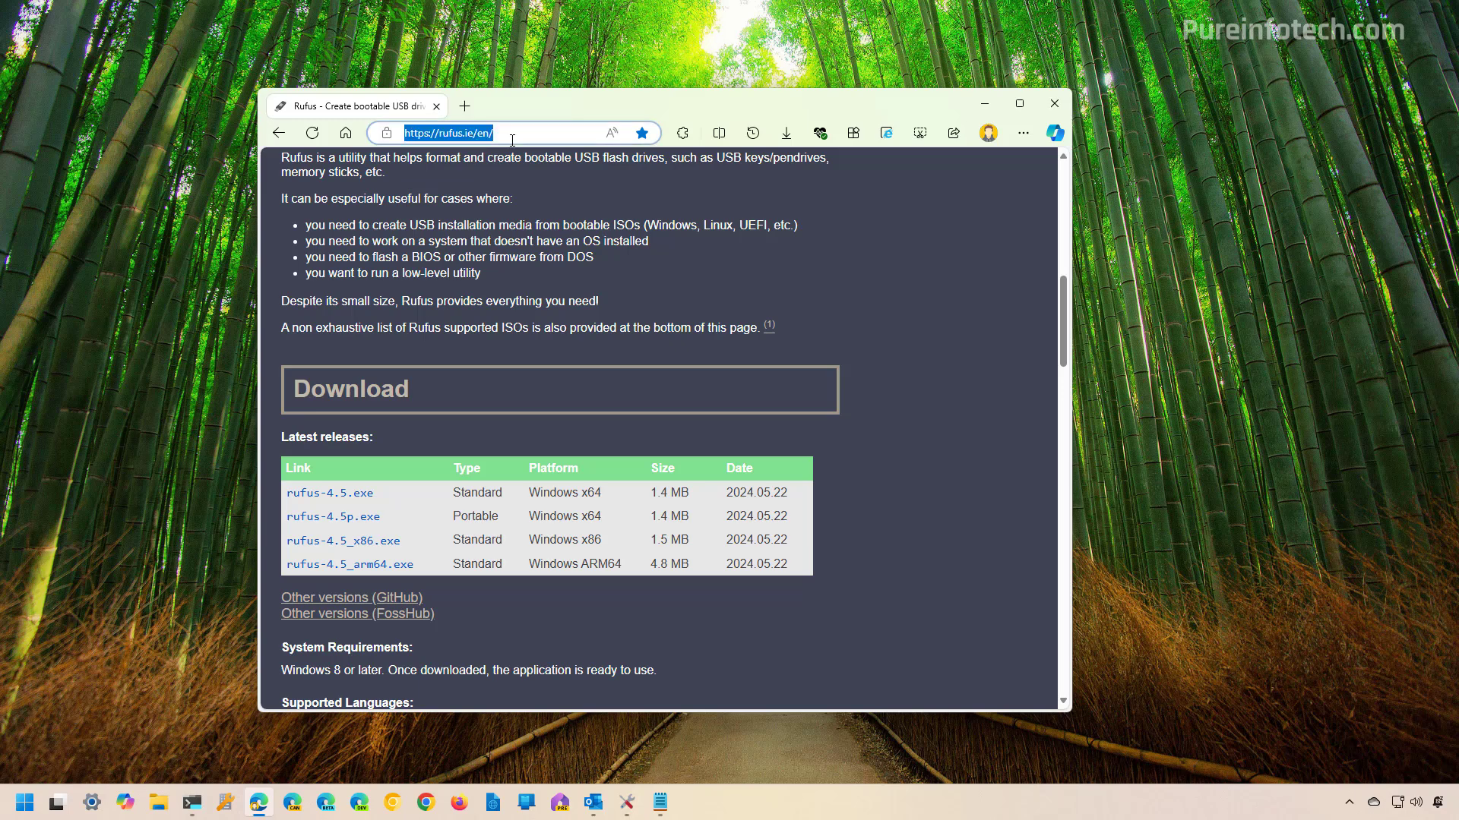
mouse_move(332, 516)
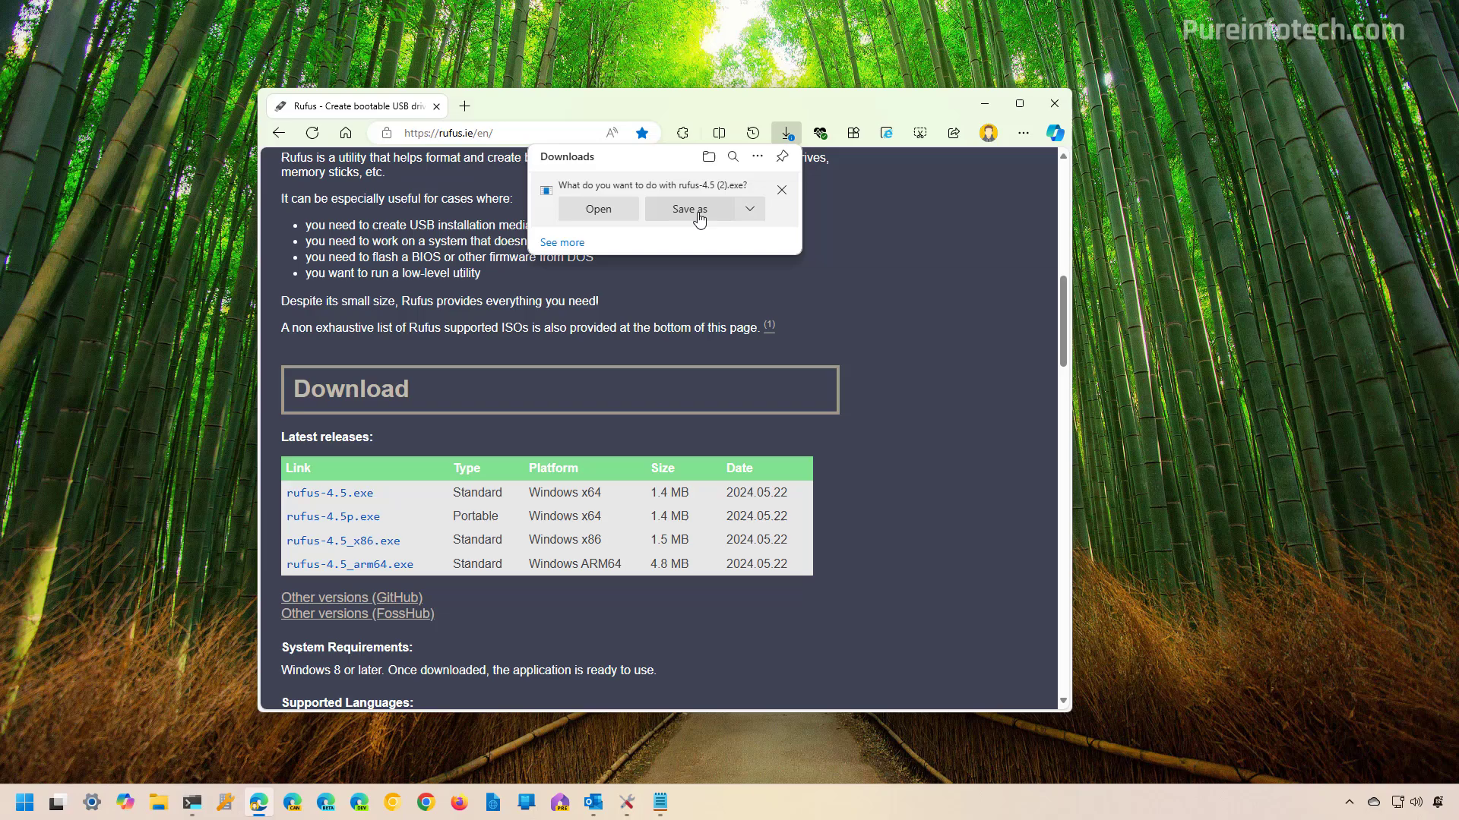
left_click(688, 208)
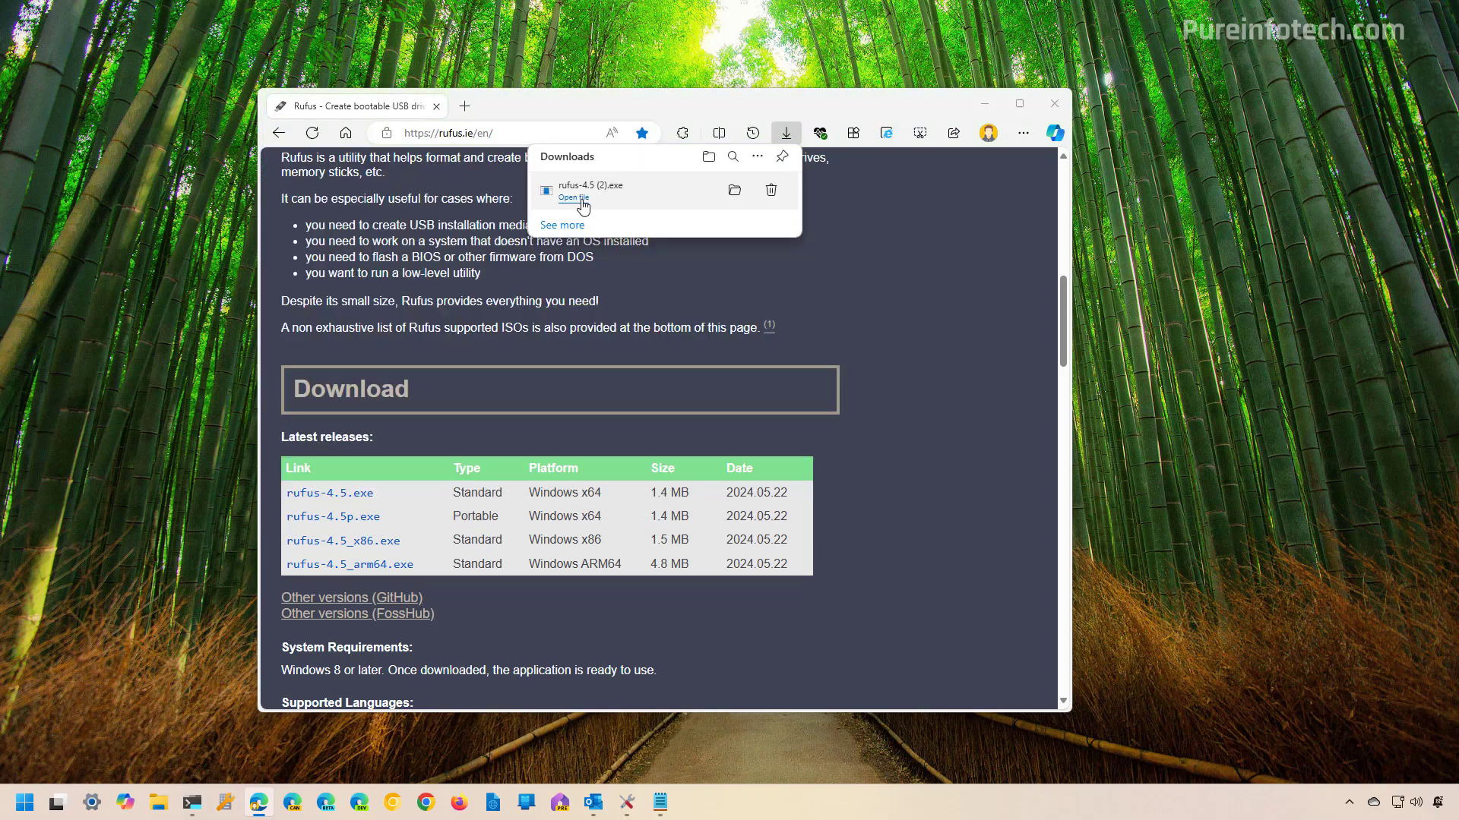
left_click(573, 198)
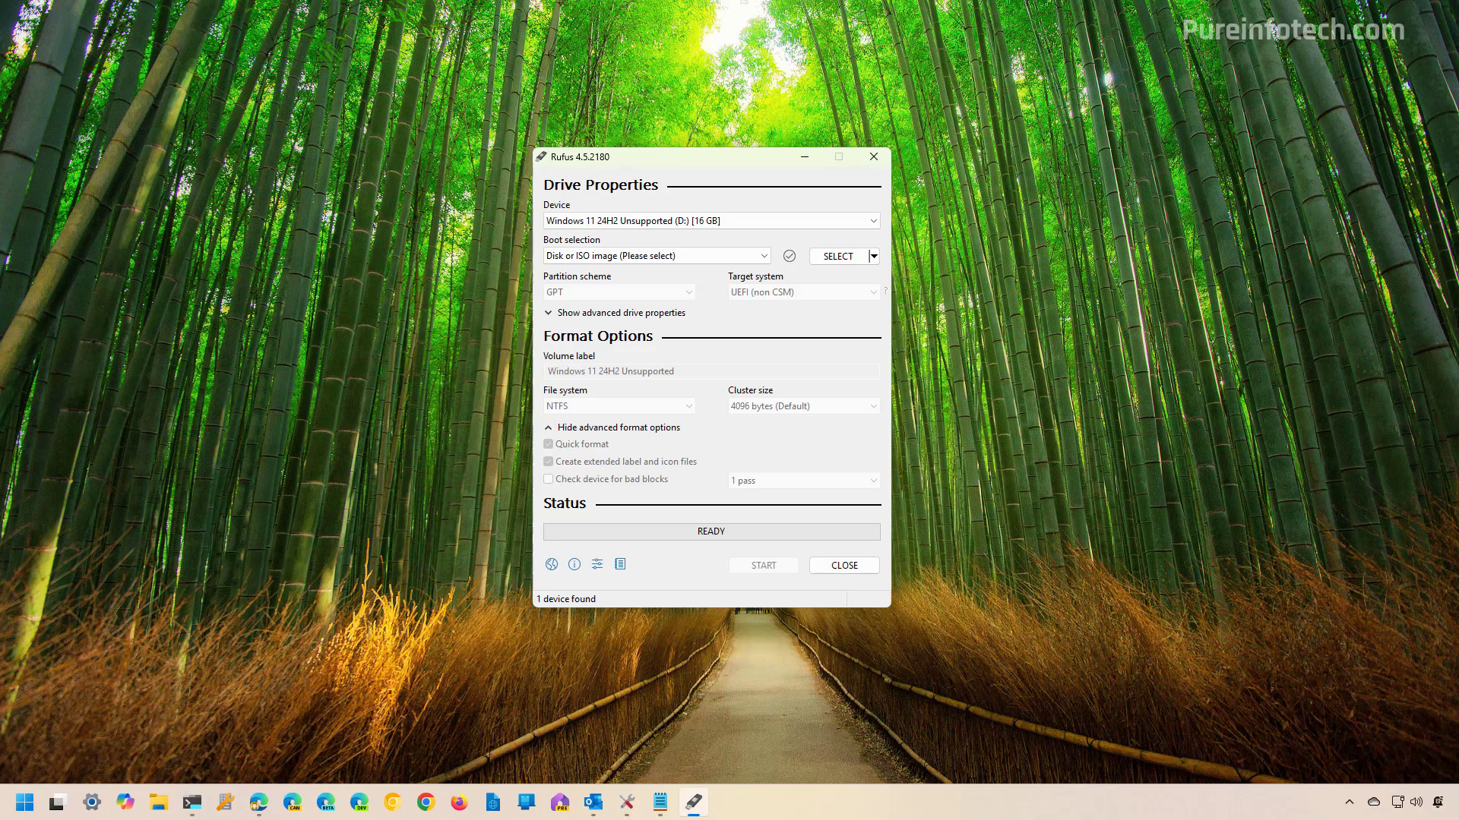
mouse_move(916, 366)
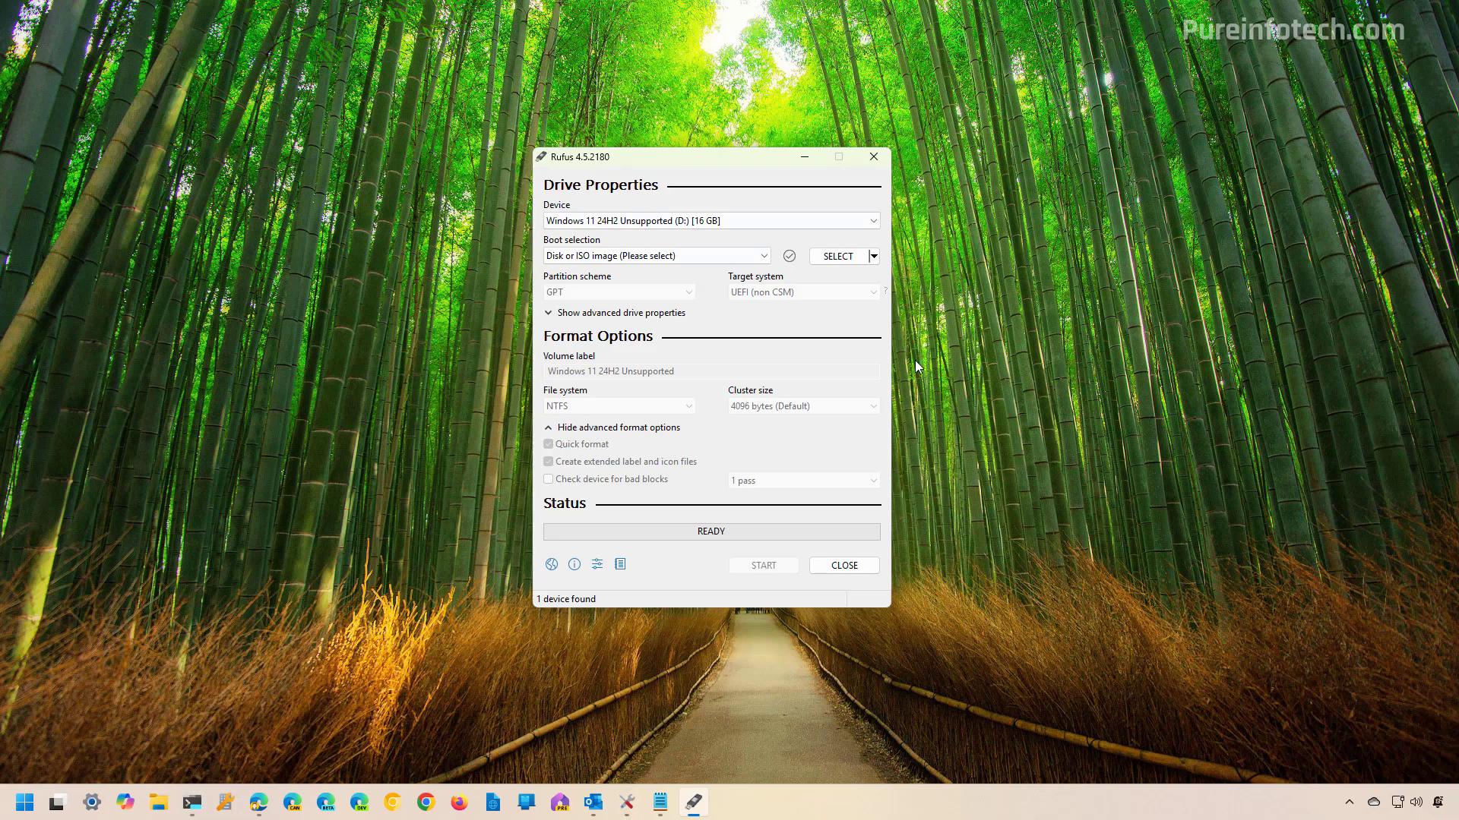
Step: Switch Rufus's SELECT button to DOWNLOAD and start the Windows ISO downloader
left_click(871, 256)
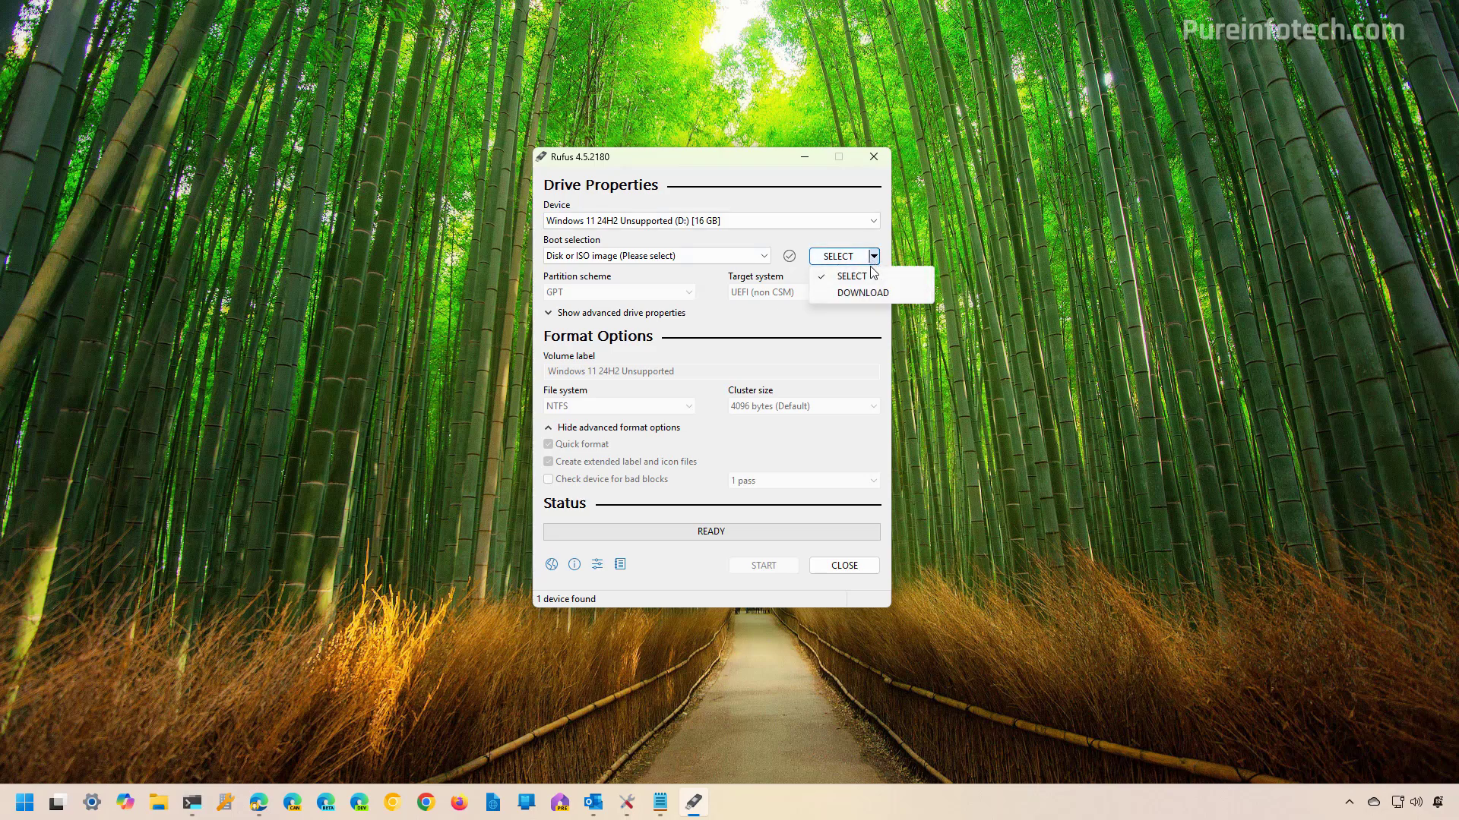
left_click(862, 292)
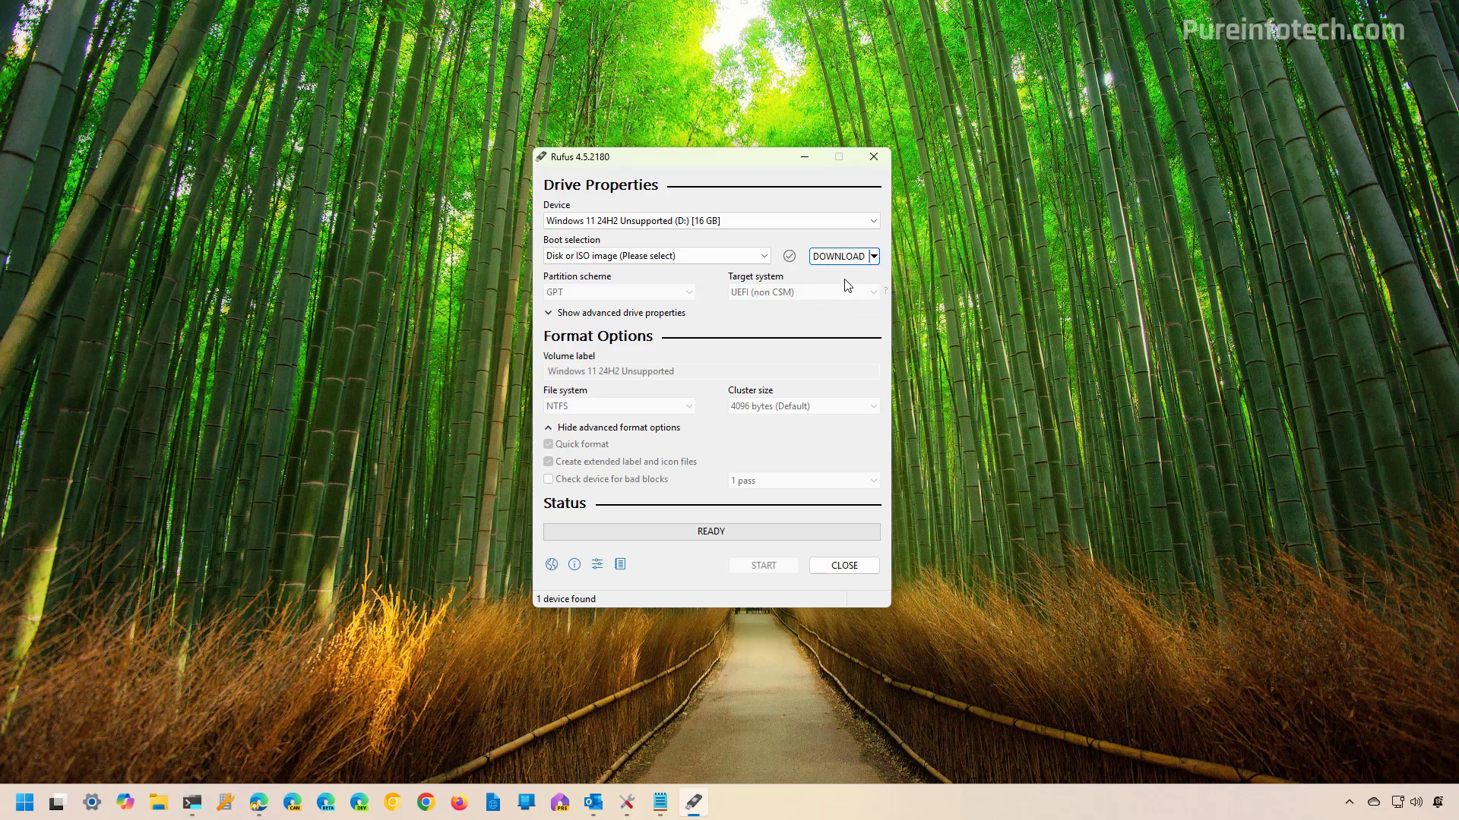
left_click(837, 256)
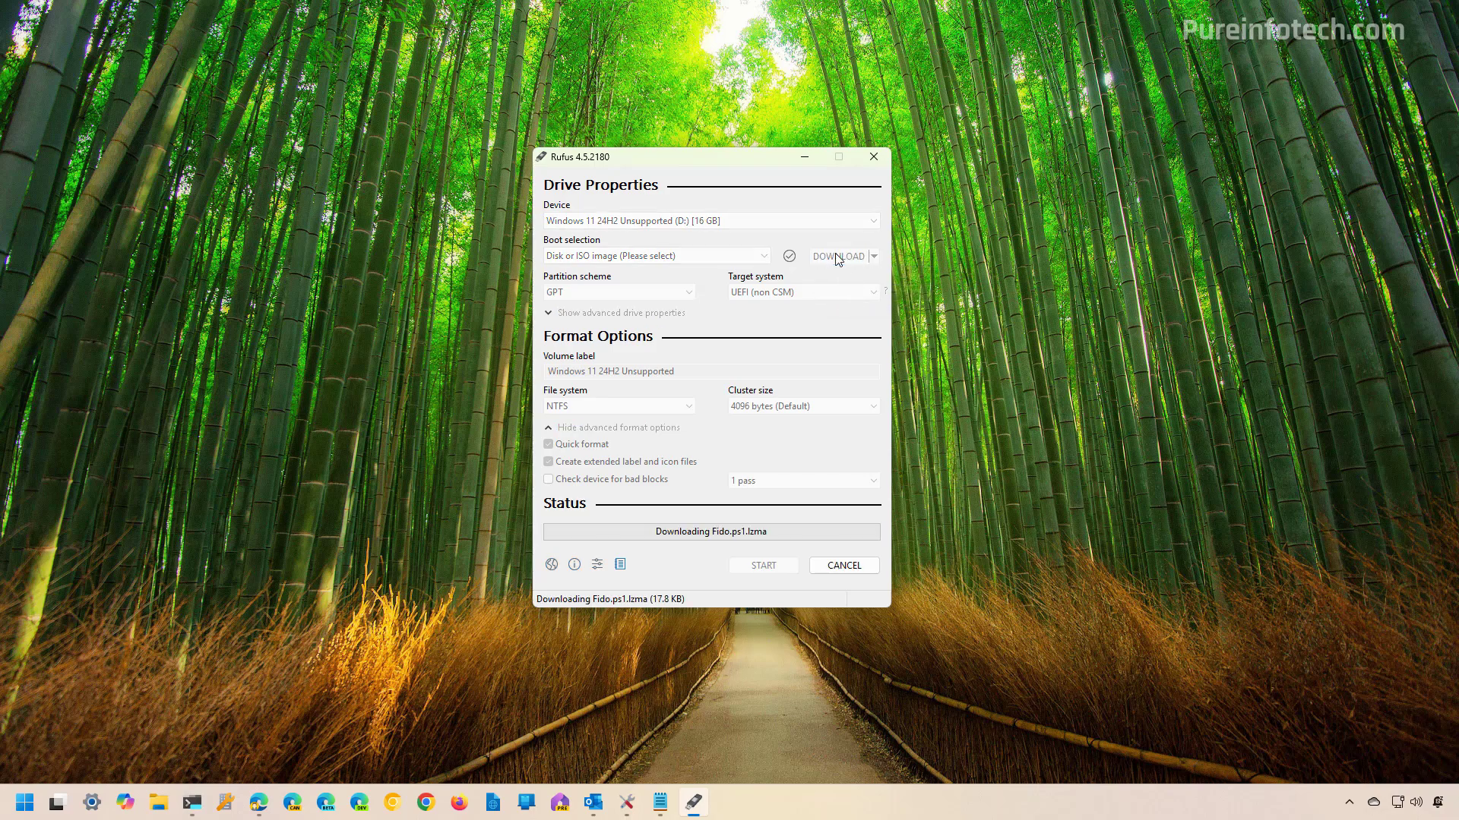
left_click(837, 256)
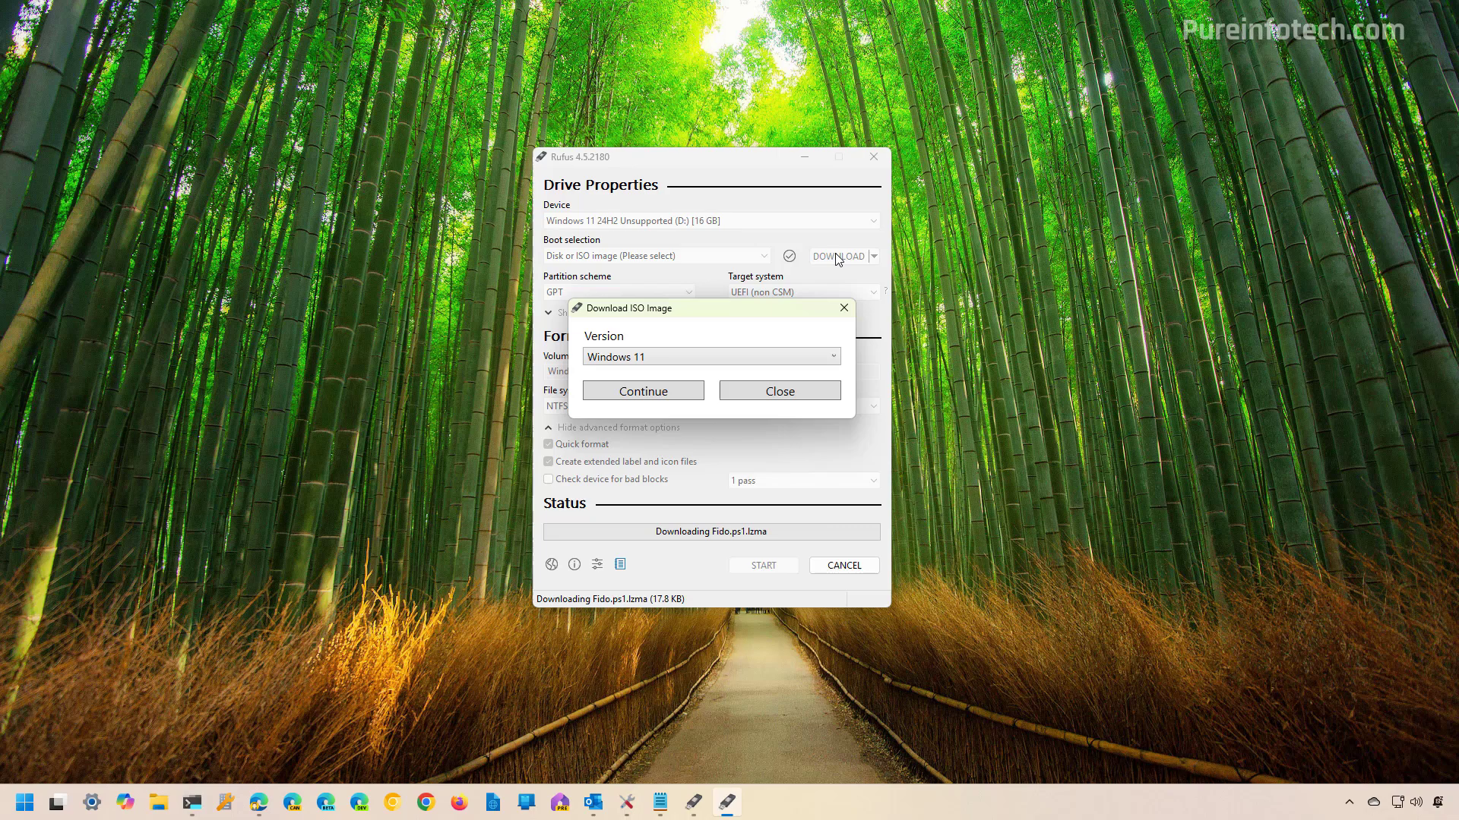
Step: Choose Windows 11 23H2 v2, Home/Pro/Edu, English (United States), x64, and download
left_click(709, 357)
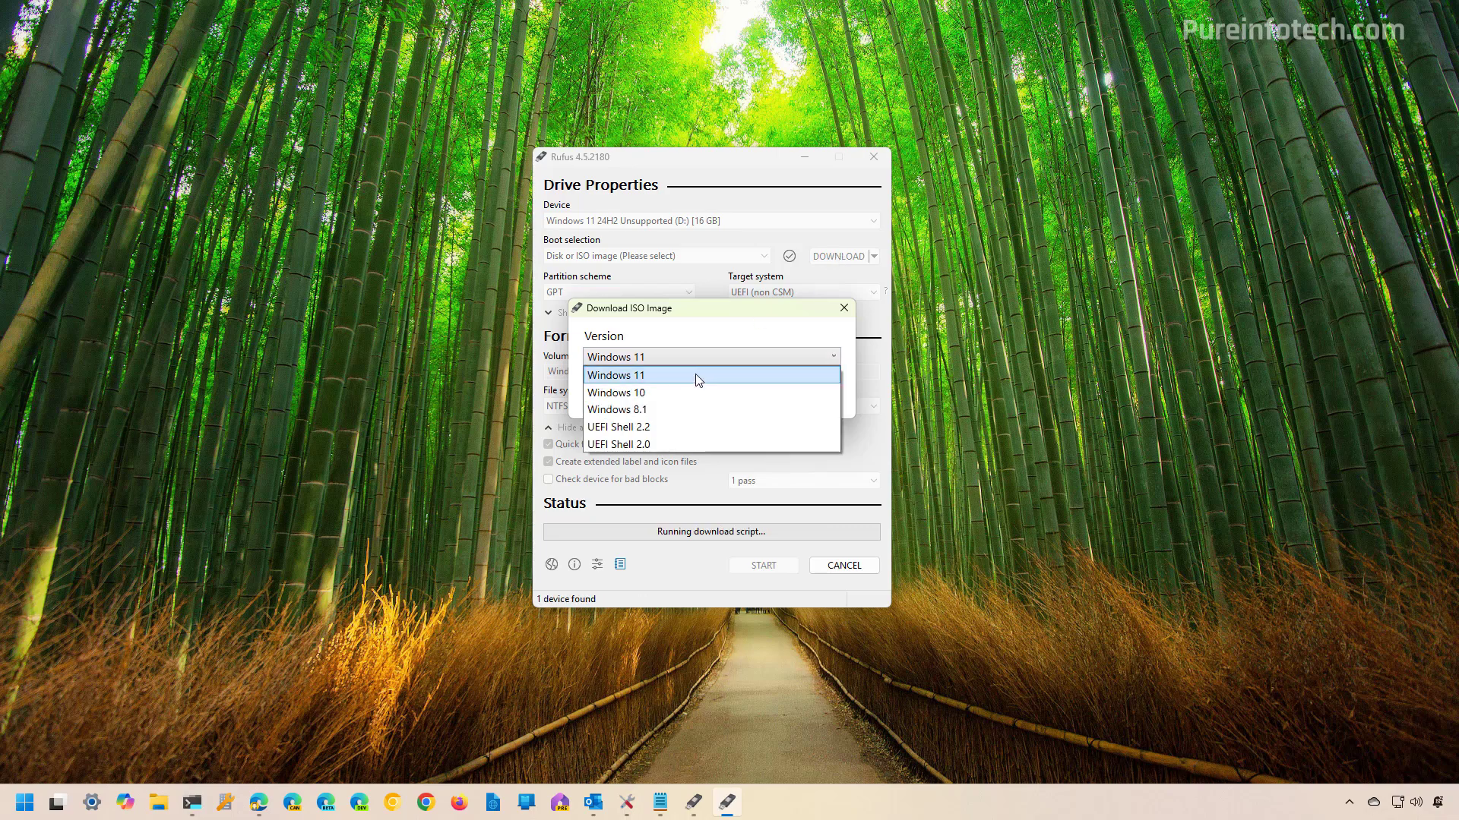
left_click(616, 375)
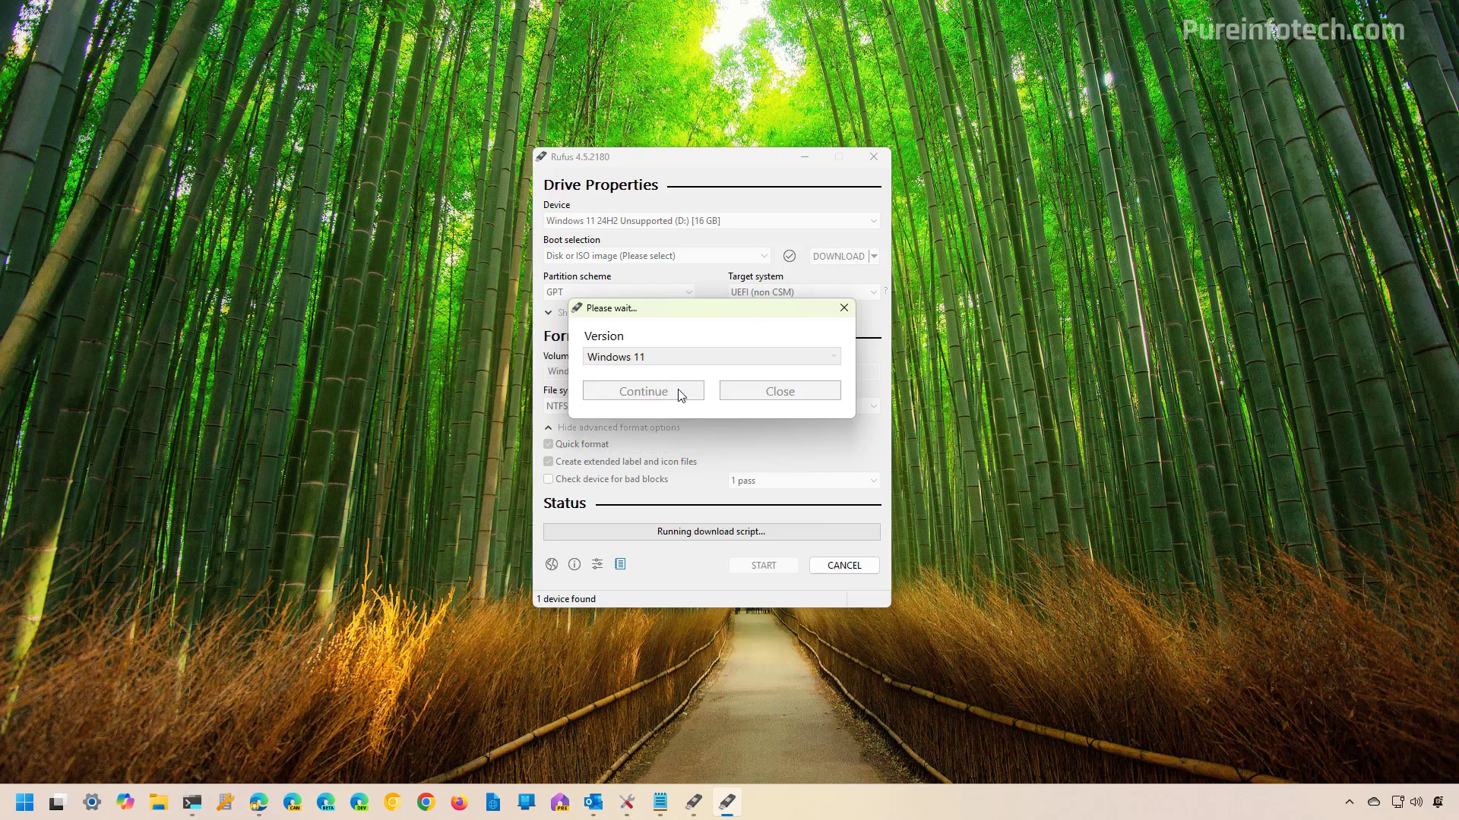
left_click(642, 390)
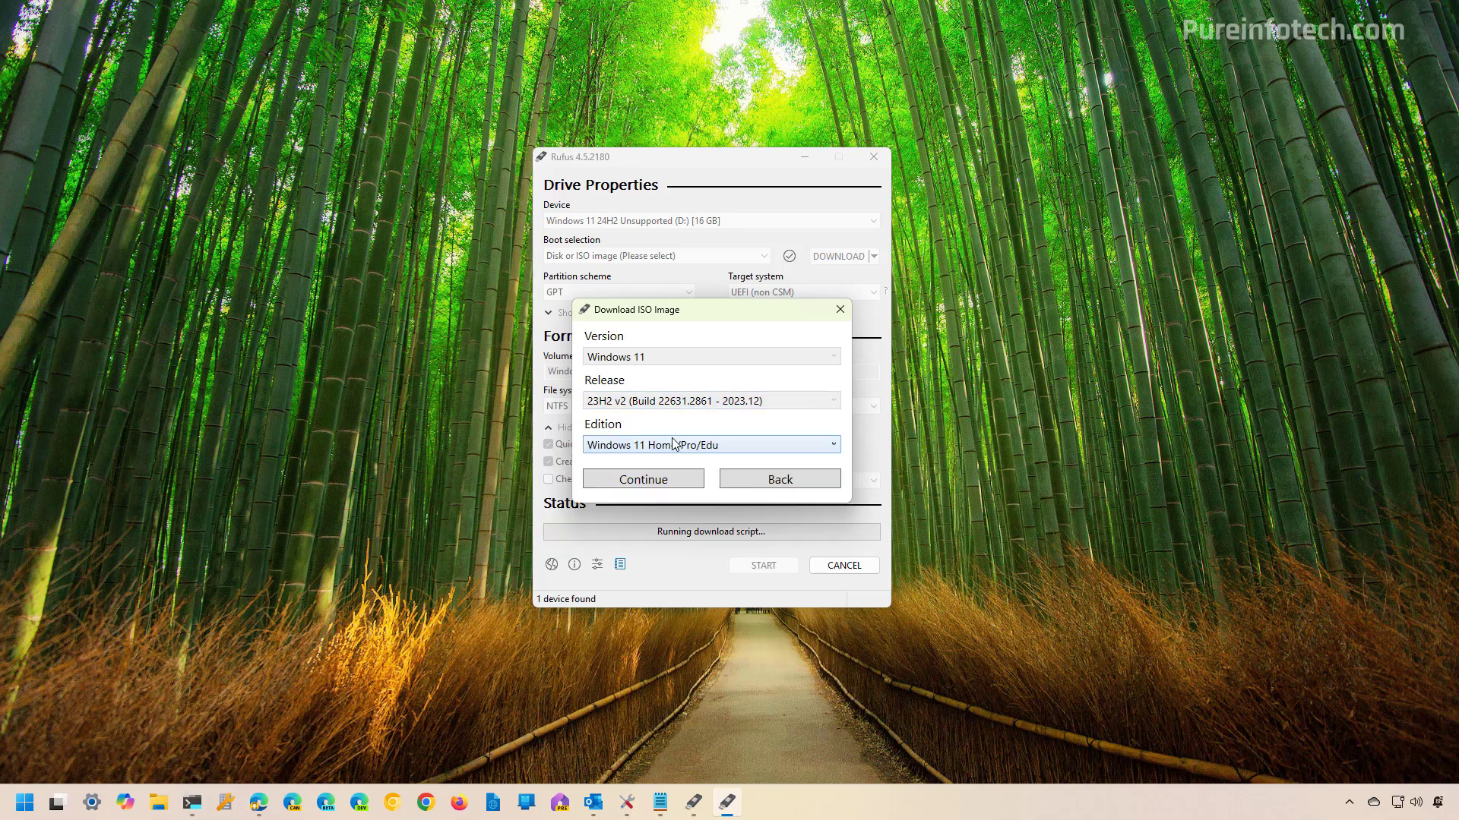
left_click(642, 478)
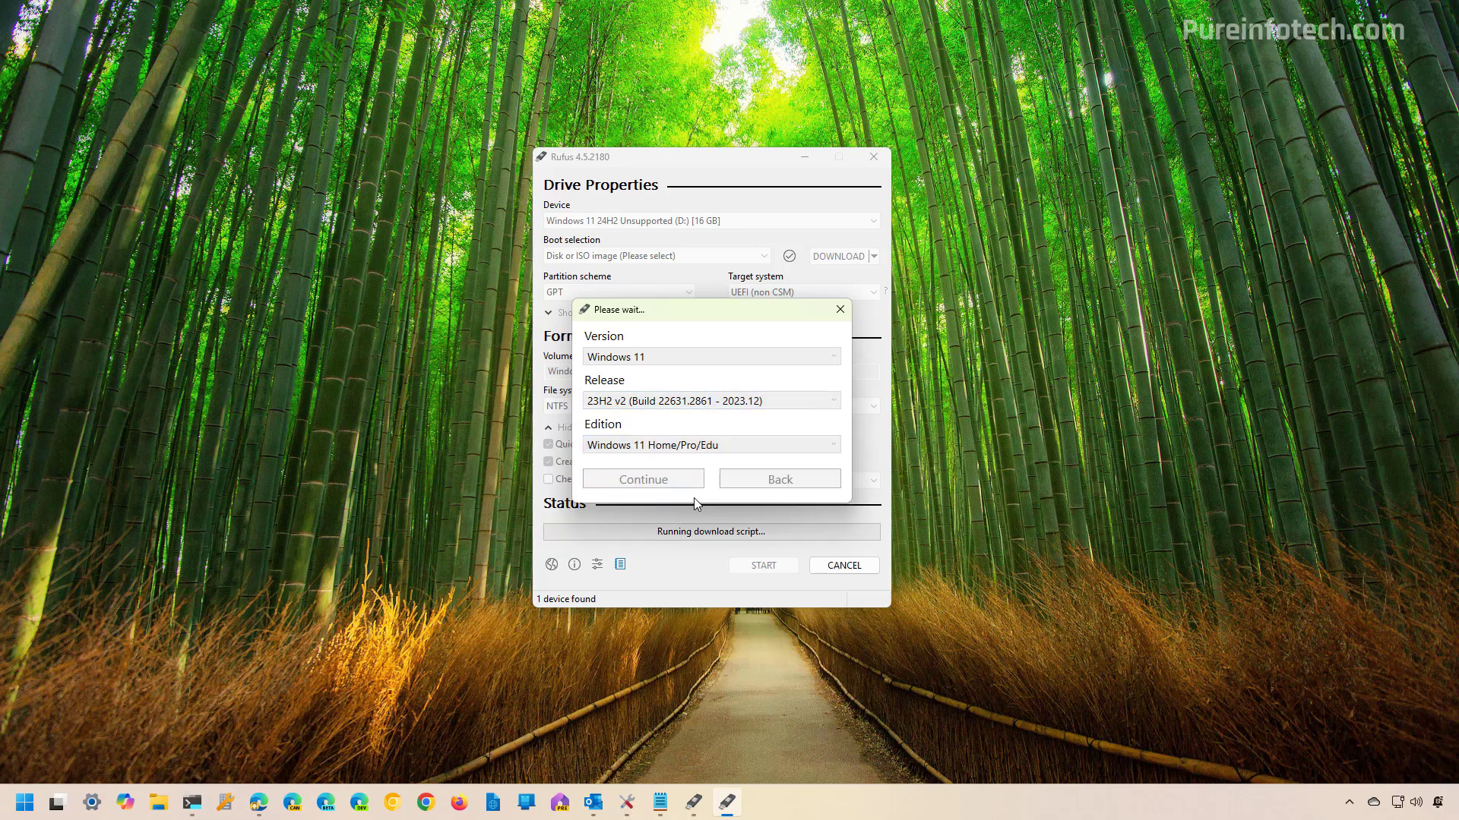
left_click(709, 488)
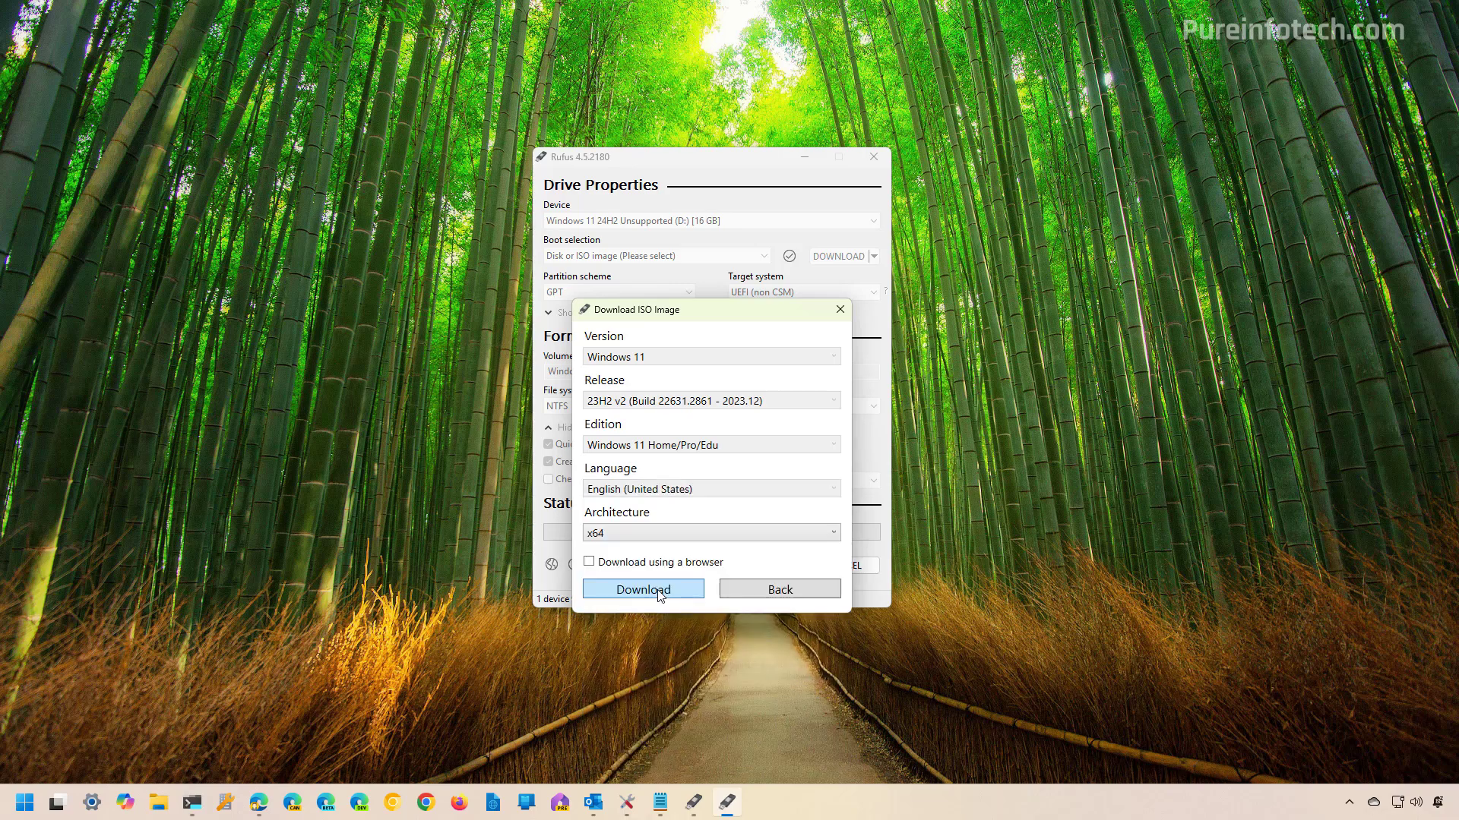
left_click(642, 589)
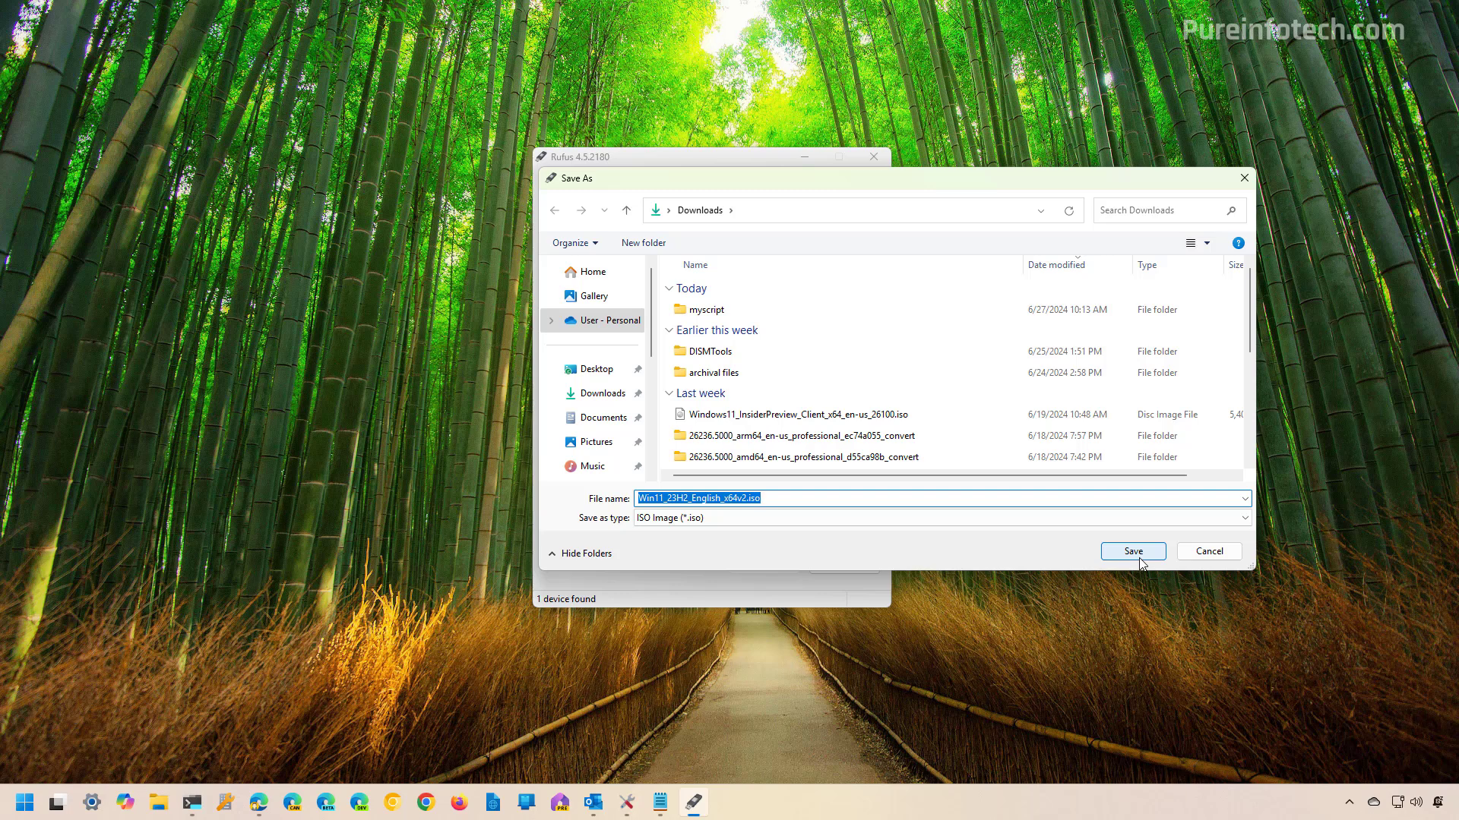
Step: Save the ISO to Downloads so Rufus loads the Windows 11 build 26100 image
left_click(1131, 551)
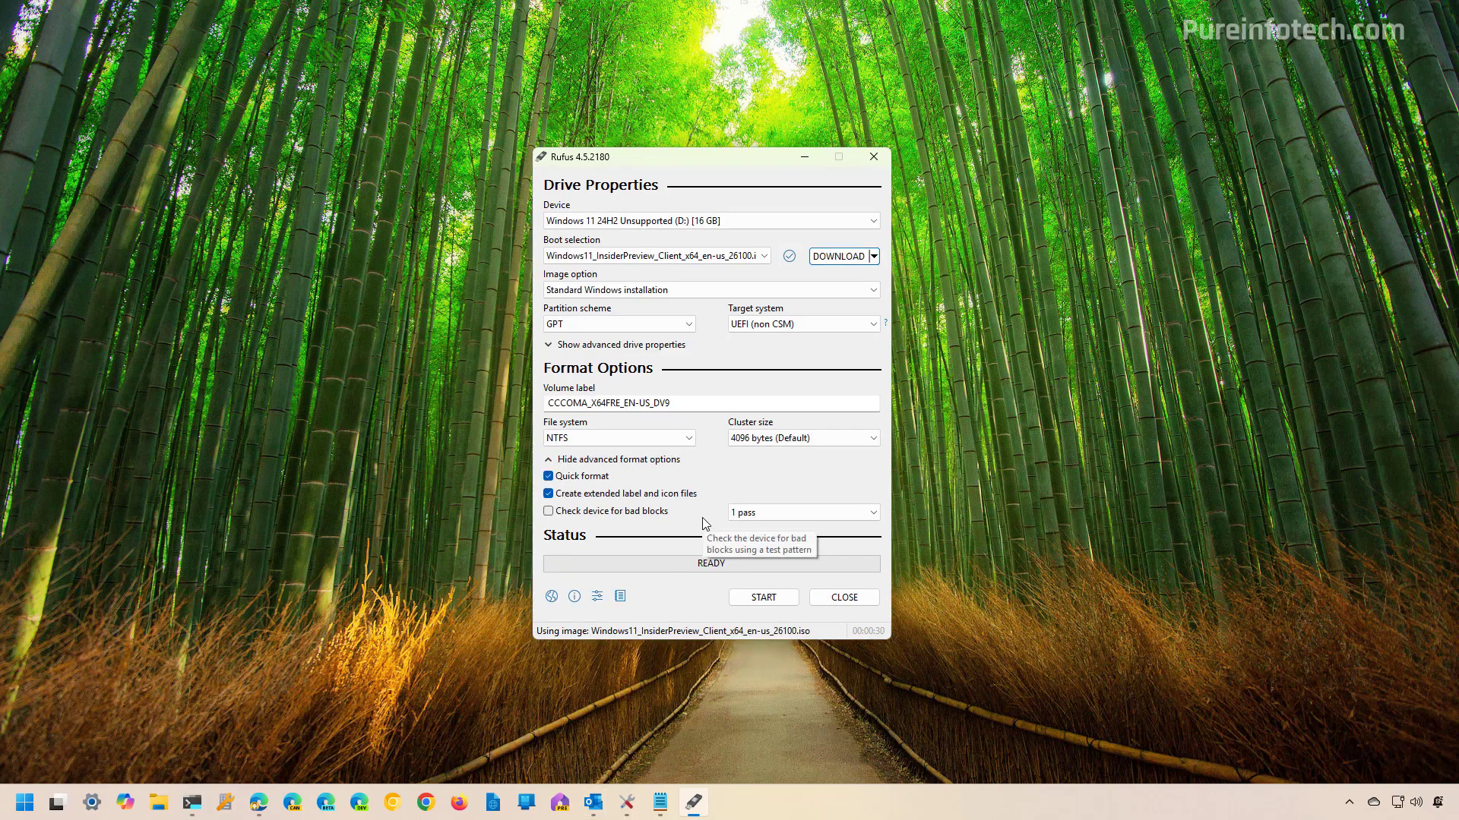
mouse_move(696, 526)
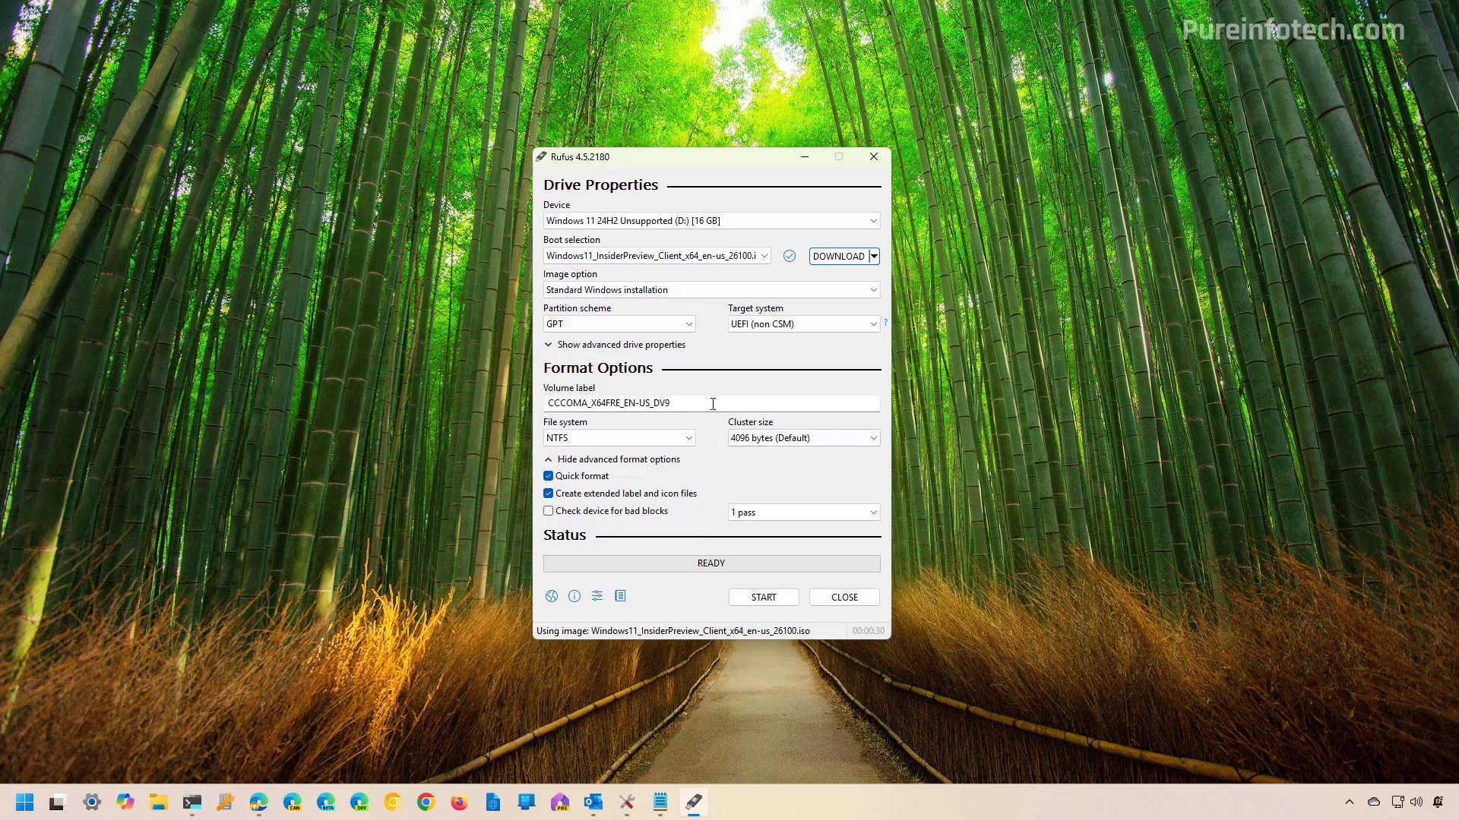
mouse_move(619, 459)
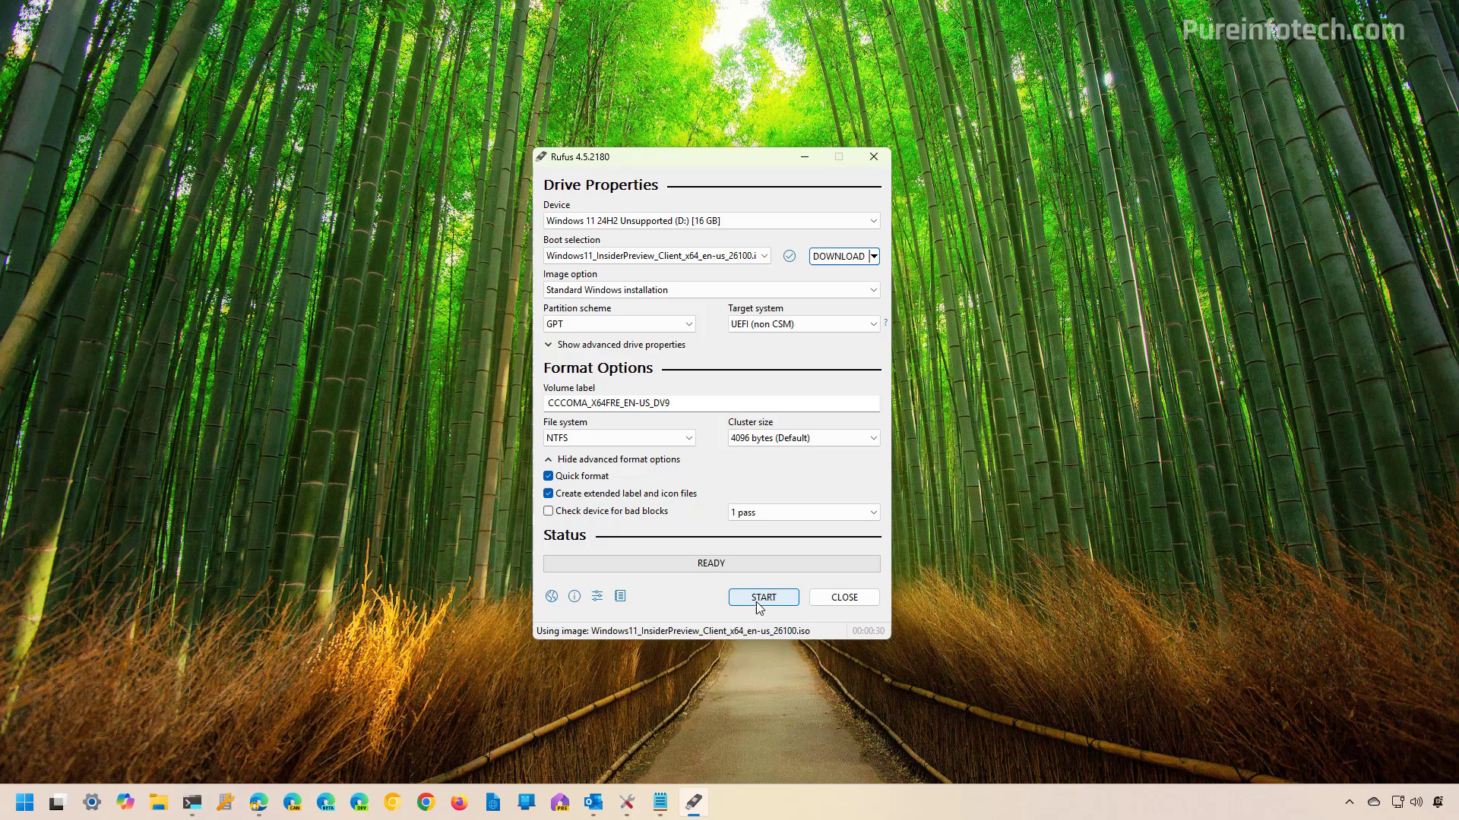
Step: Tick removal of TPM/Secure Boot/RAM and online-account requirements, local 'admin' account, and BitLocker disabling
left_click(762, 597)
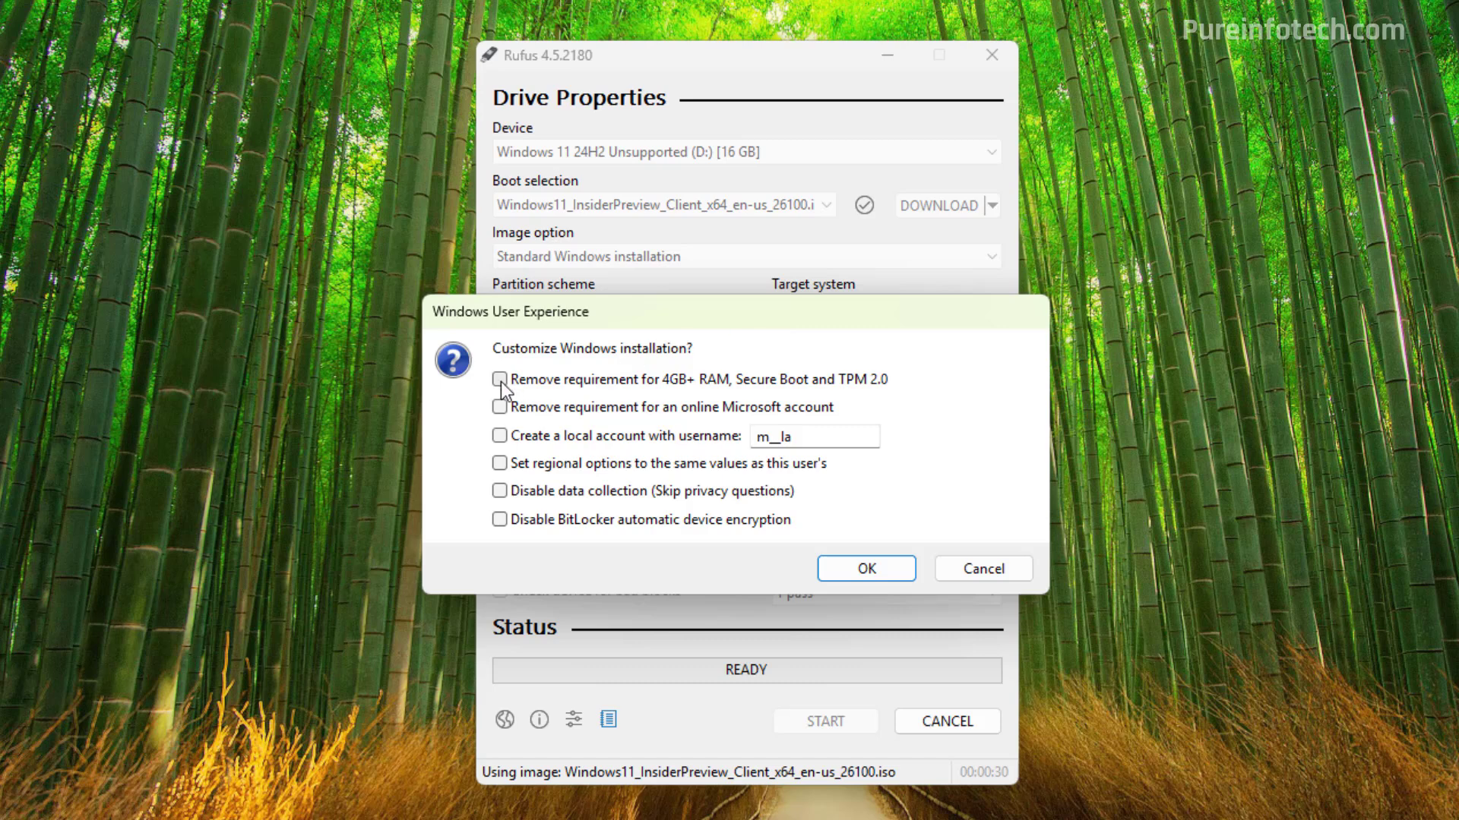
left_click(500, 380)
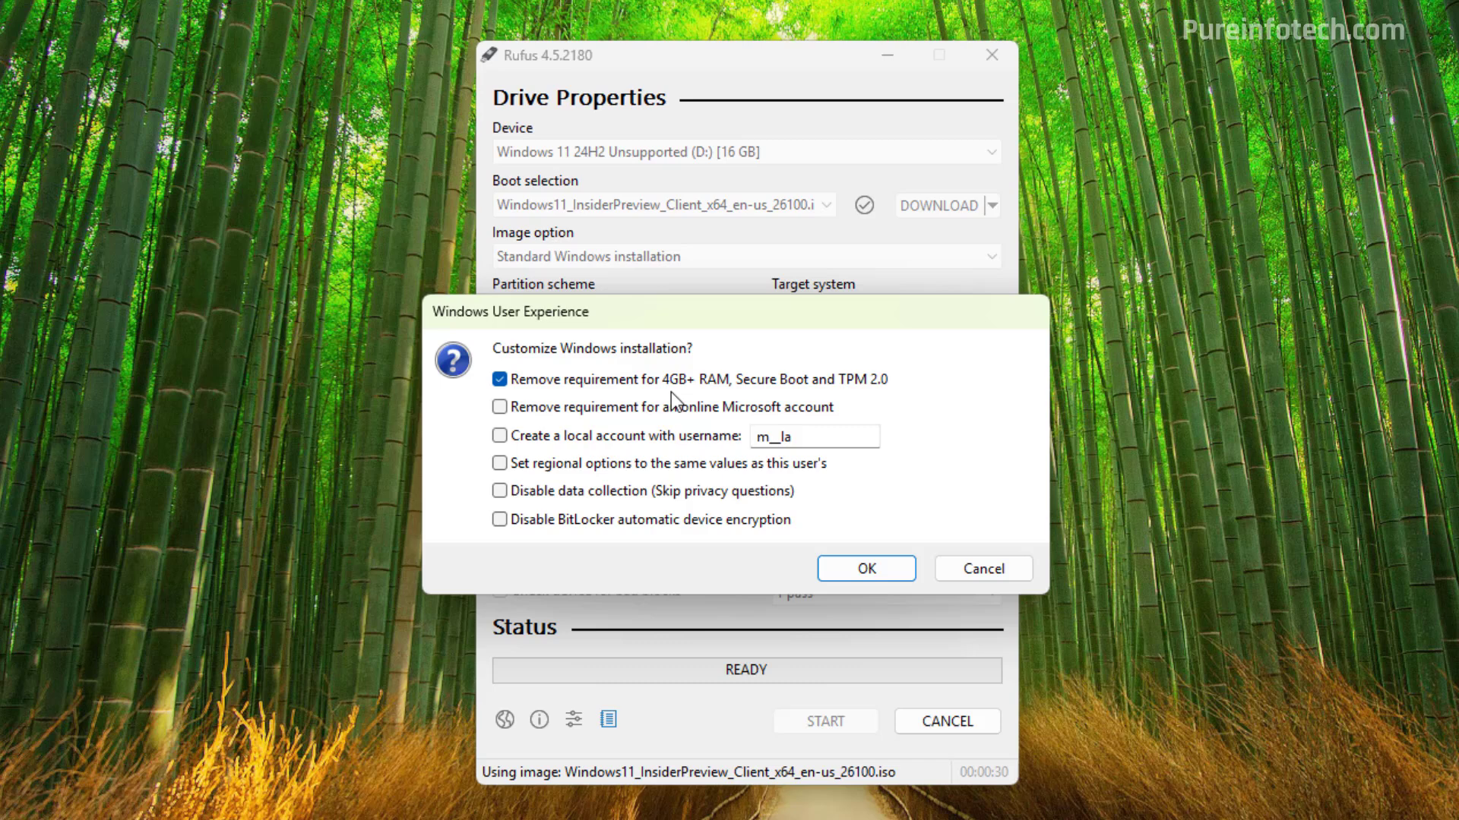
mouse_move(924, 410)
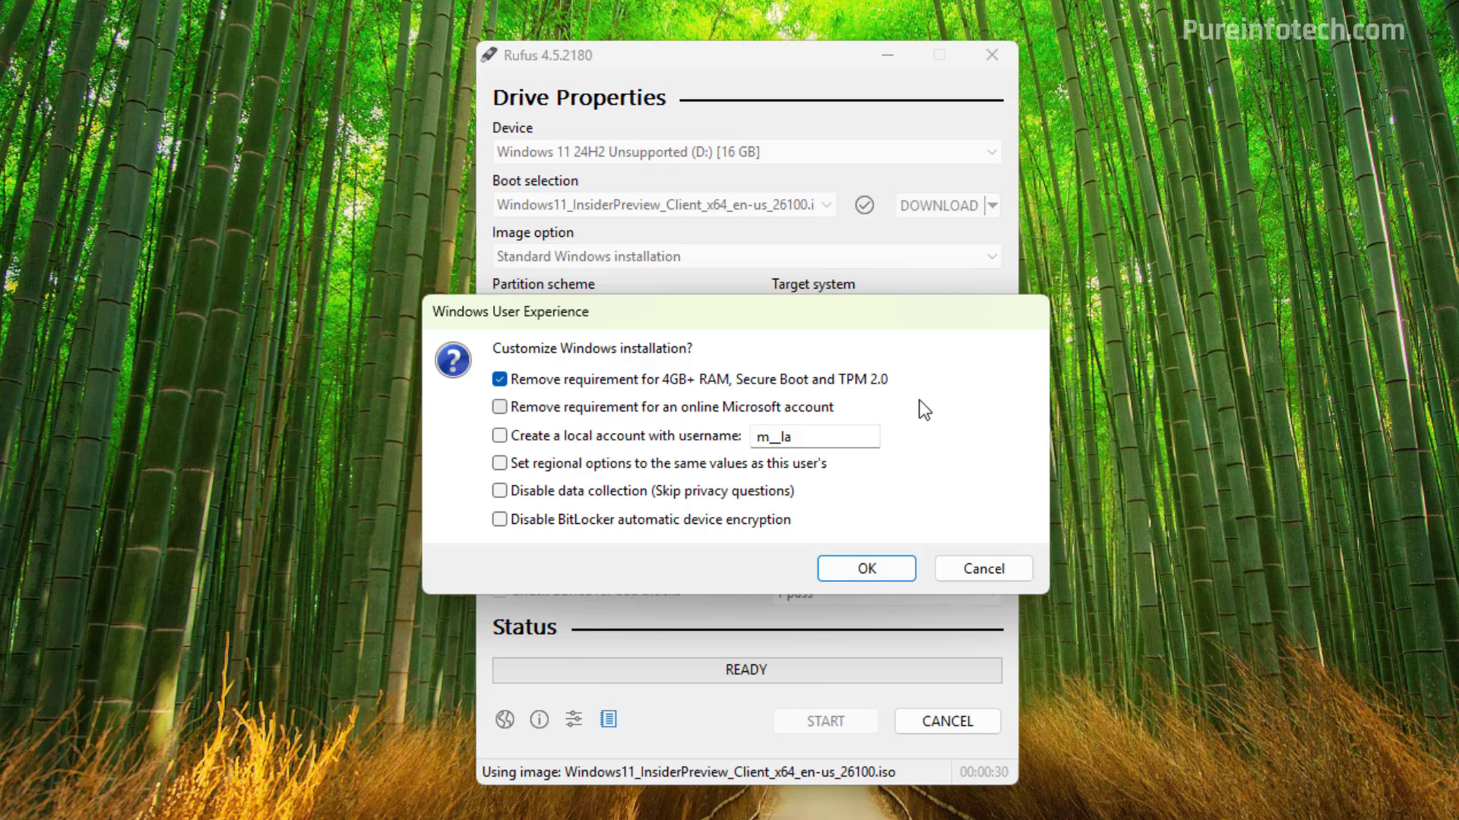
mouse_move(890, 407)
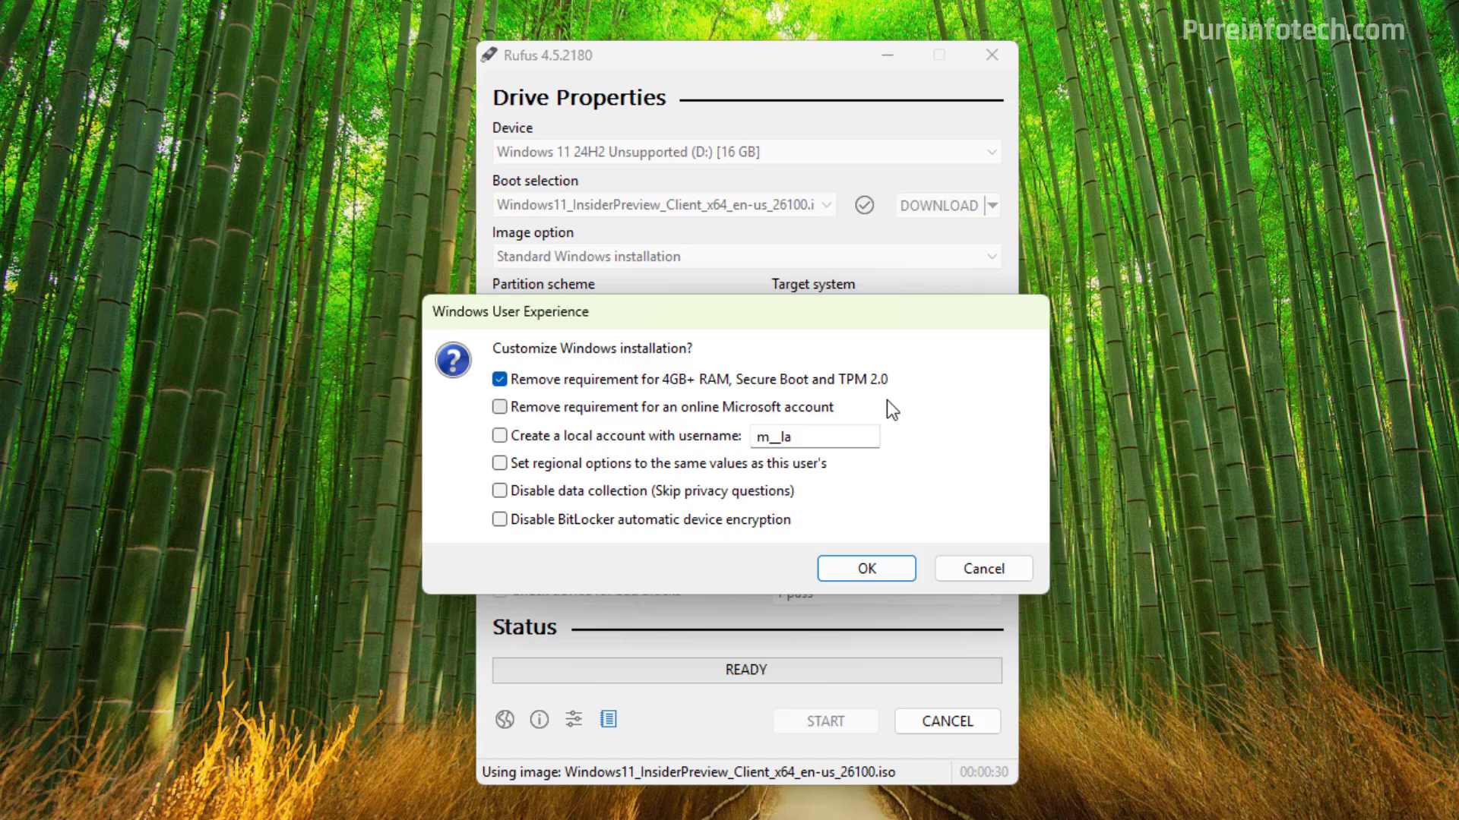
left_click(500, 408)
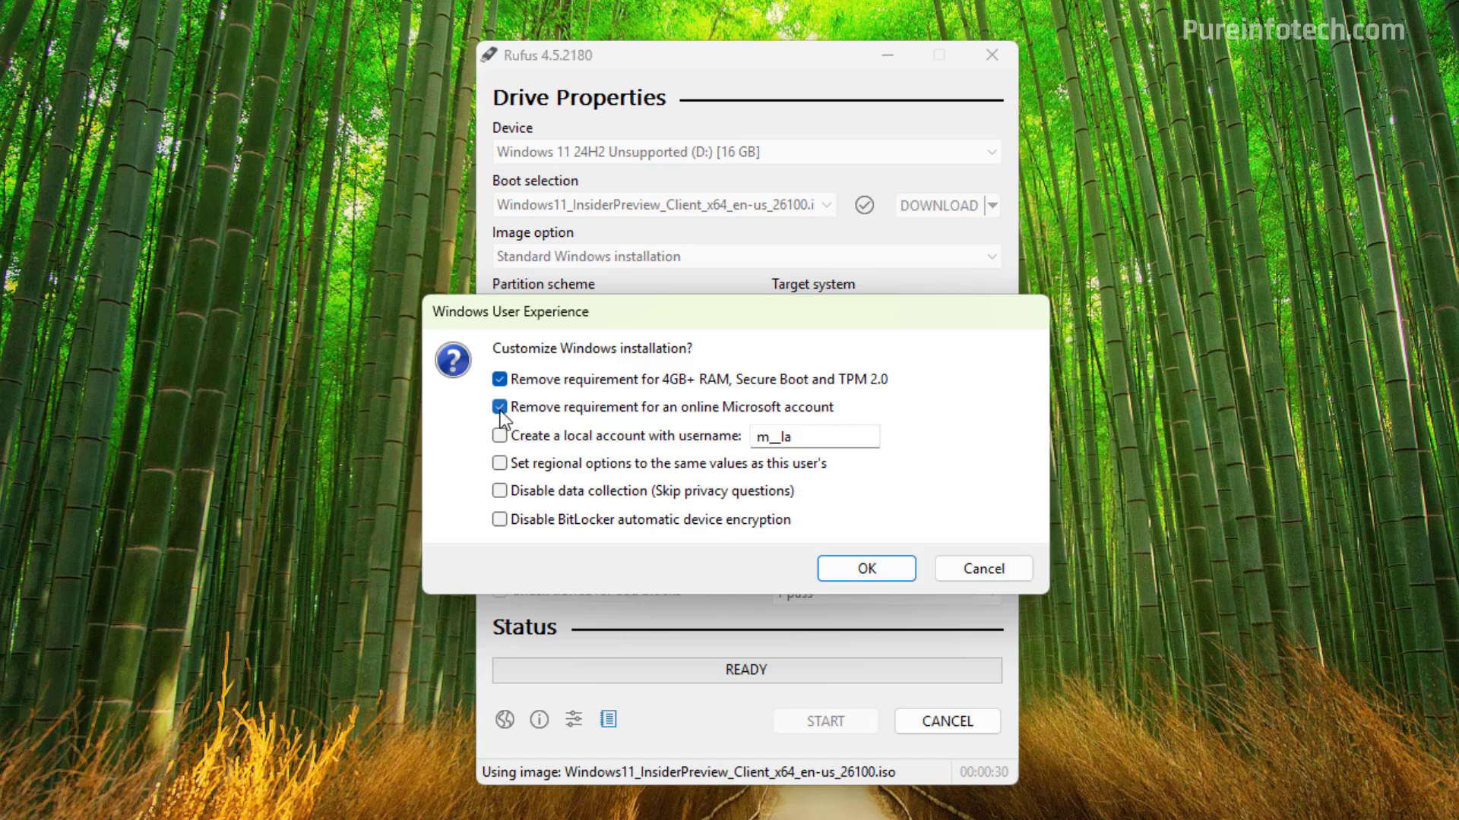
left_click(501, 435)
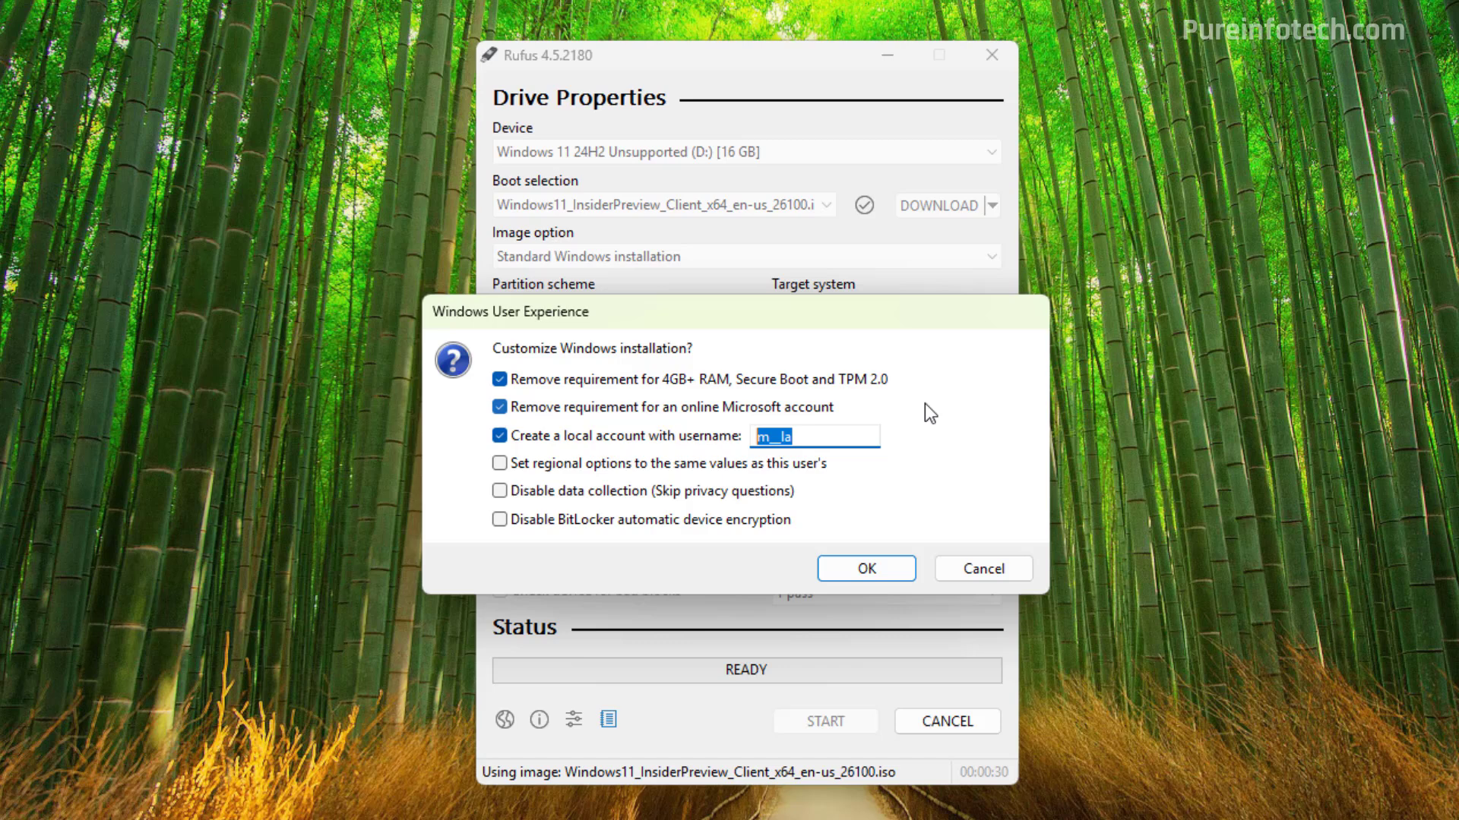
mouse_move(903, 421)
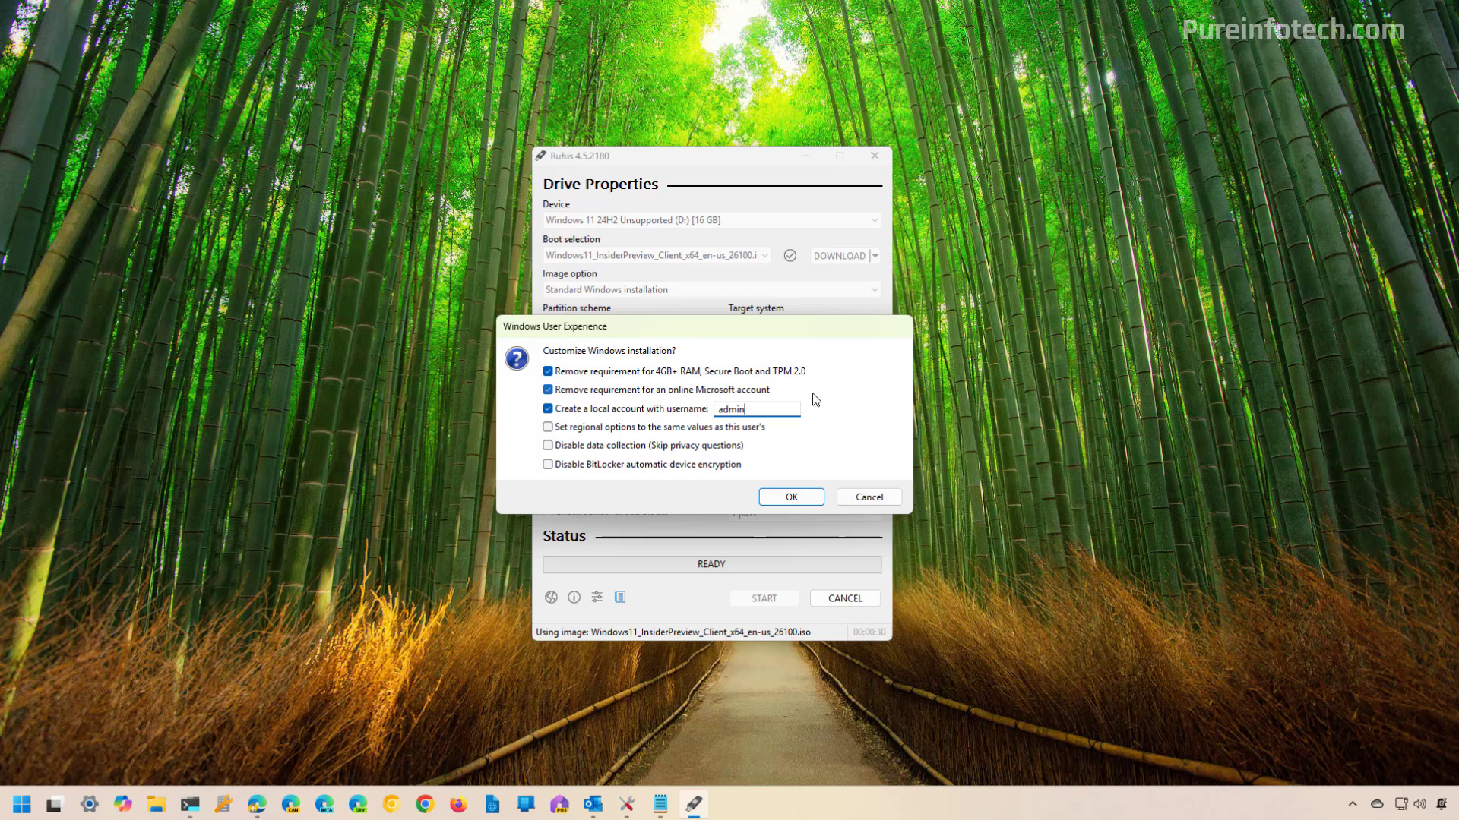
mouse_move(514, 488)
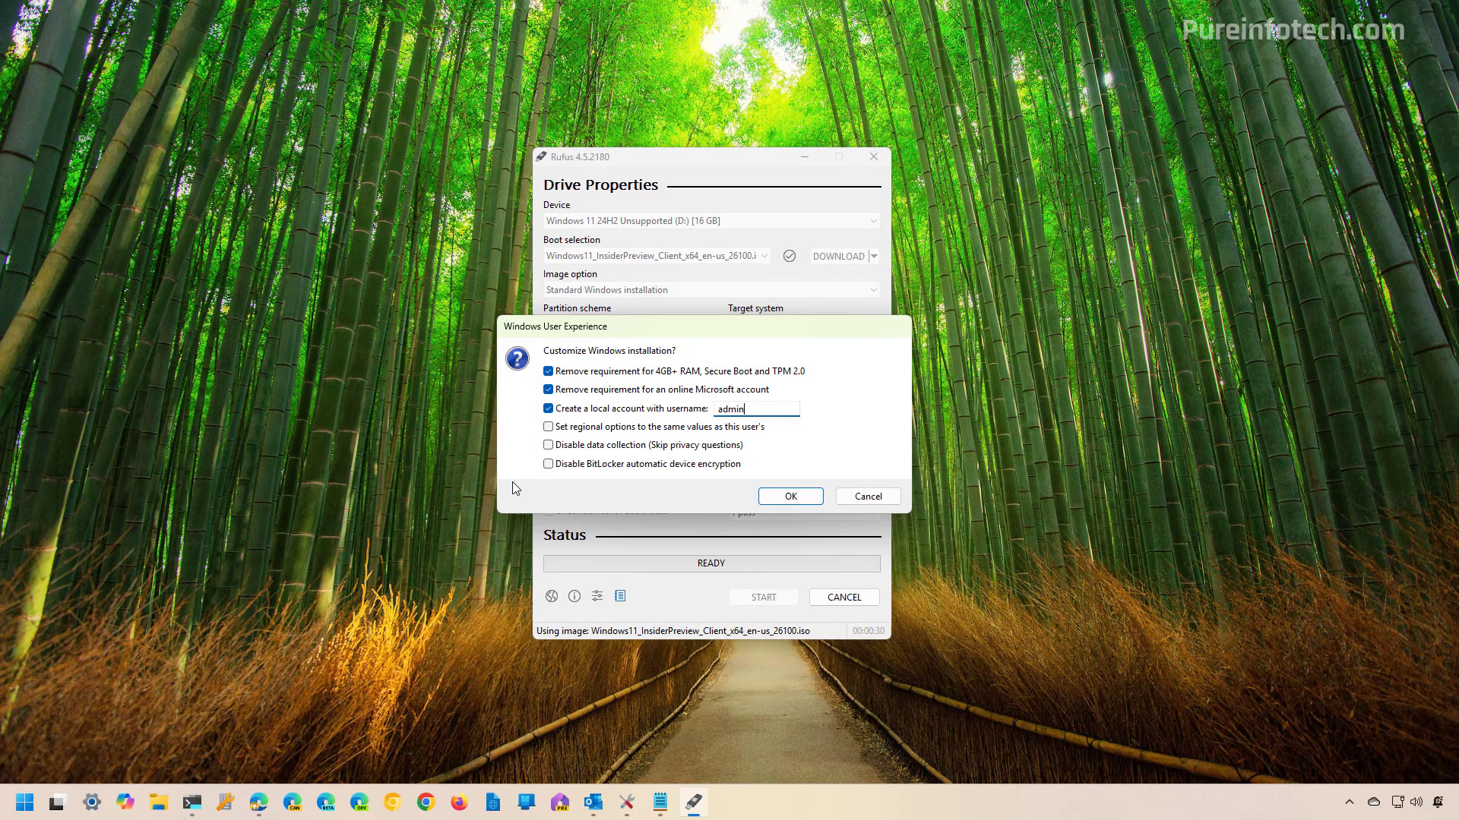
mouse_move(540, 494)
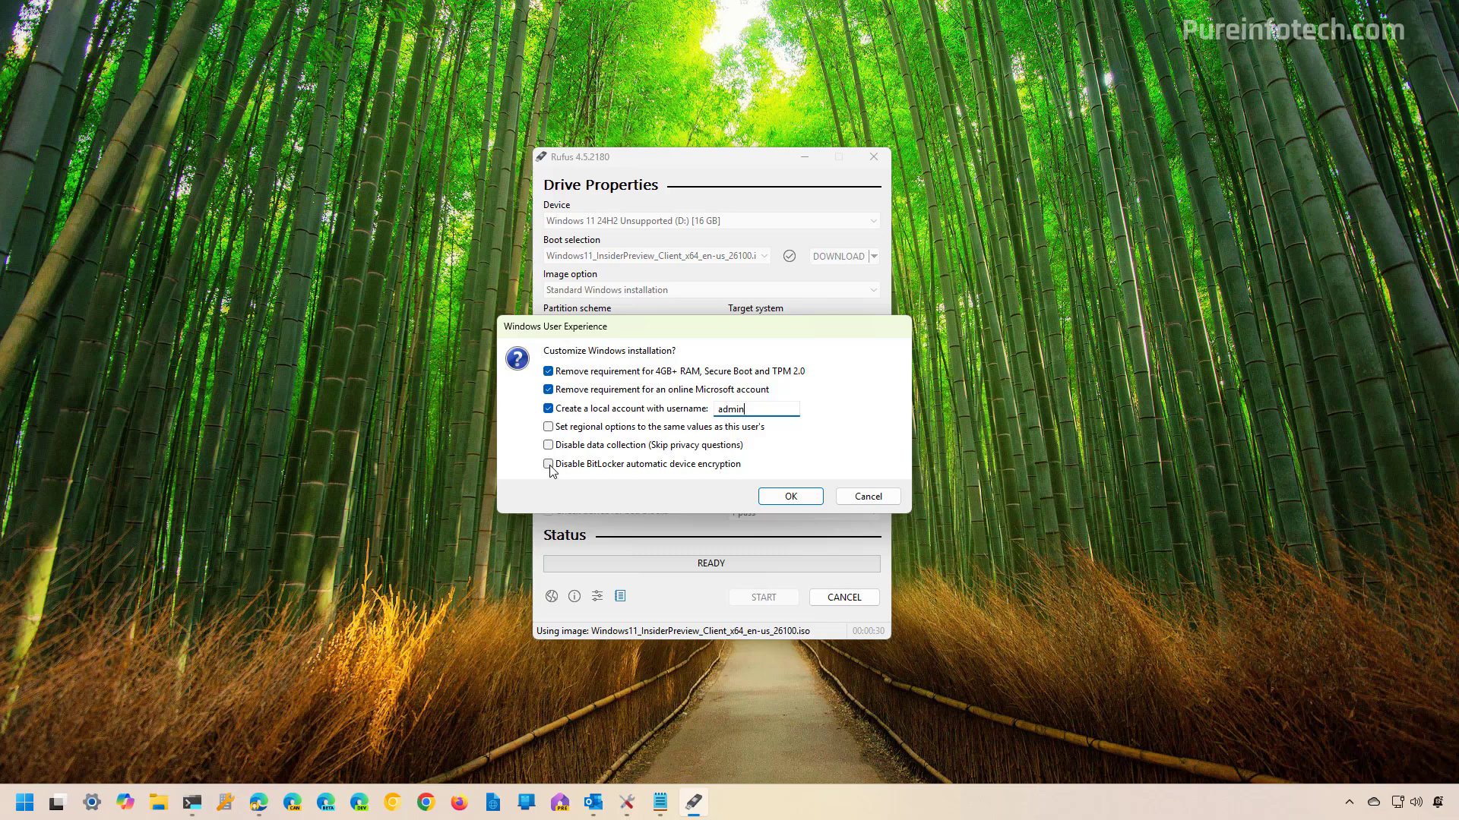
left_click(548, 465)
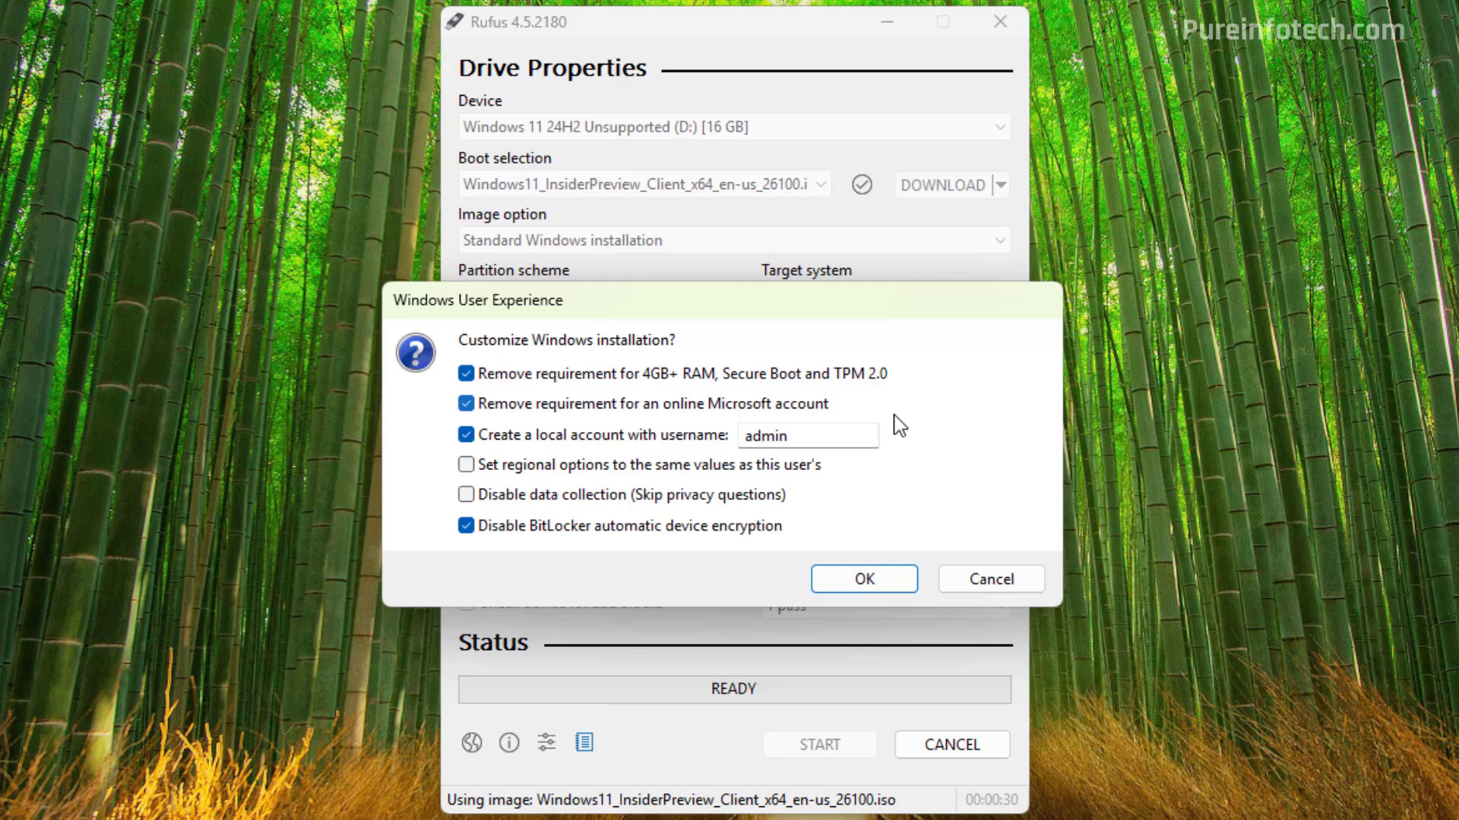
mouse_move(903, 418)
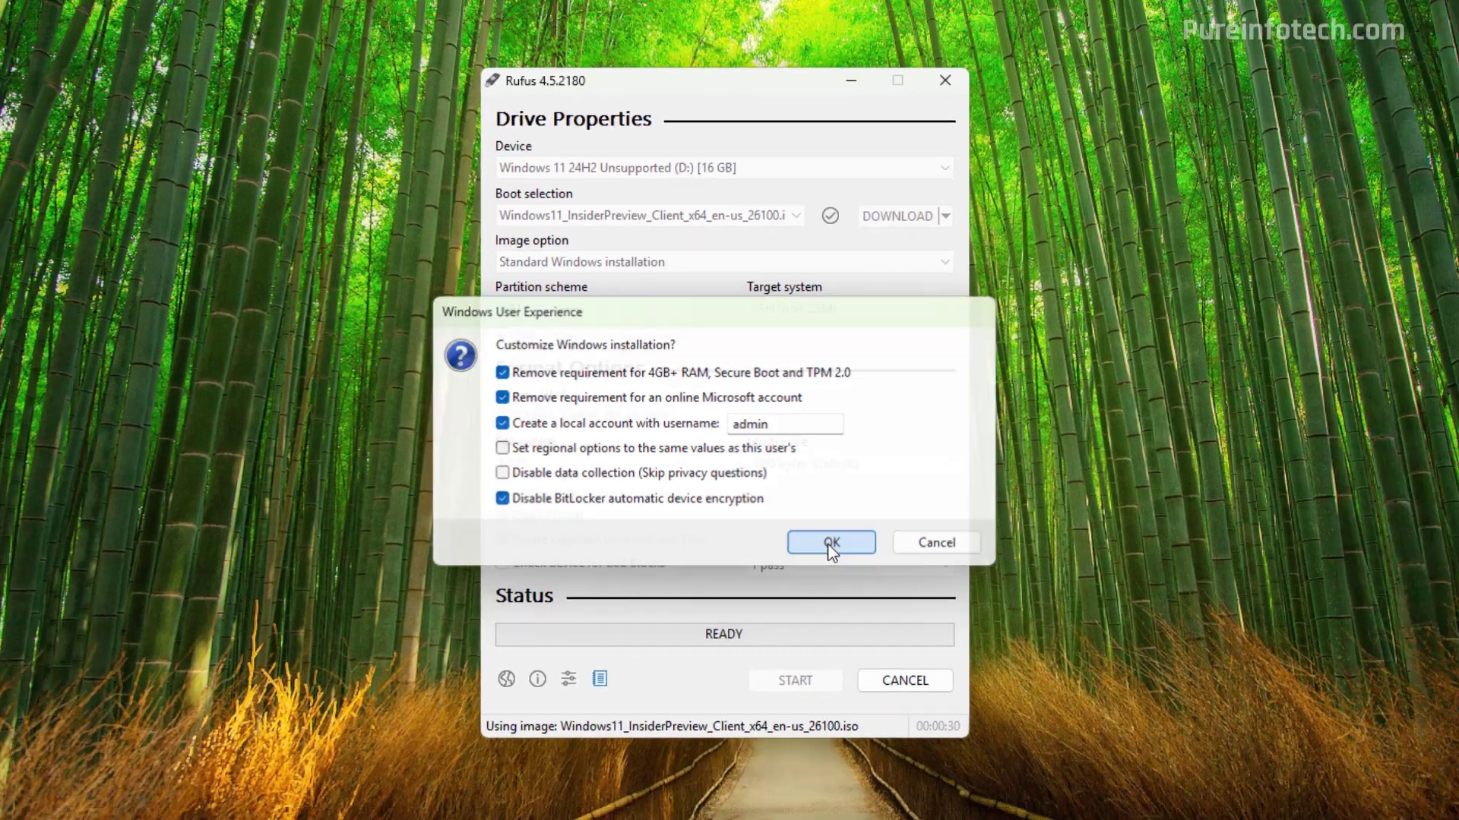
Step: Apply the Windows customizations and confirm wiping the 16 GB USB drive
left_click(829, 543)
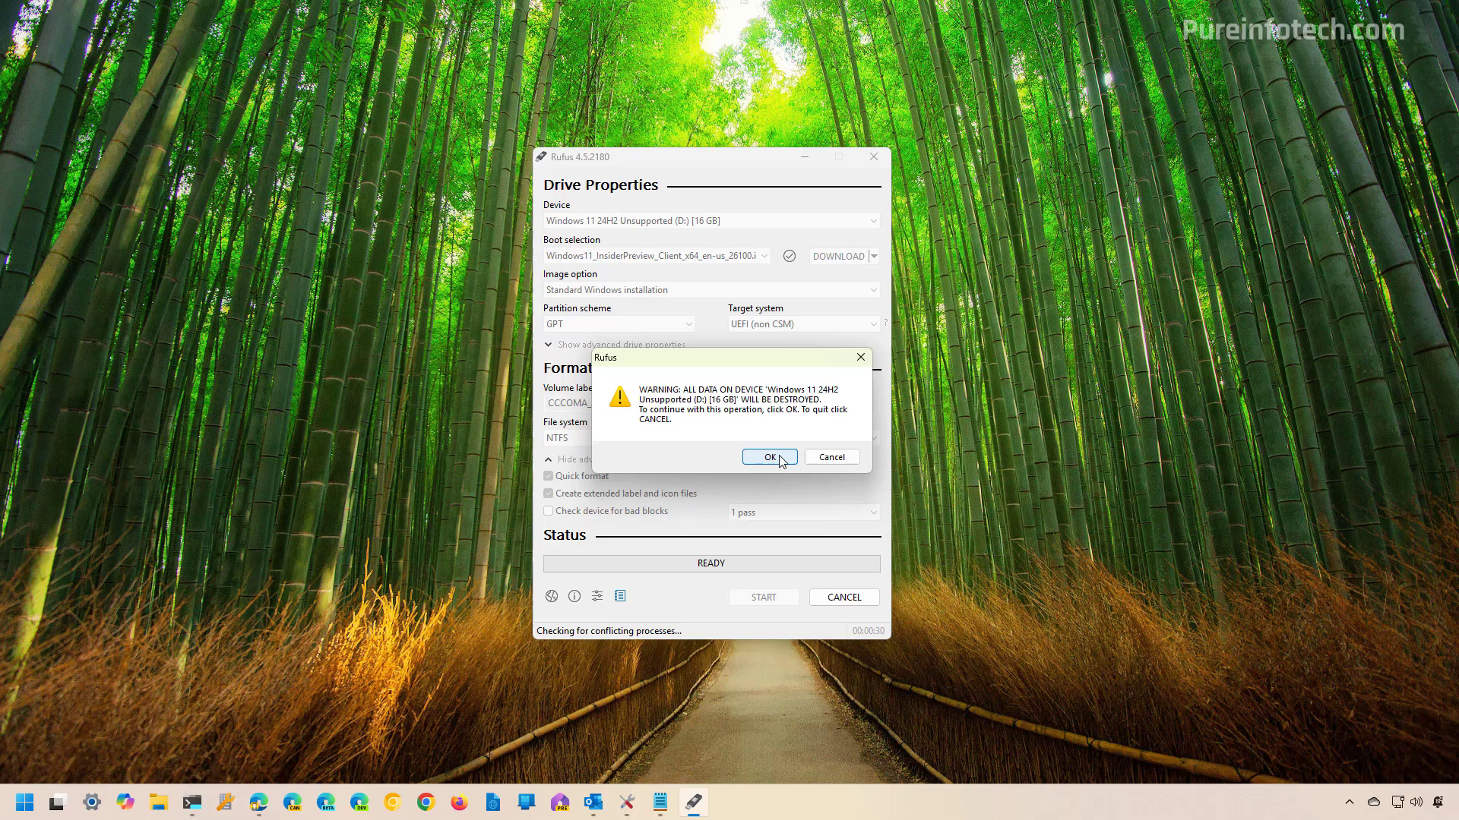
mouse_move(780, 463)
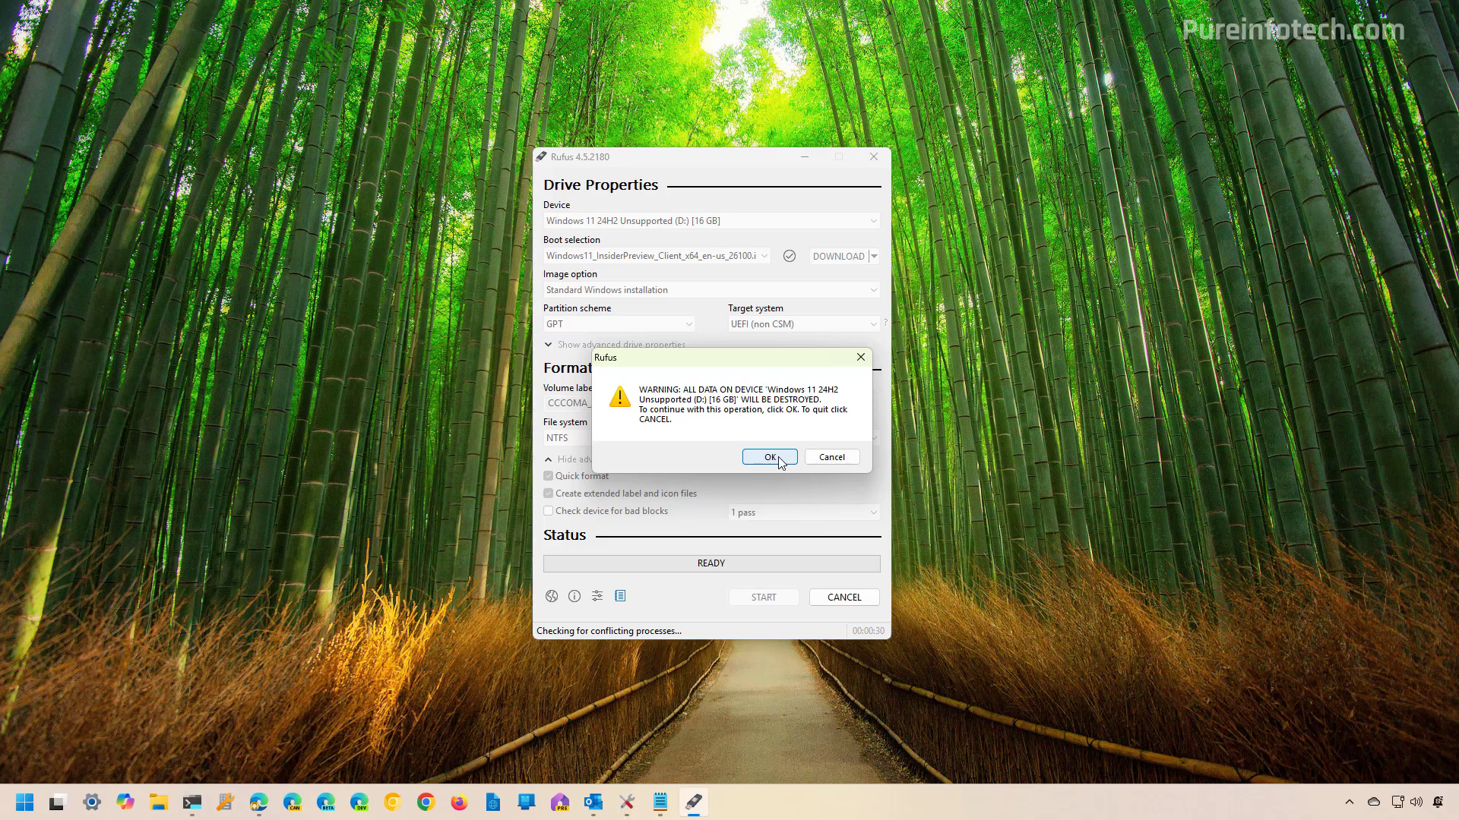
left_click(767, 457)
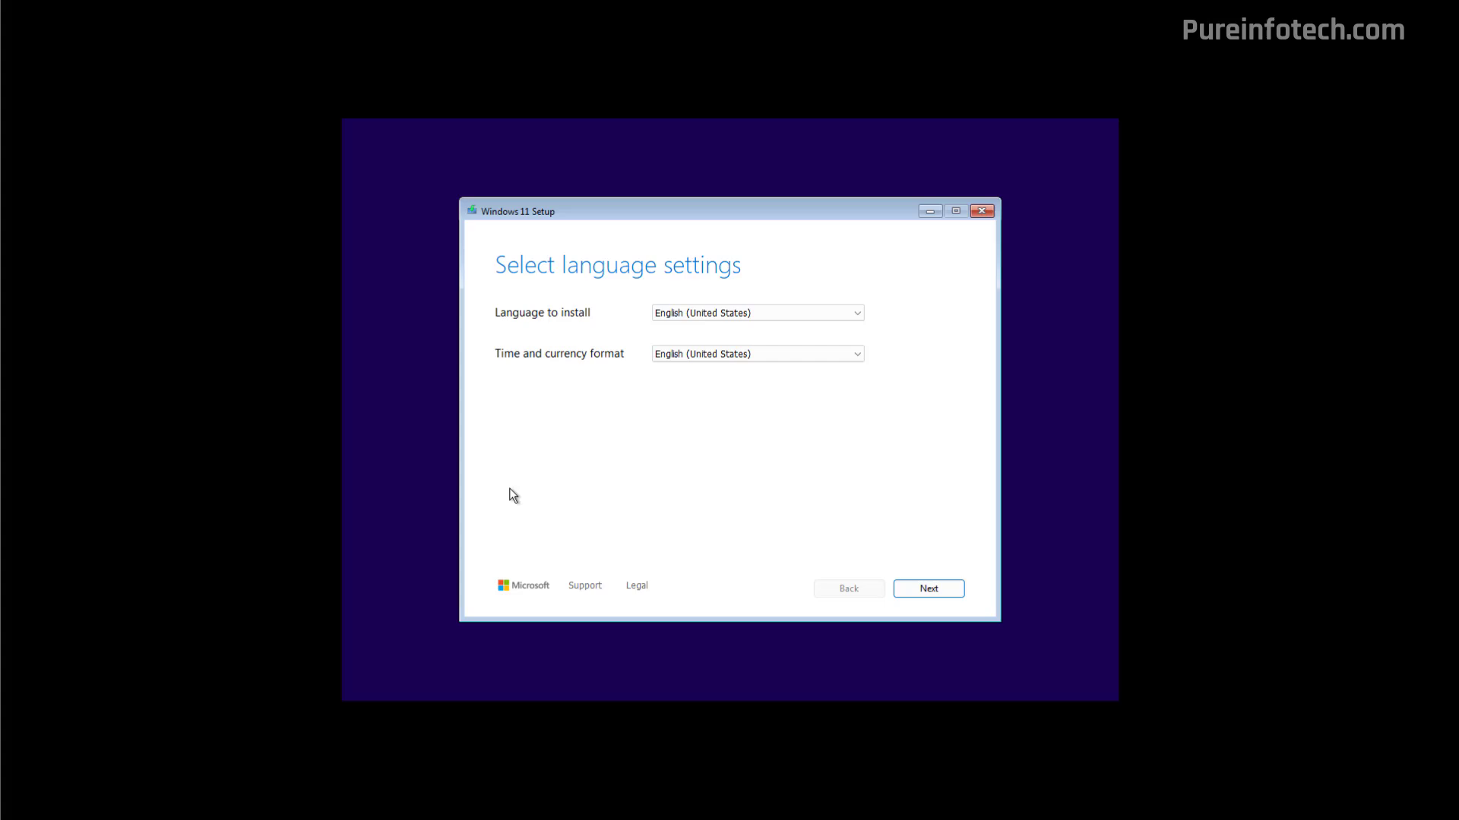
mouse_move(621, 480)
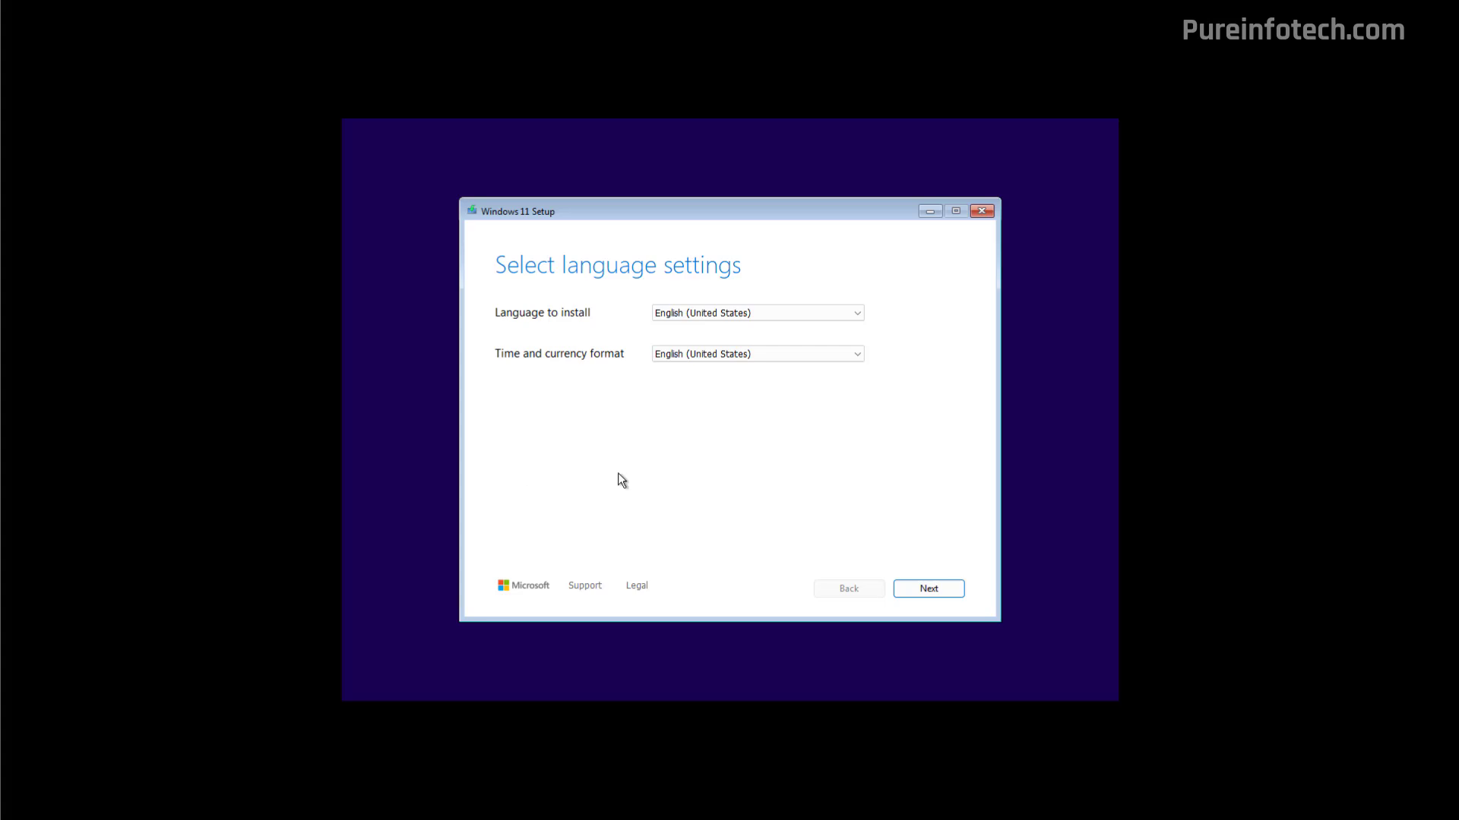
Step: Keep English (United States), agree to install Windows 11, and delete the Disk 0 partitions
left_click(928, 588)
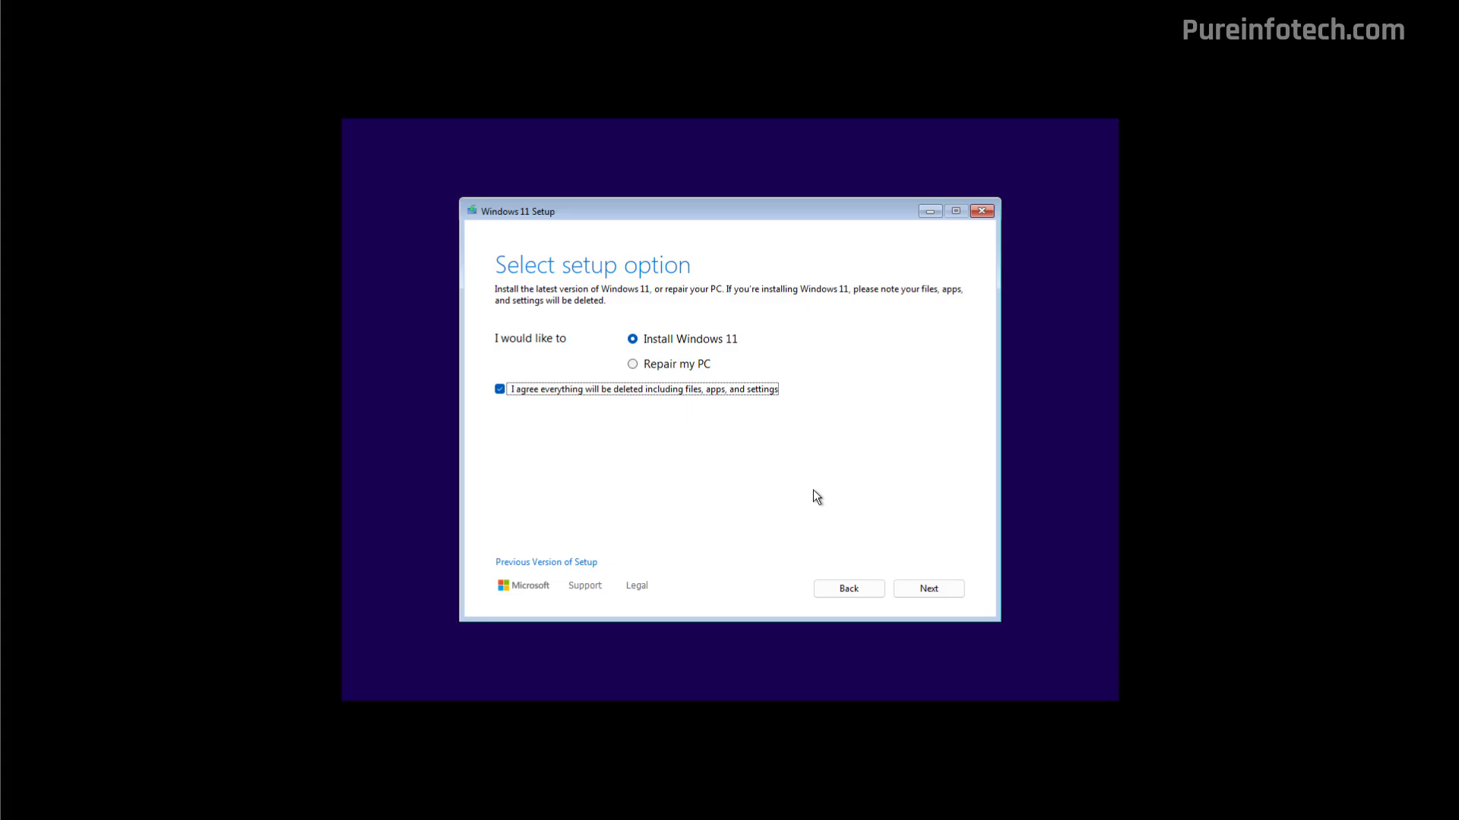
left_click(927, 589)
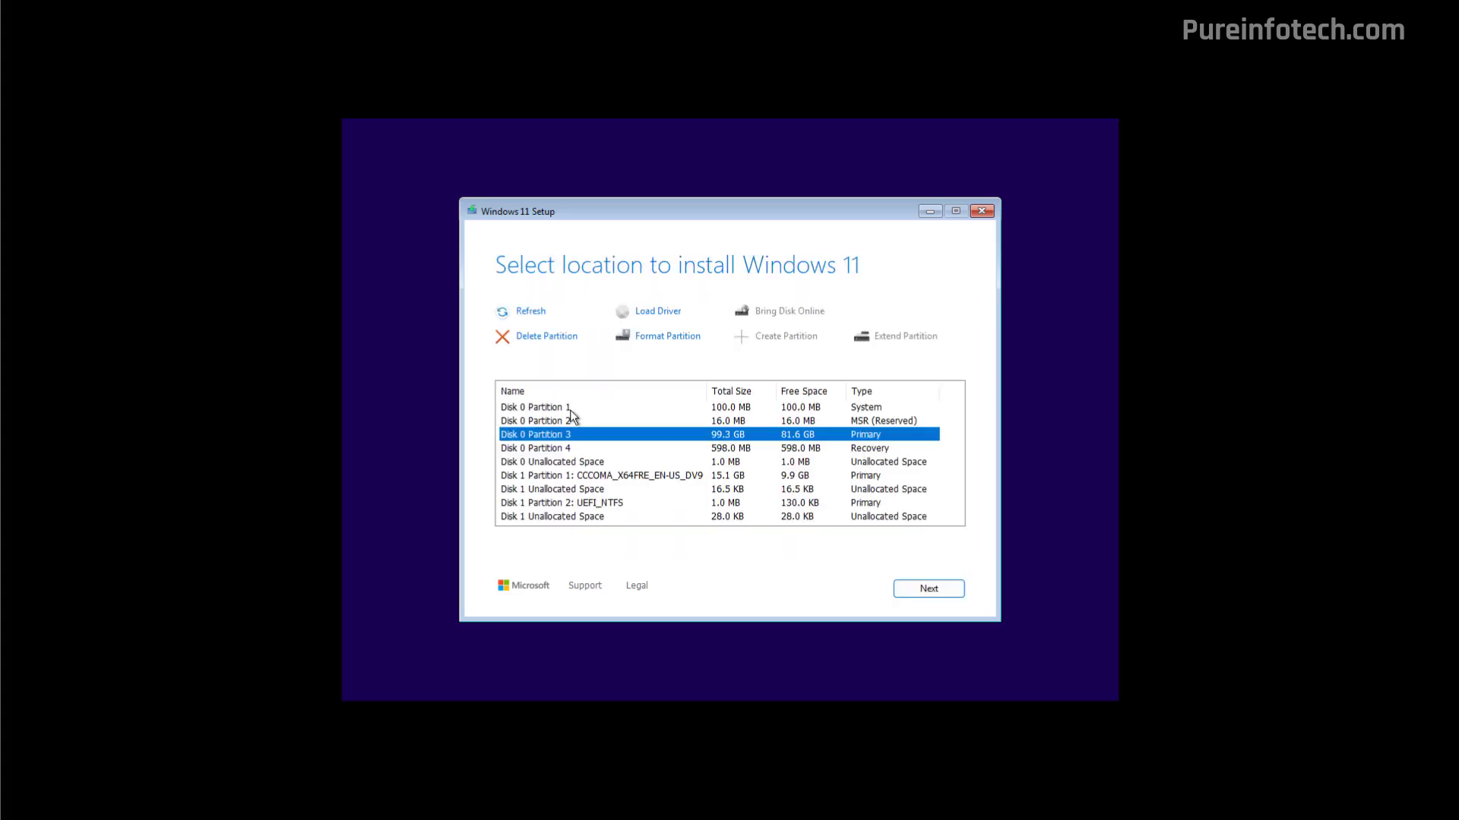
left_click(544, 336)
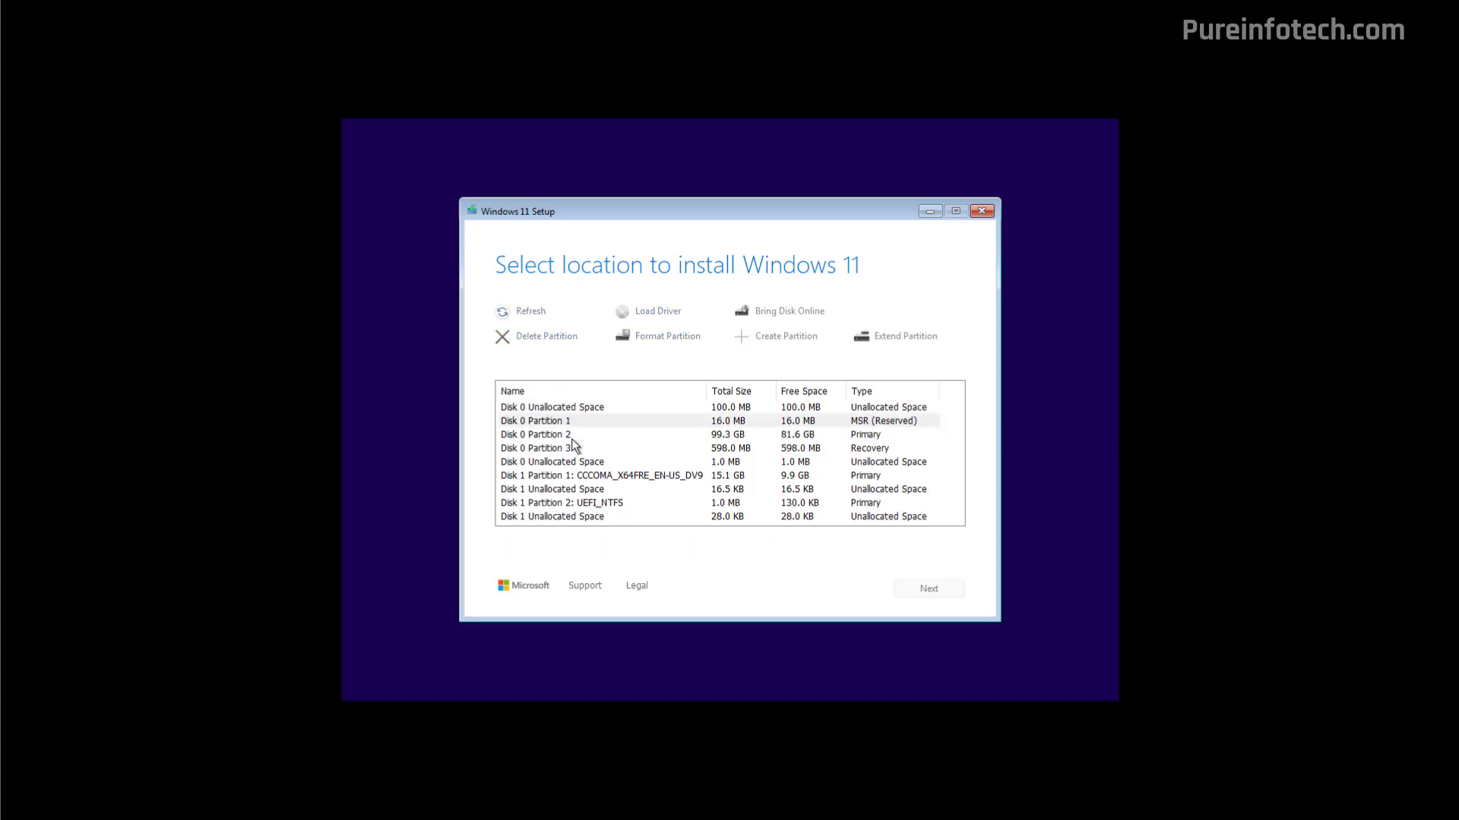
left_click(547, 335)
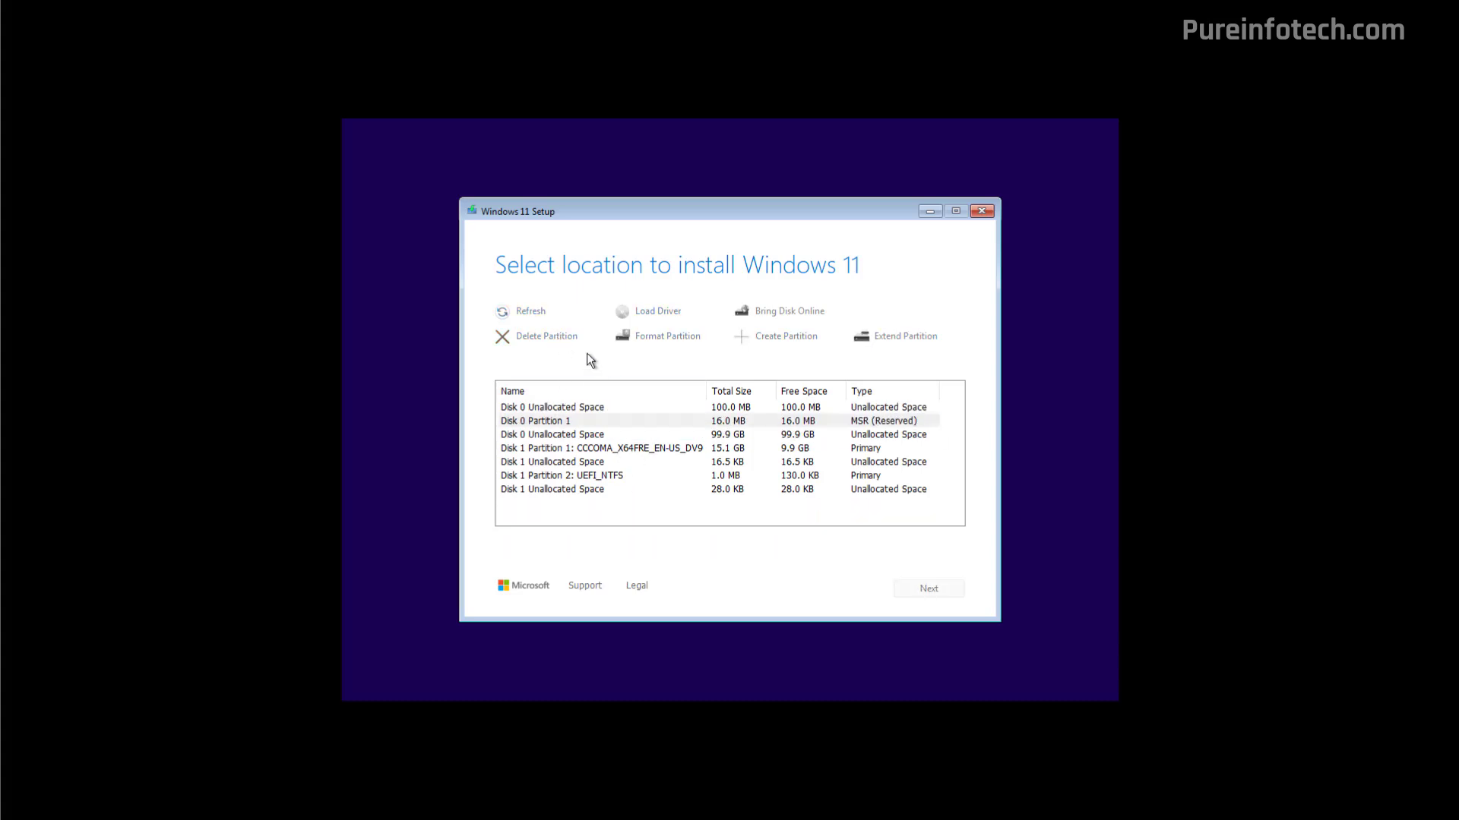
left_click(927, 588)
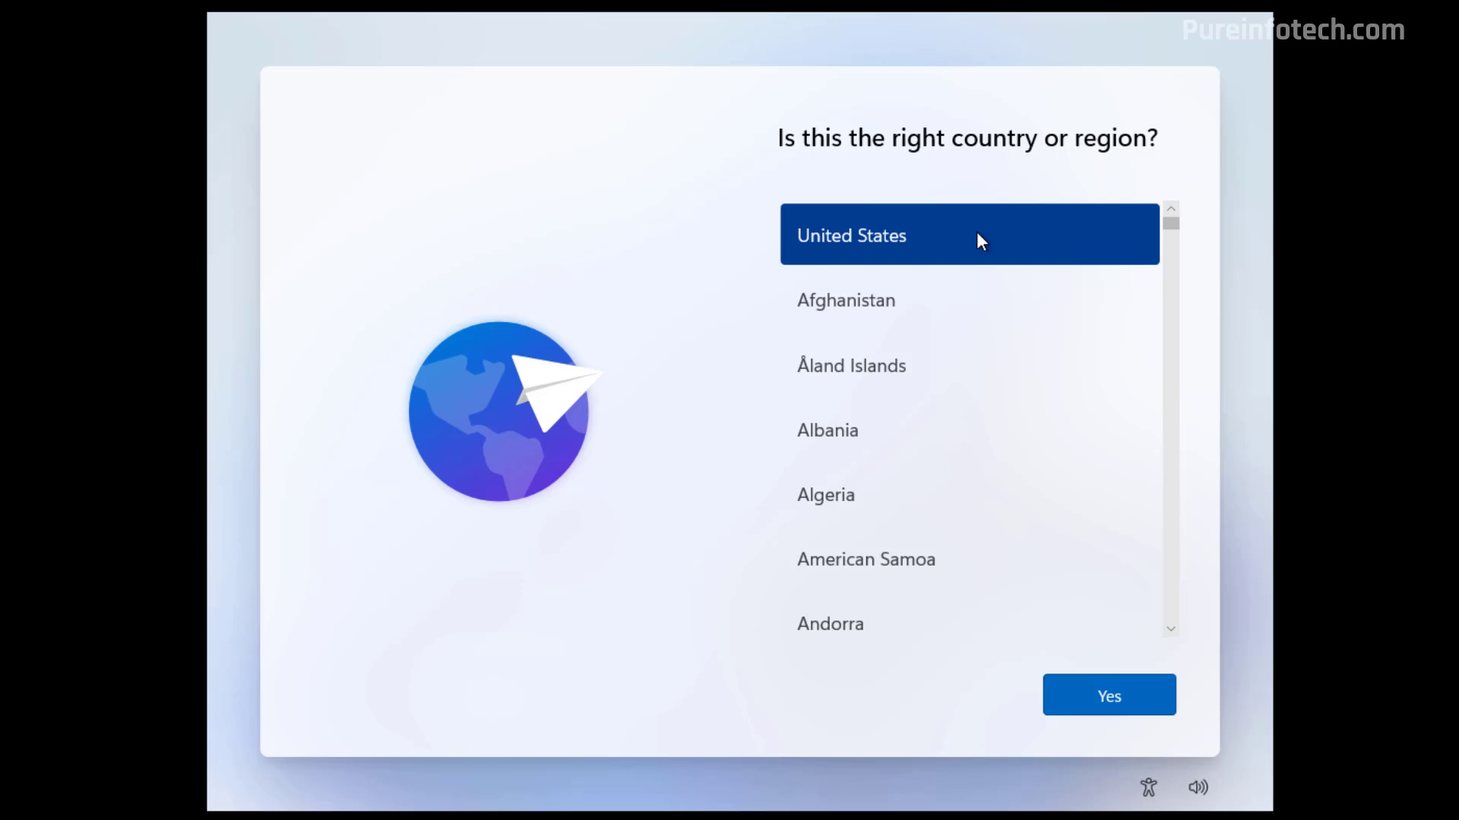
Step: Confirm United States and the US keyboard, skip a second layout, accept privacy settings
left_click(1108, 695)
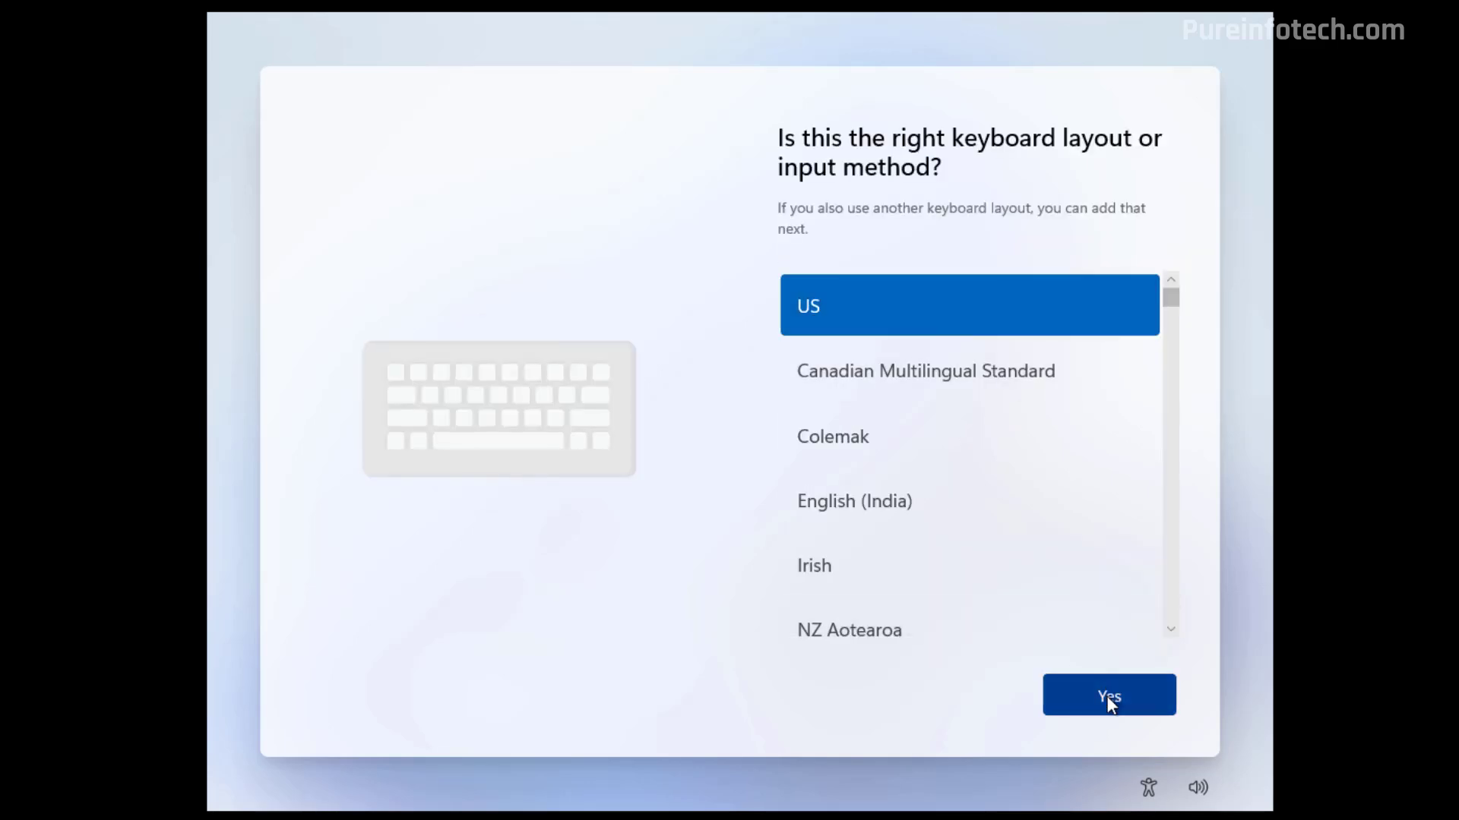
left_click(1108, 695)
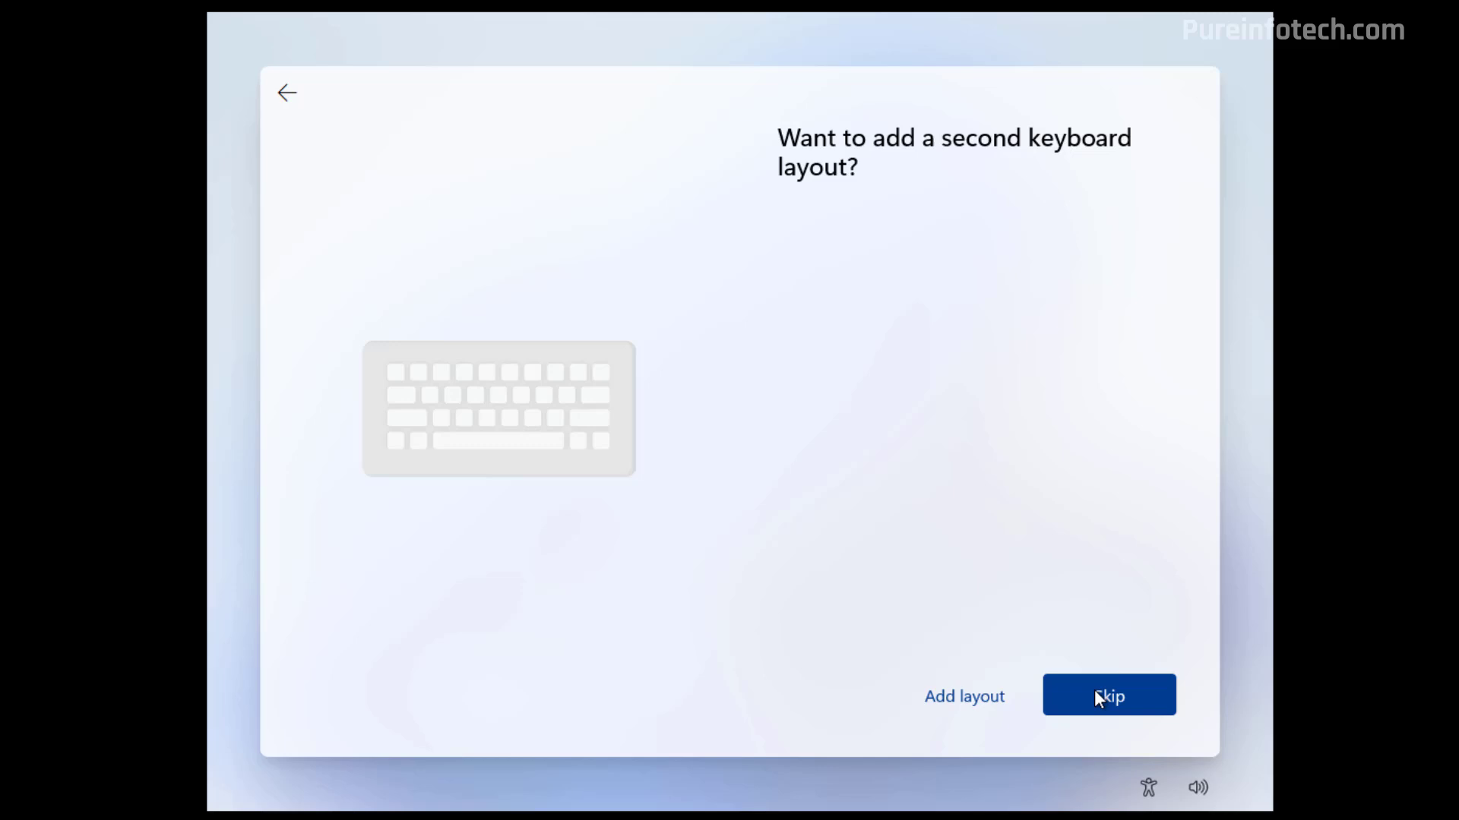
left_click(1108, 695)
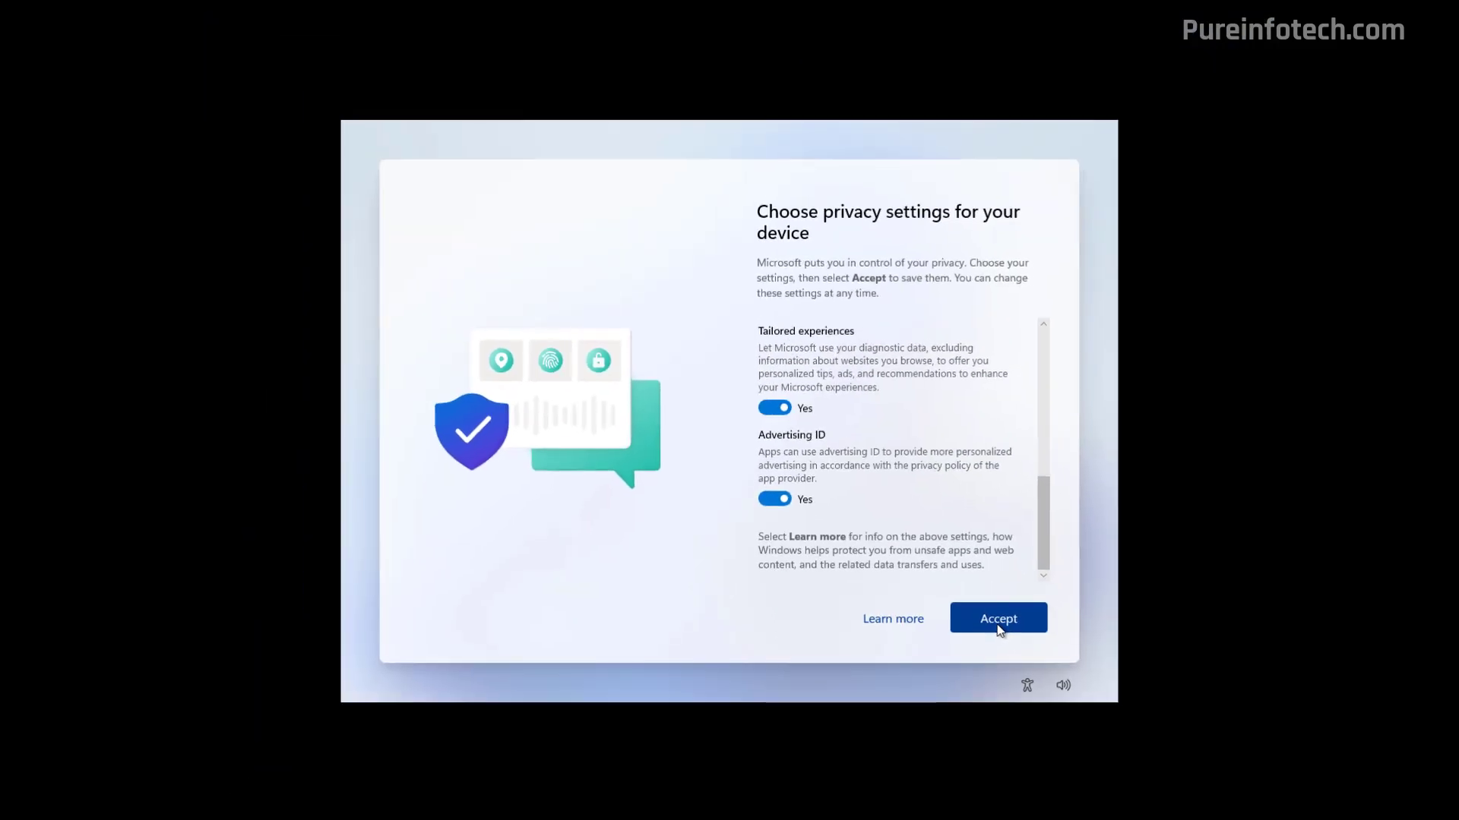
left_click(997, 618)
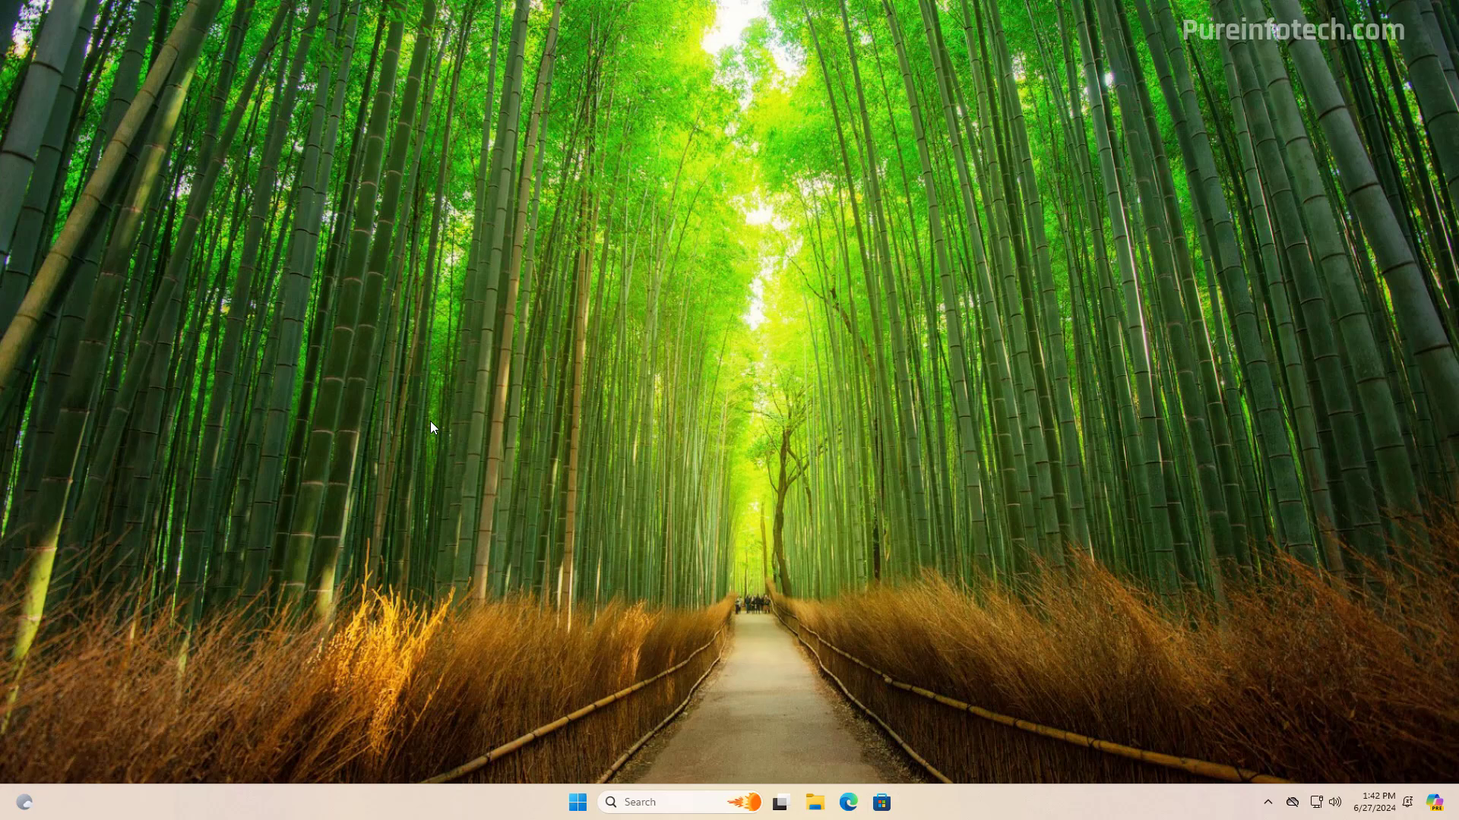
mouse_move(856, 616)
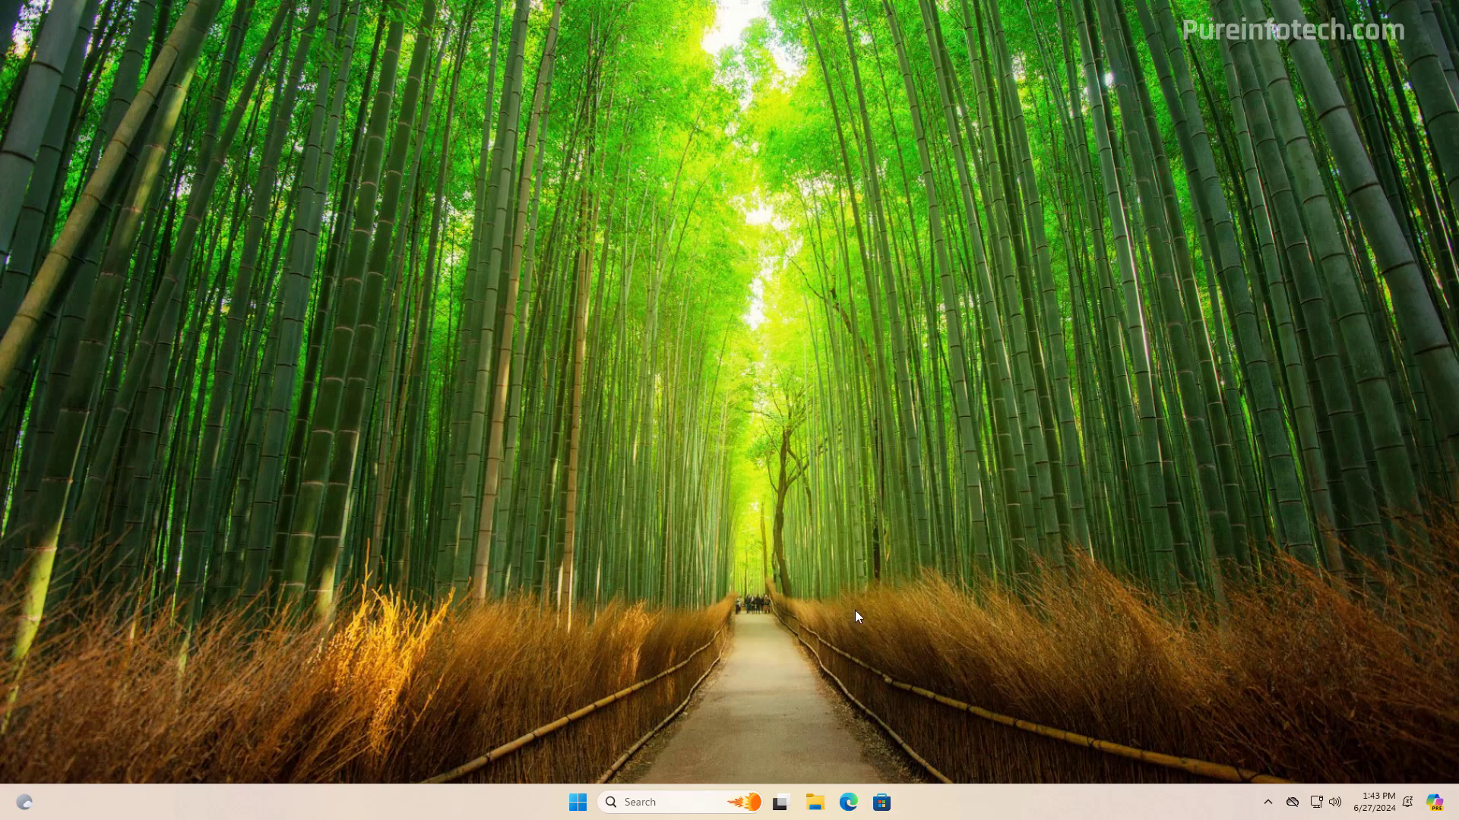
mouse_move(642, 654)
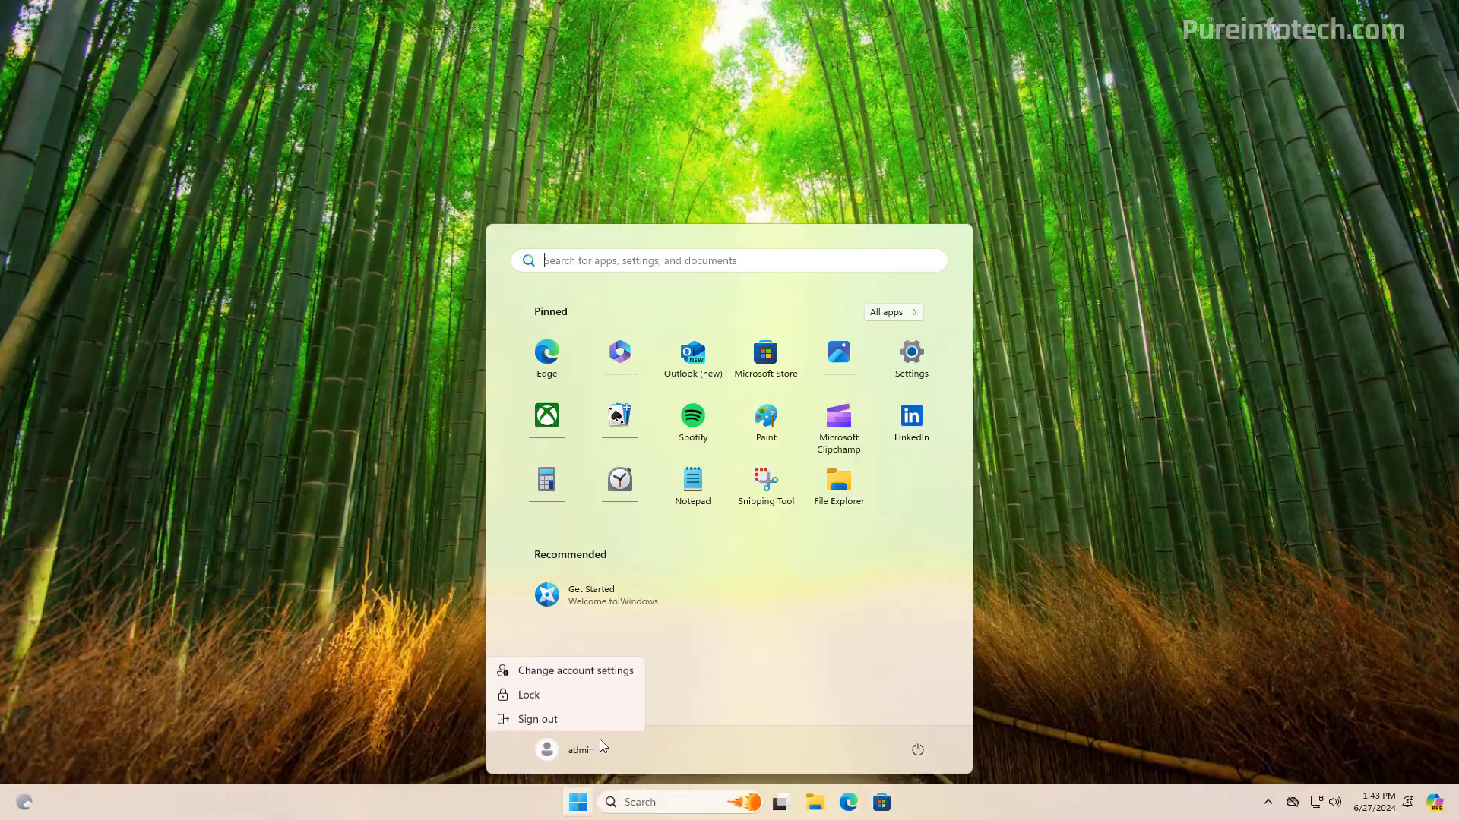
Step: Sign out, sign back in as admin, and set the required new password
left_click(537, 718)
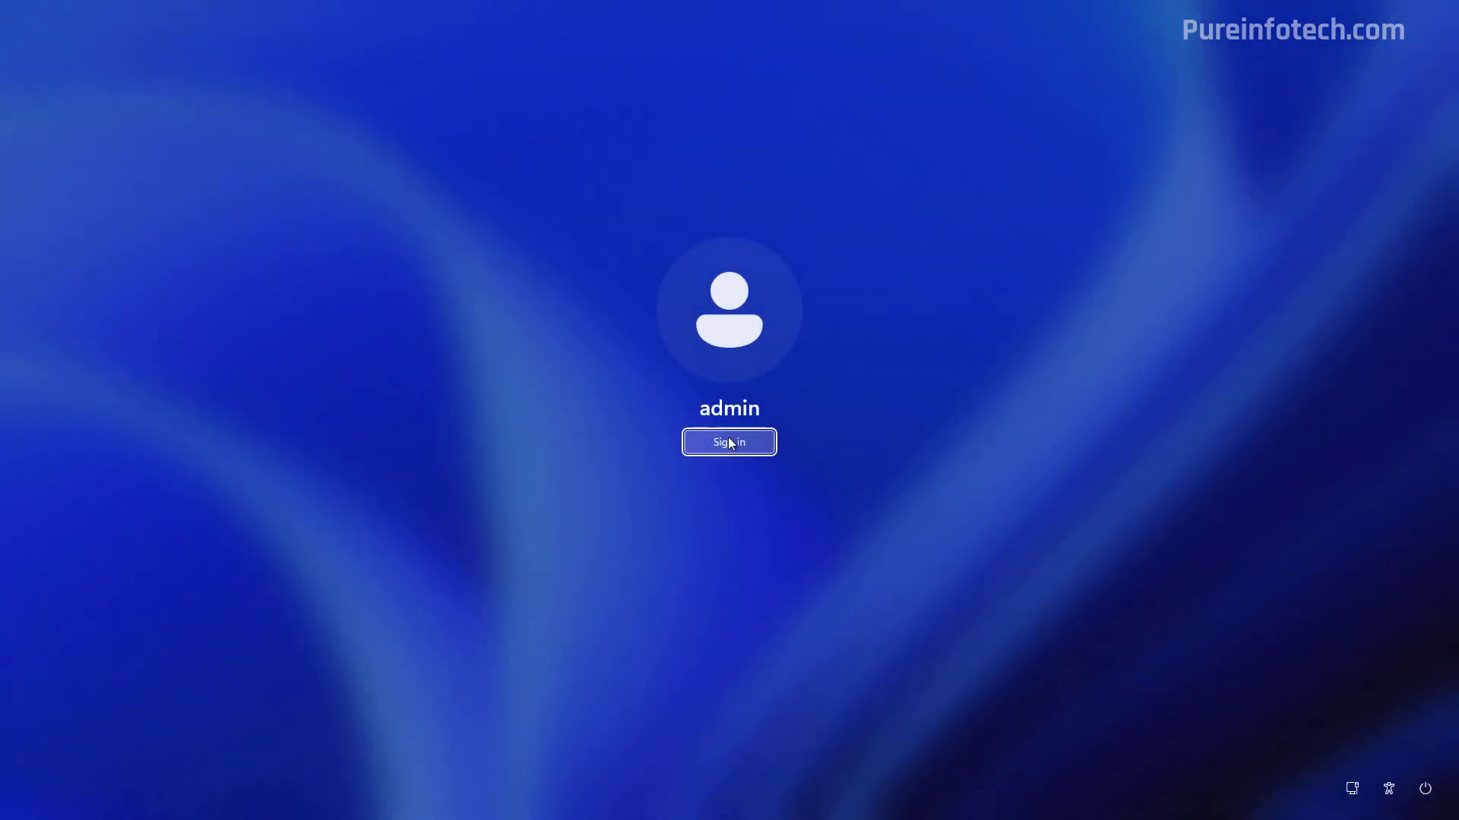
left_click(729, 440)
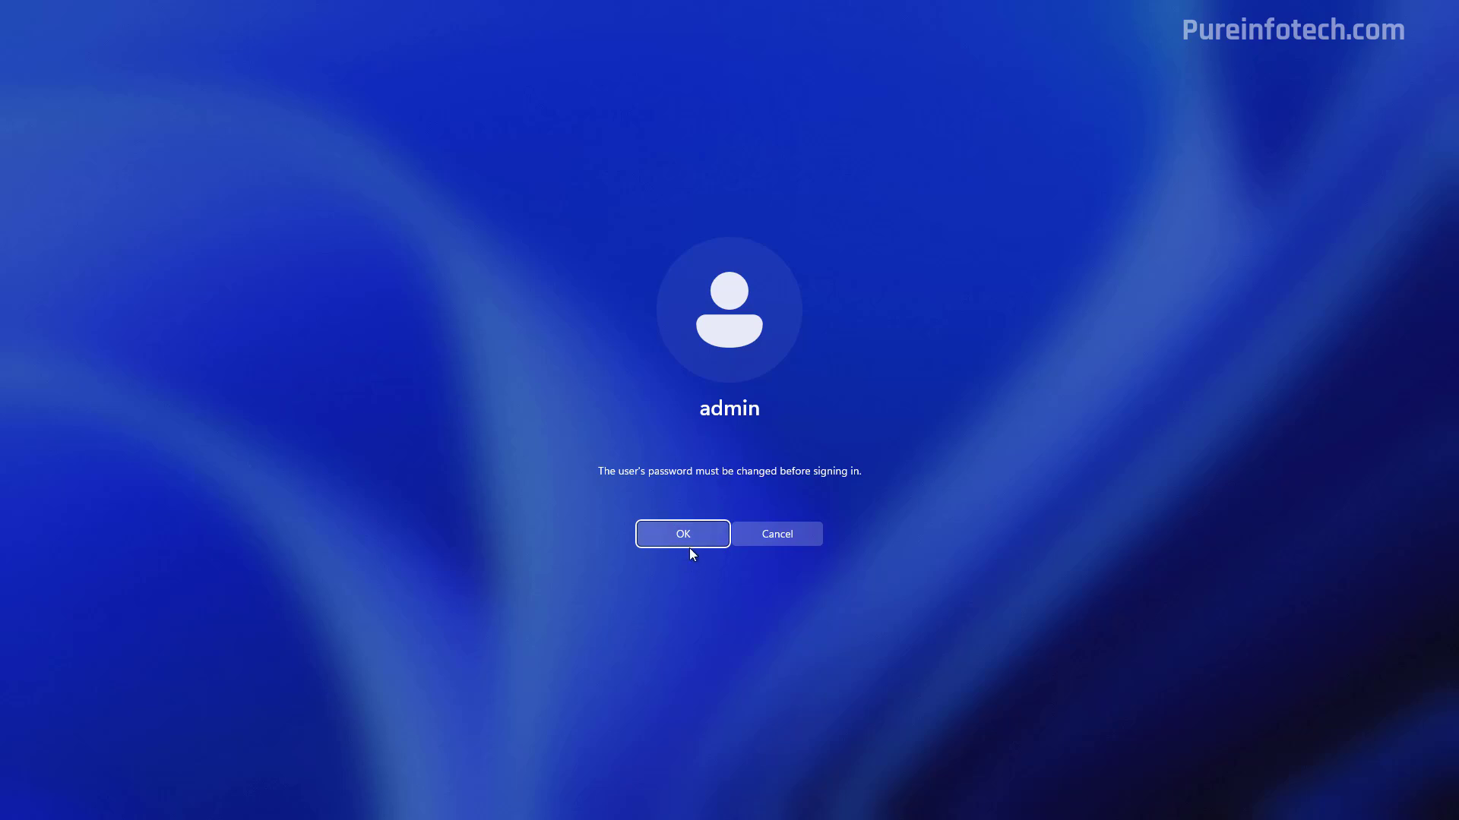
left_click(683, 533)
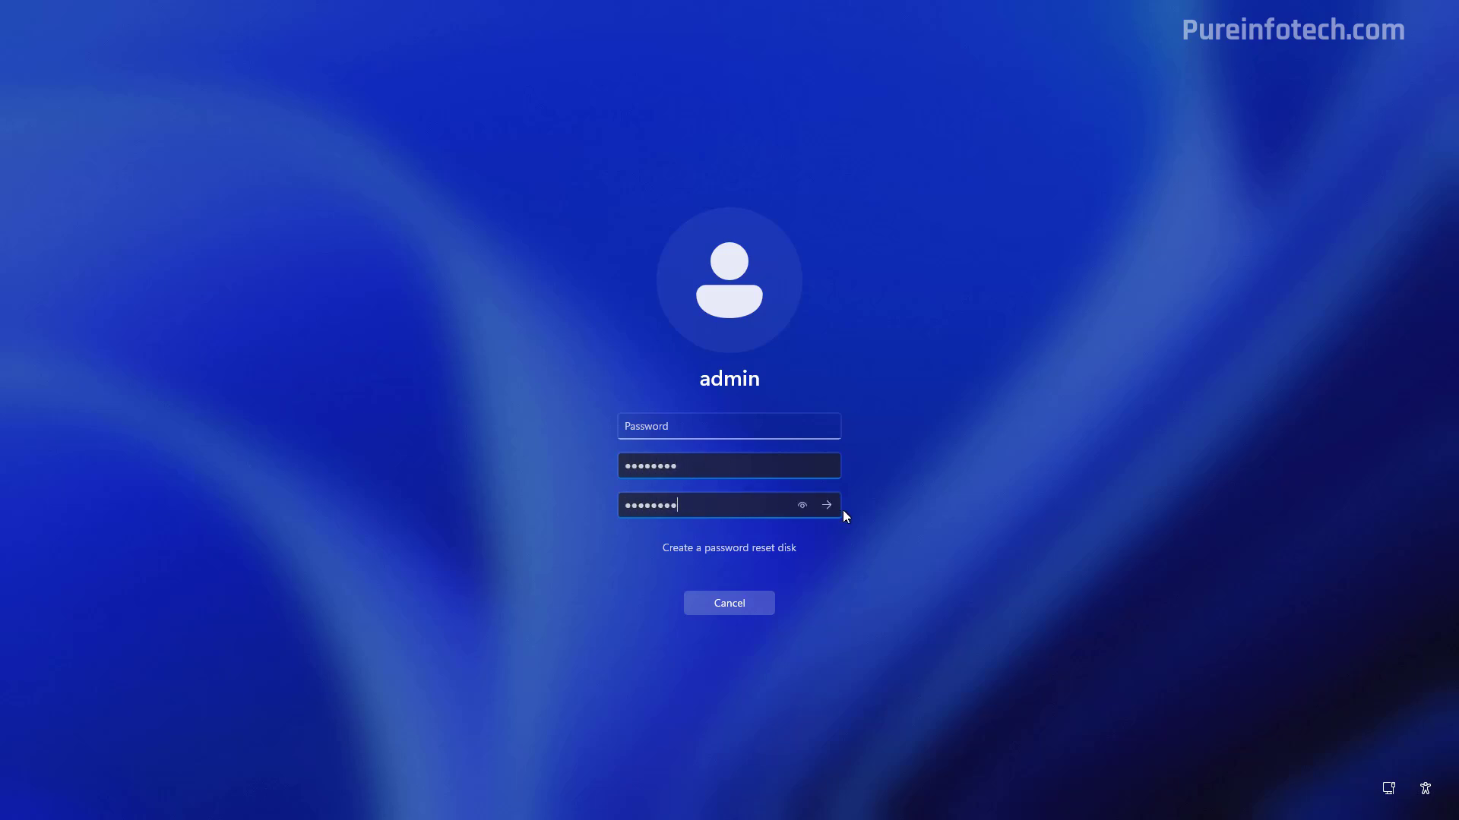
left_click(825, 505)
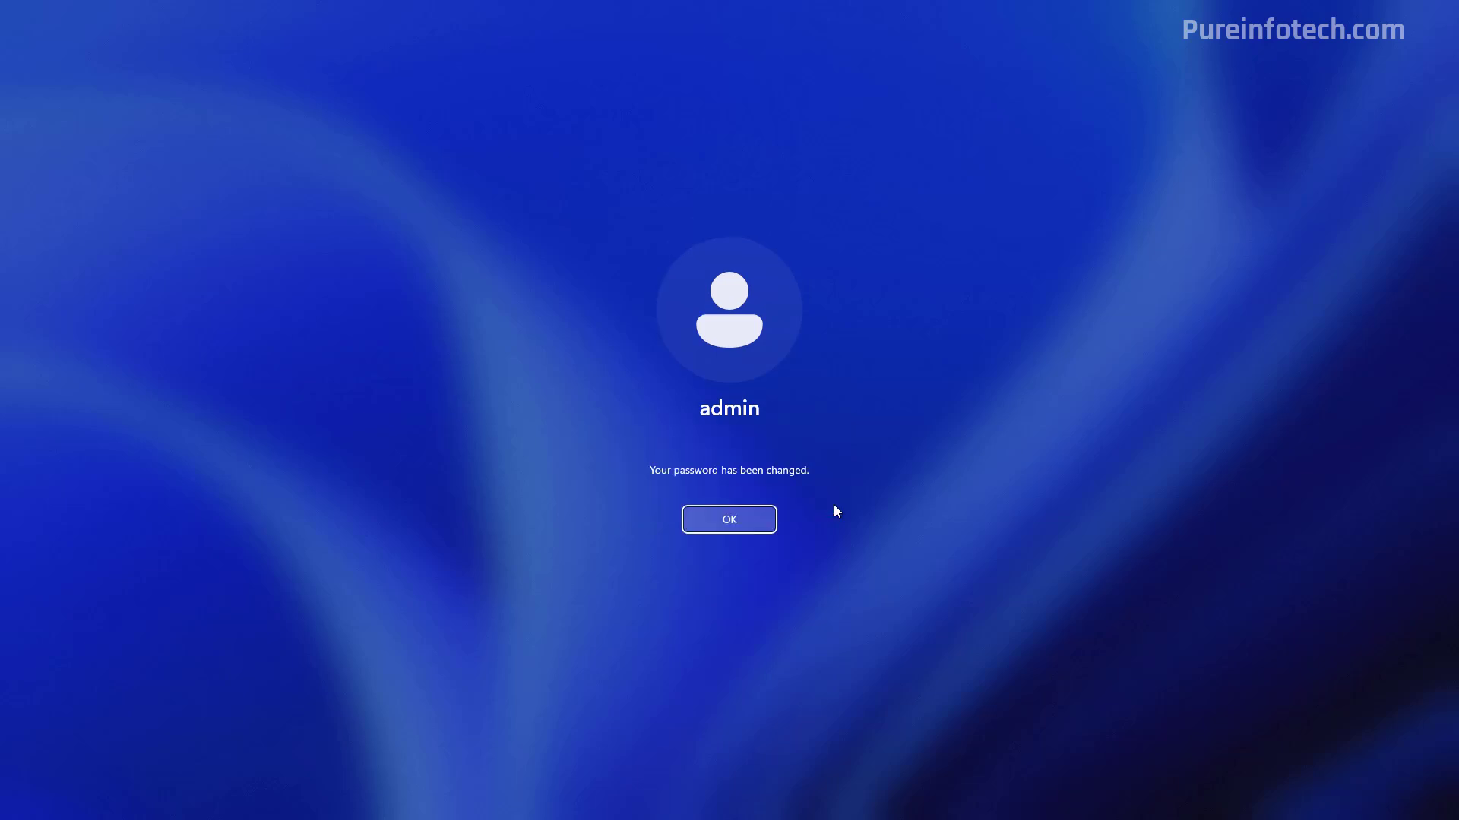
left_click(728, 519)
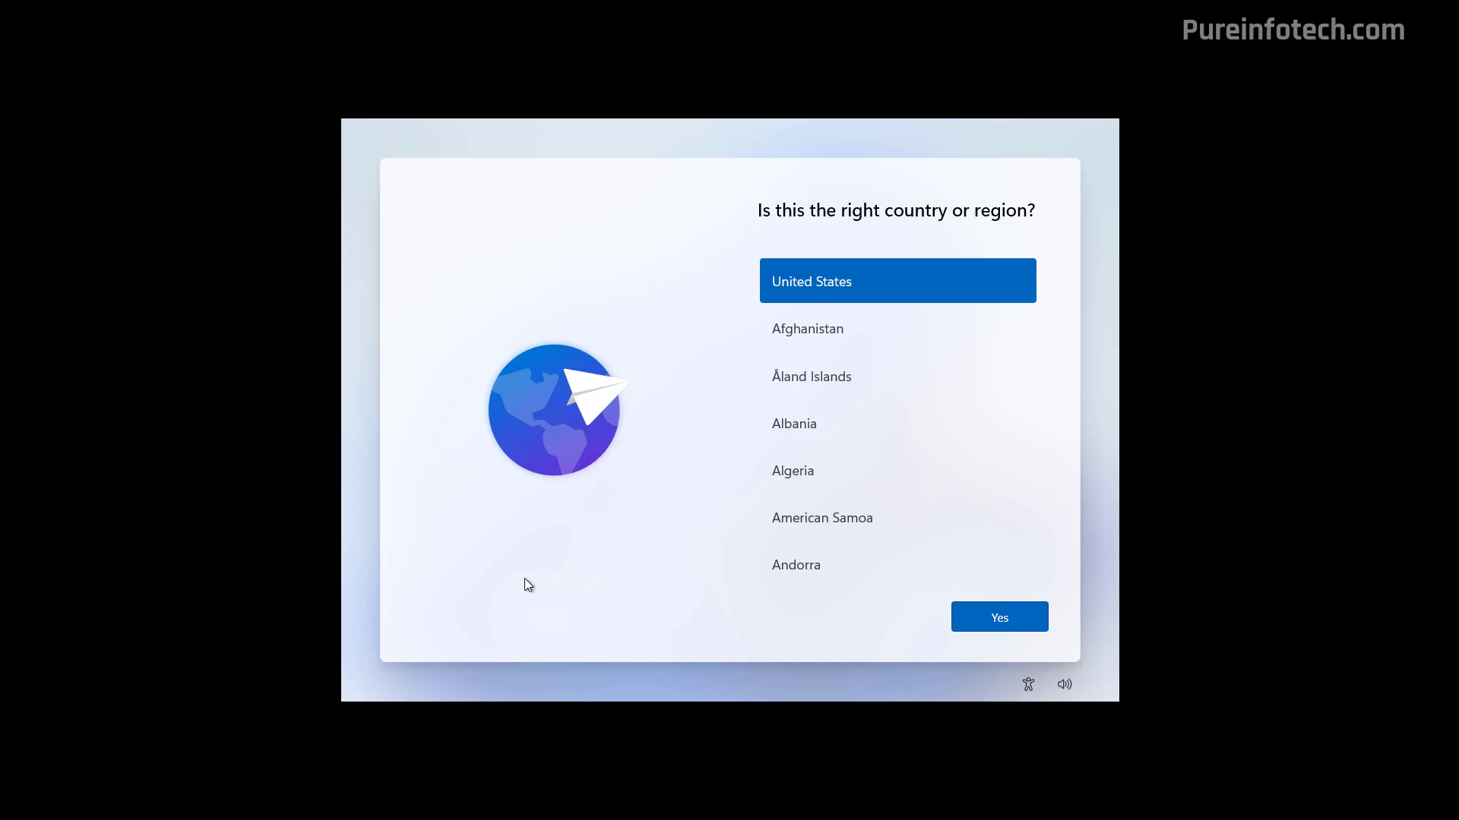
mouse_move(676, 660)
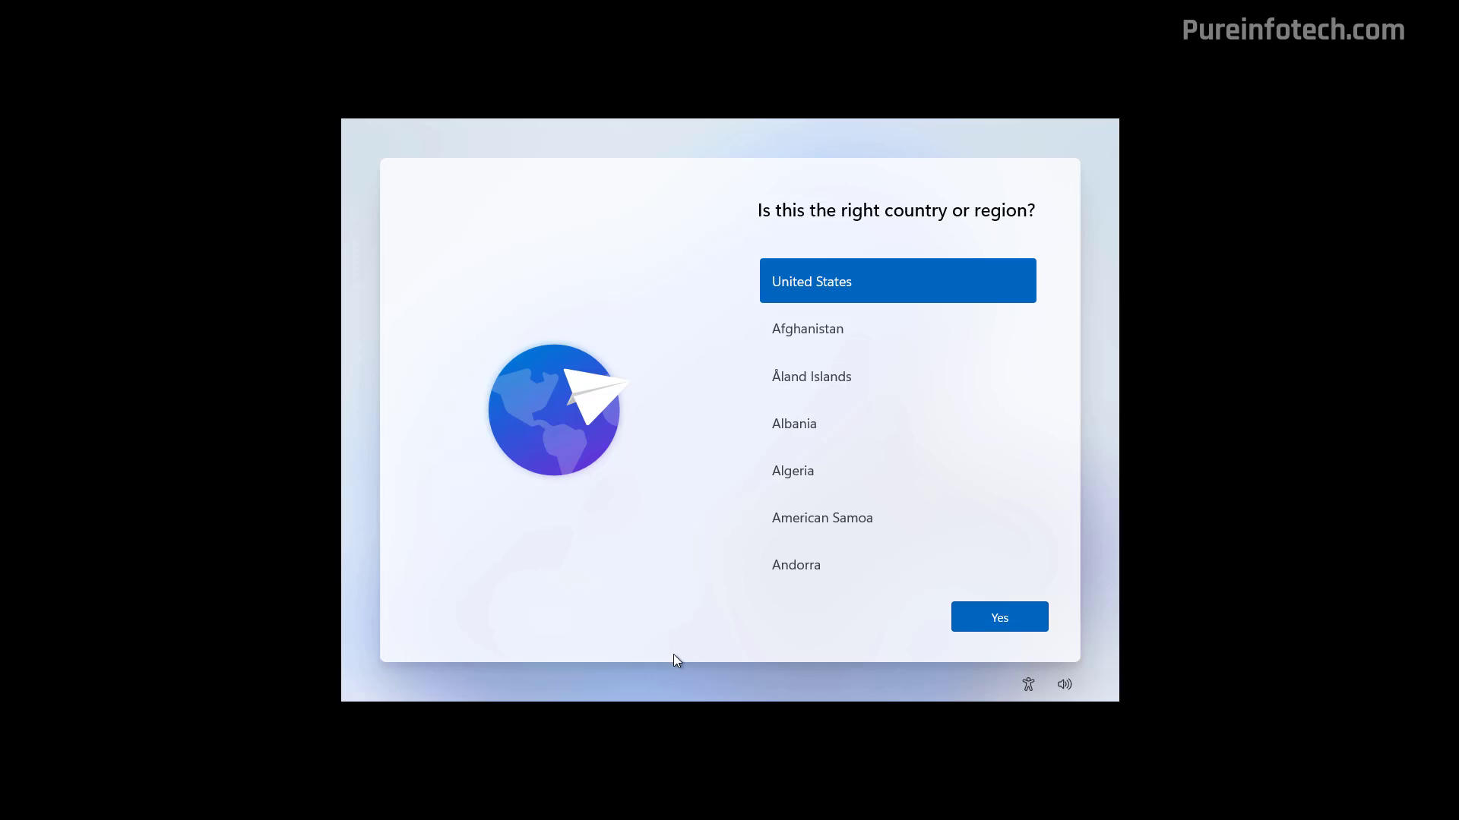
mouse_move(965, 640)
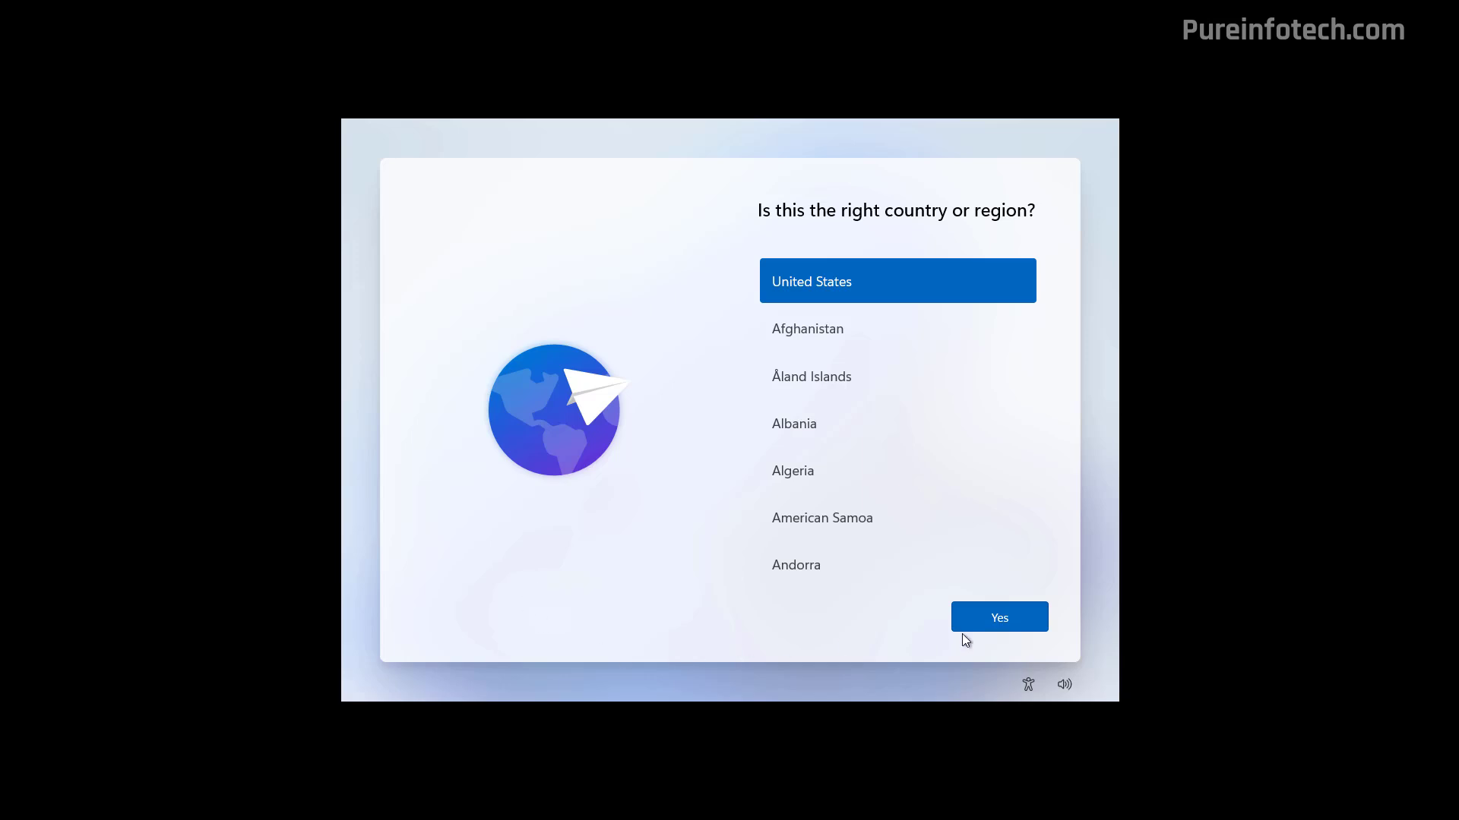
Step: Confirm United States, skip the second keyboard layout, and skip naming the device
left_click(997, 617)
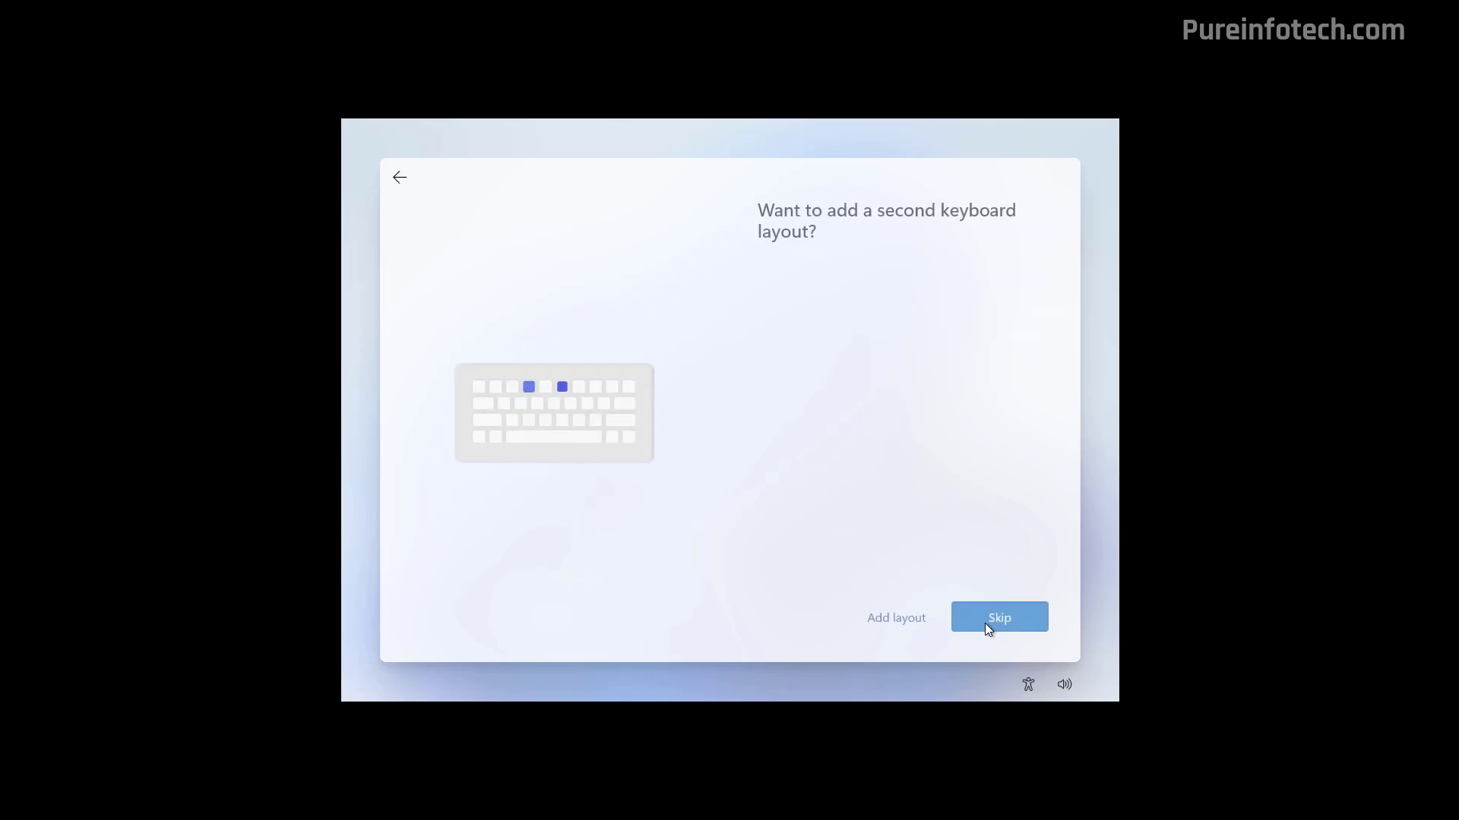
left_click(998, 617)
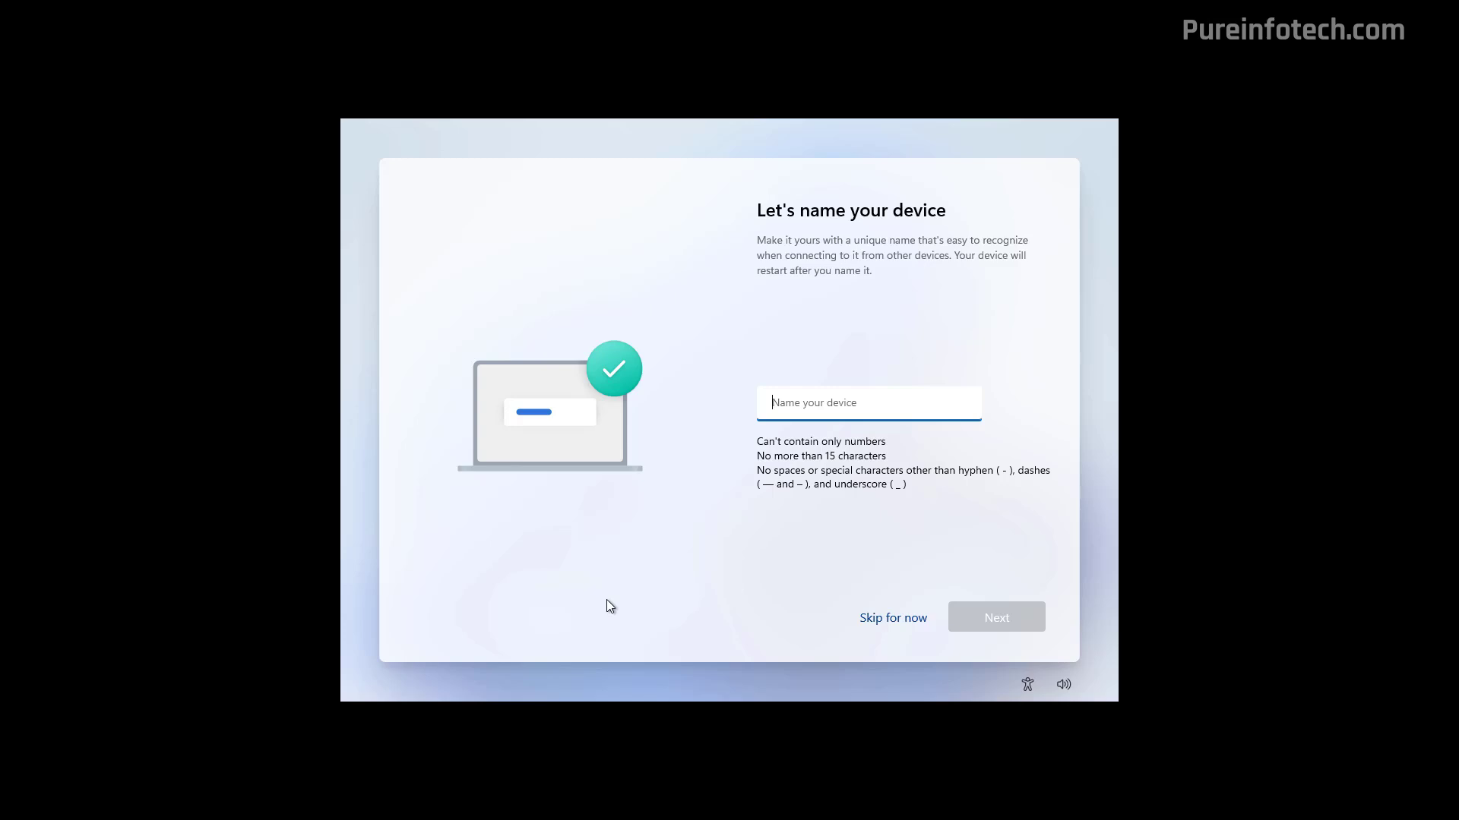
mouse_move(742, 581)
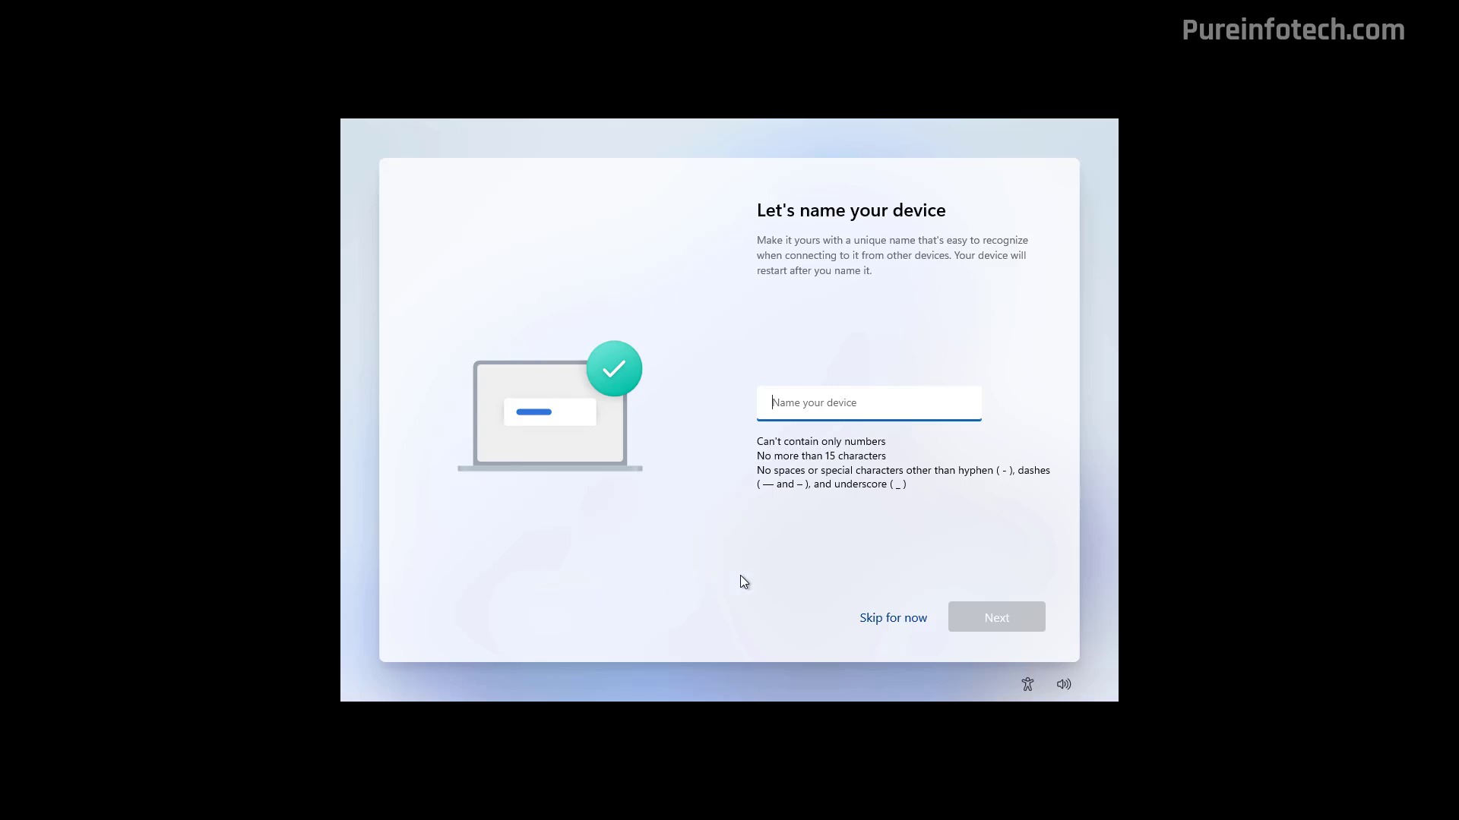
mouse_move(891, 617)
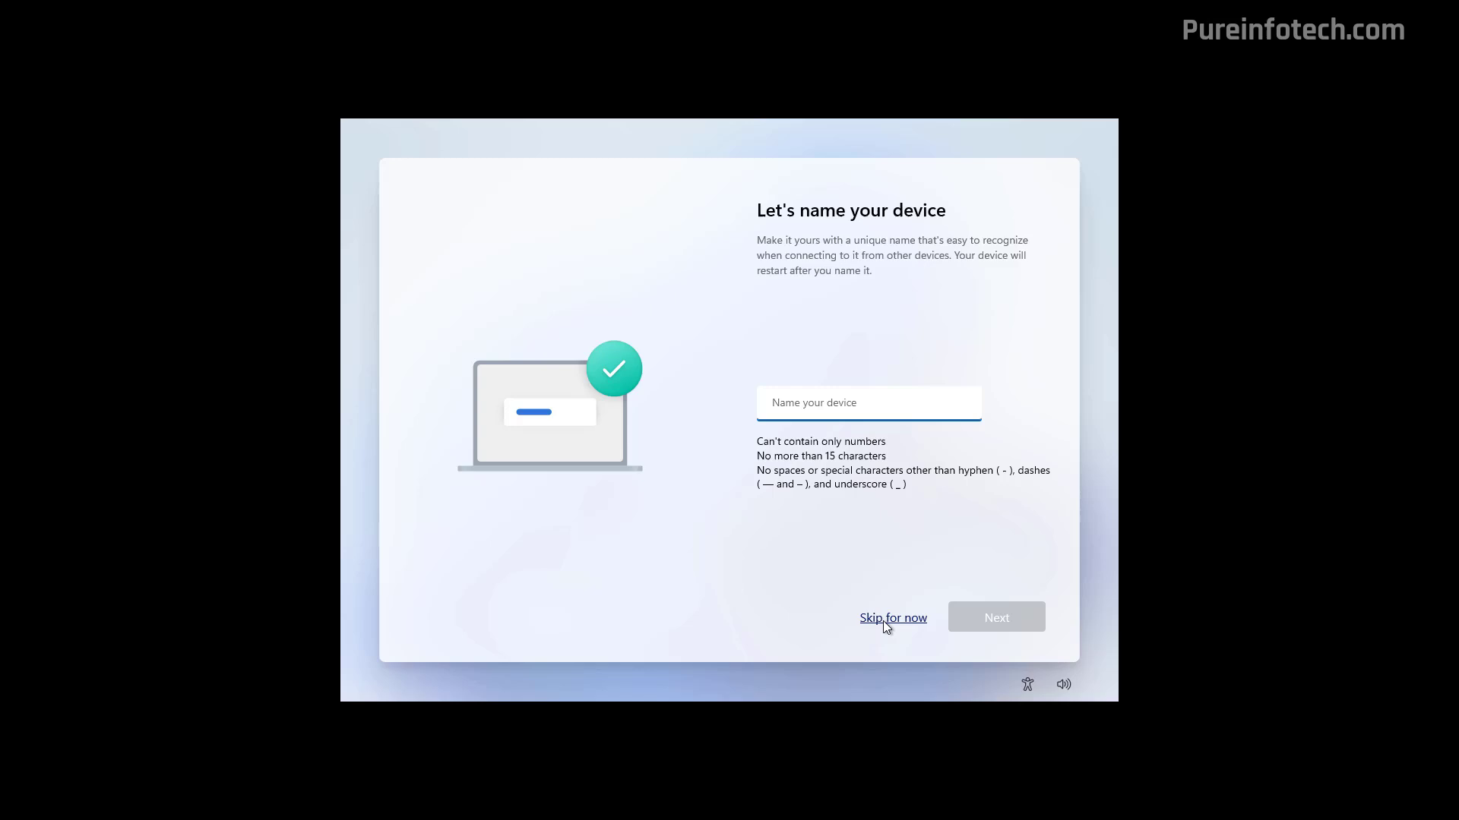
left_click(867, 401)
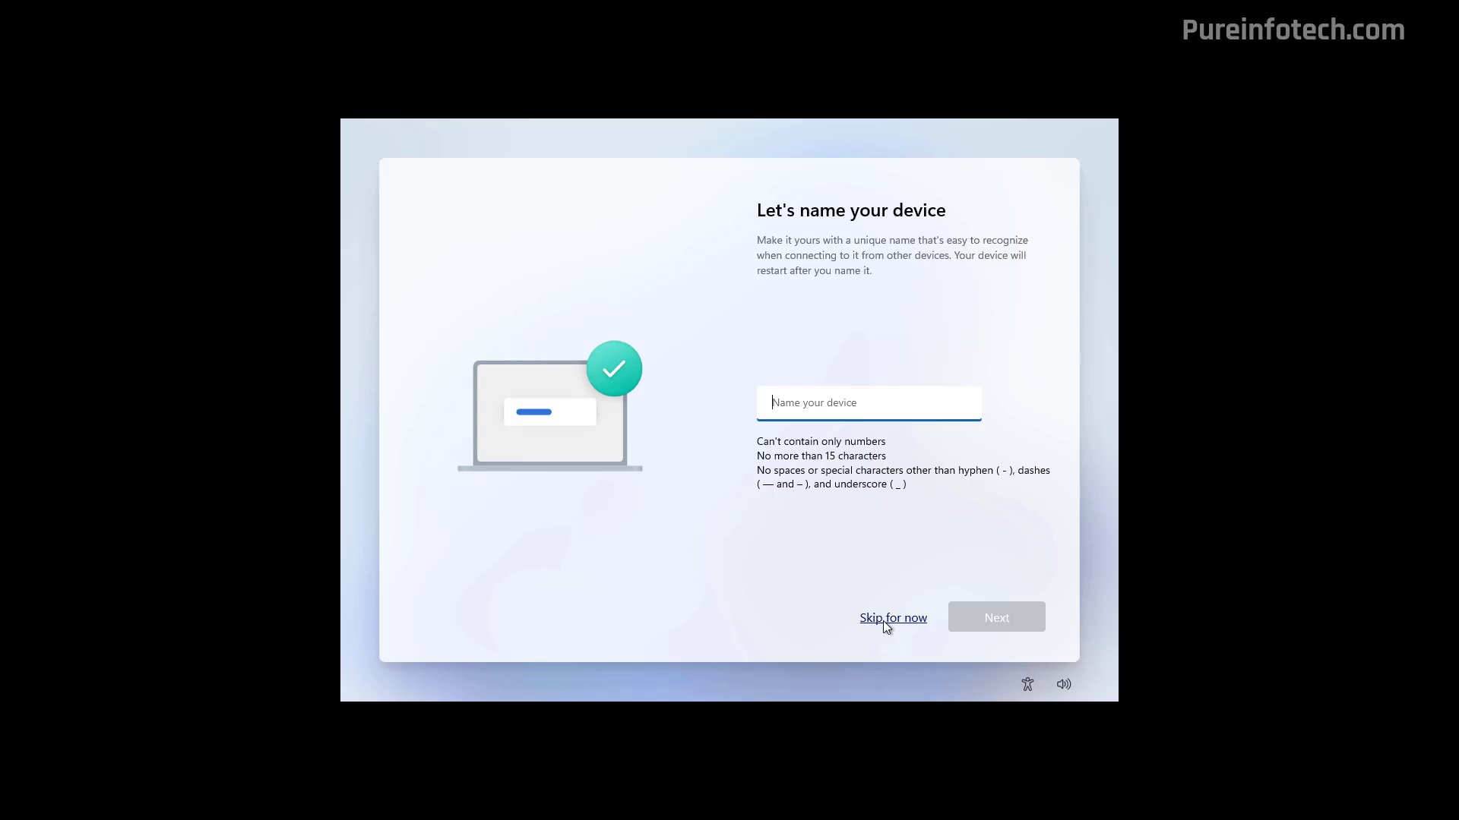
left_click(890, 618)
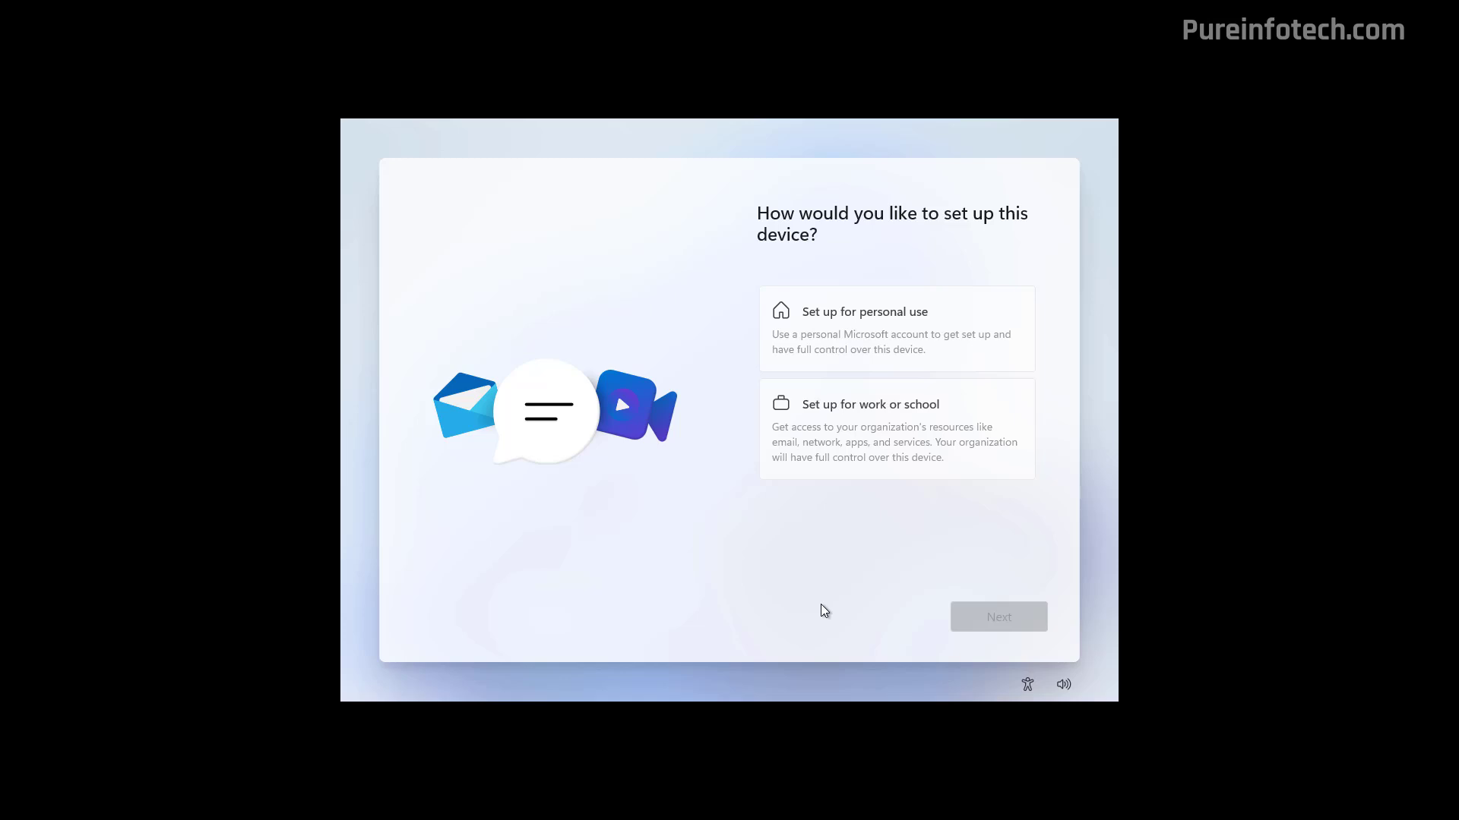
mouse_move(849, 311)
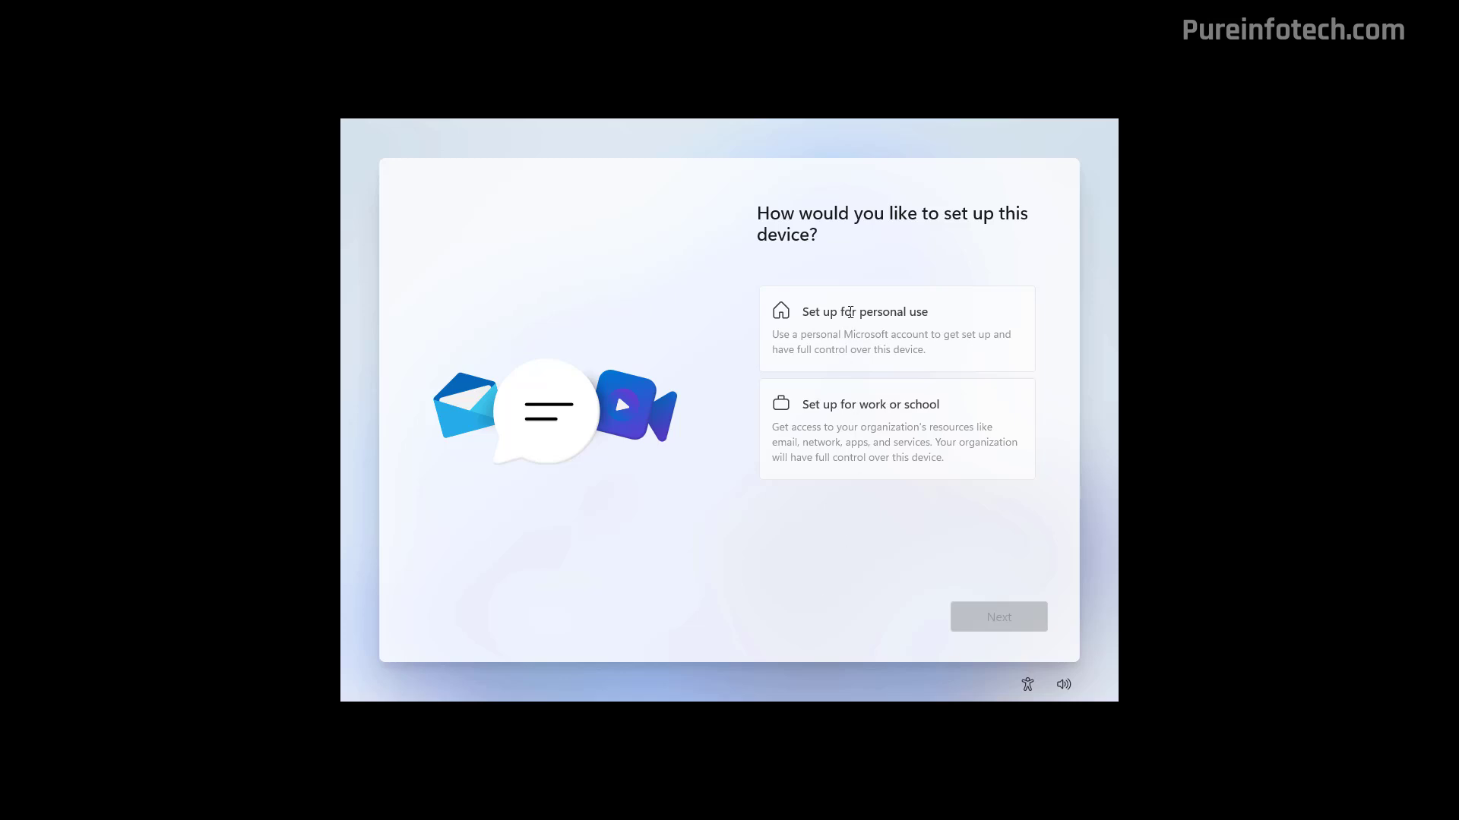
Step: Choose 'Set up for work or school', then Sign-in options and 'Domain join instead'
left_click(894, 429)
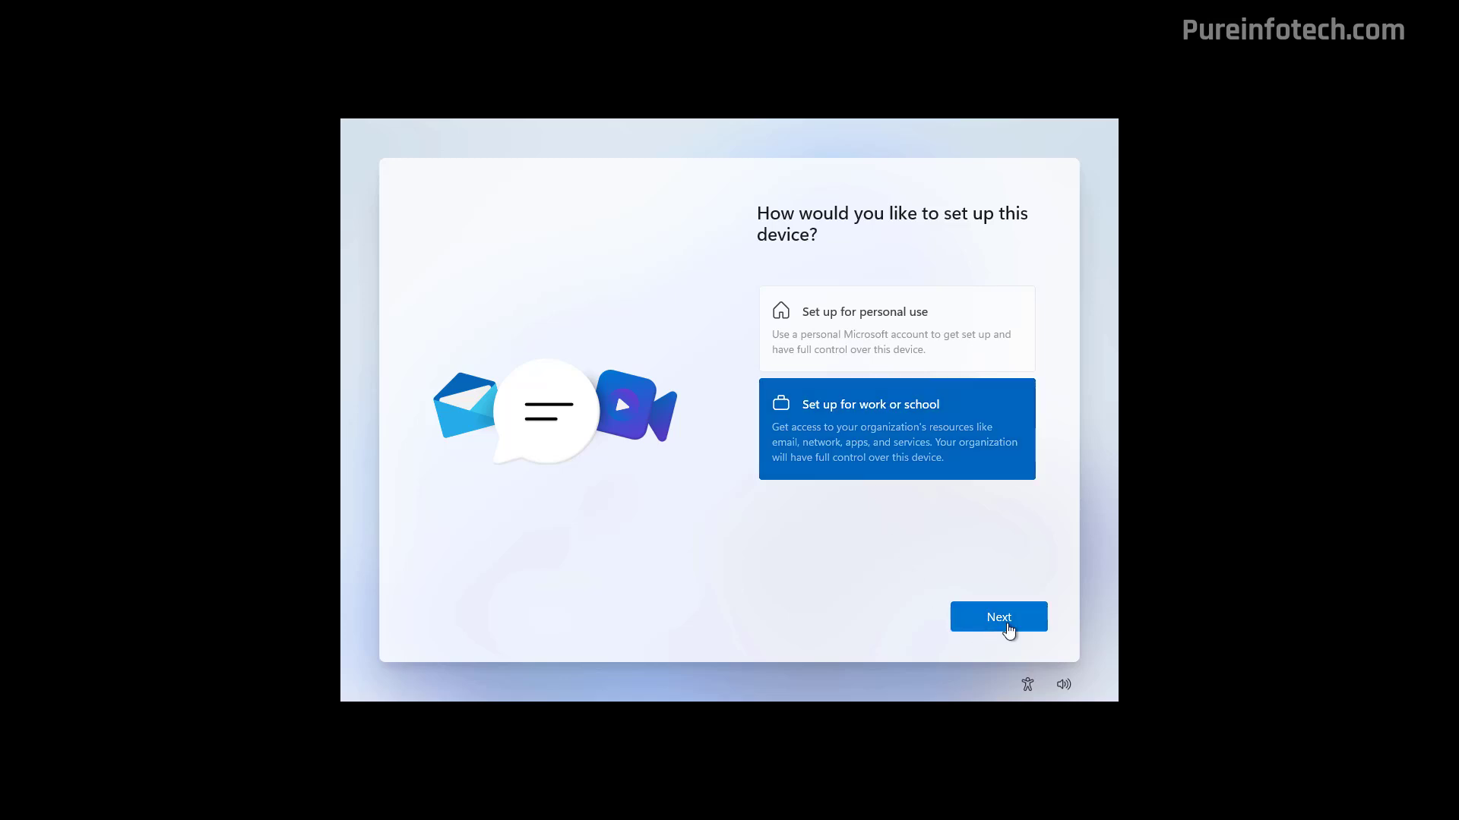
left_click(998, 616)
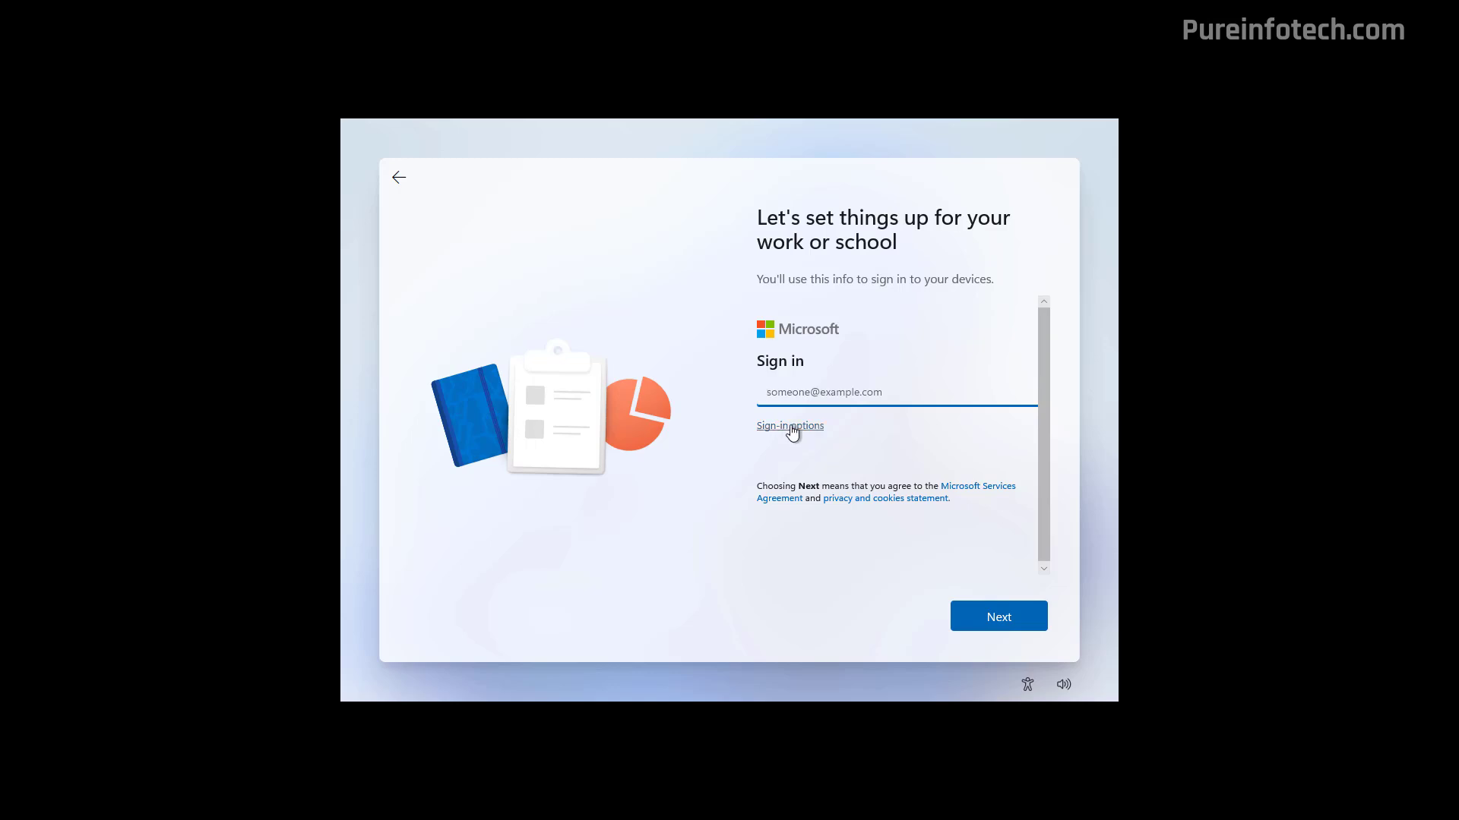
left_click(789, 426)
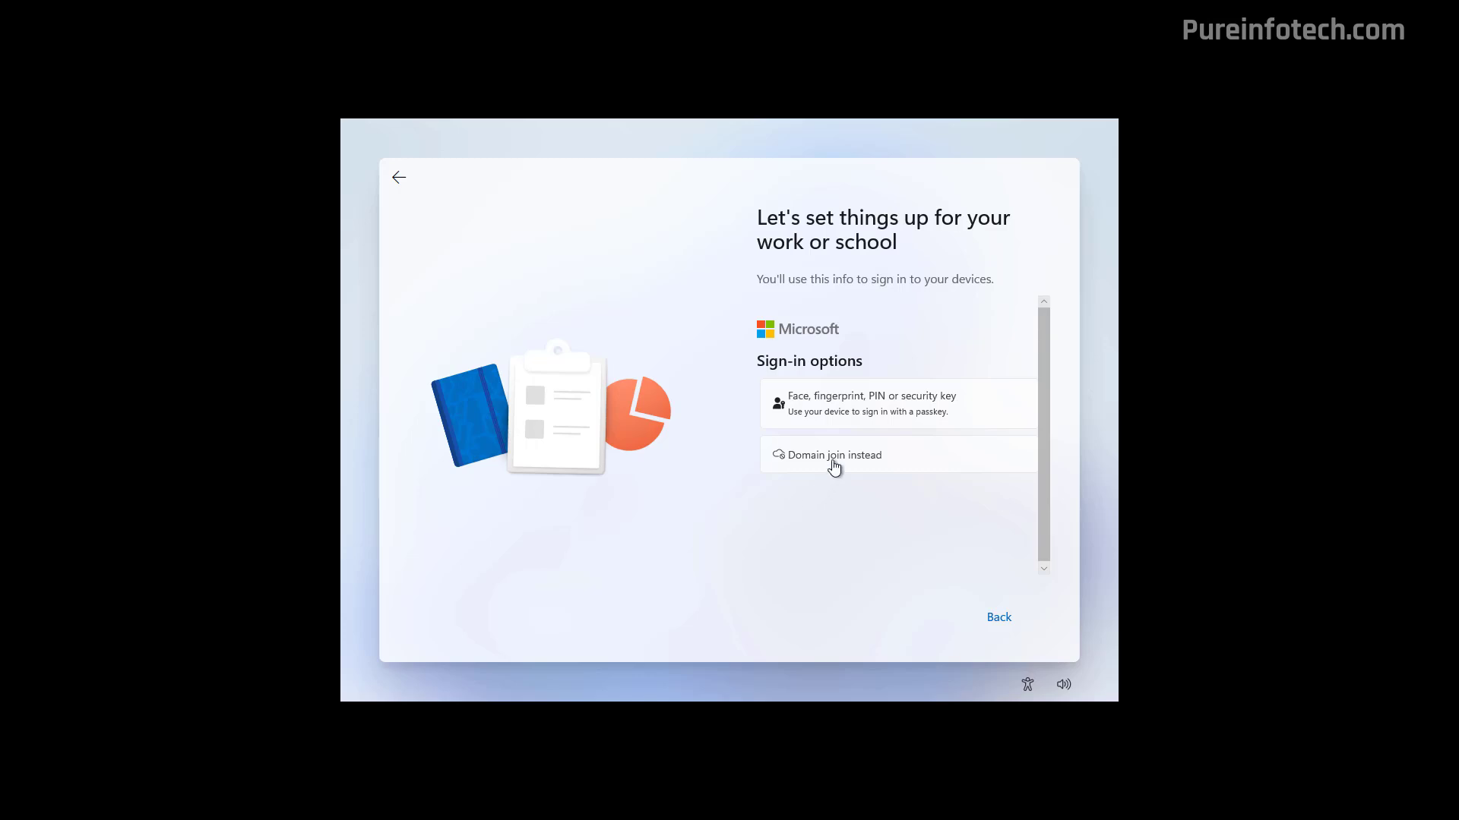
left_click(833, 455)
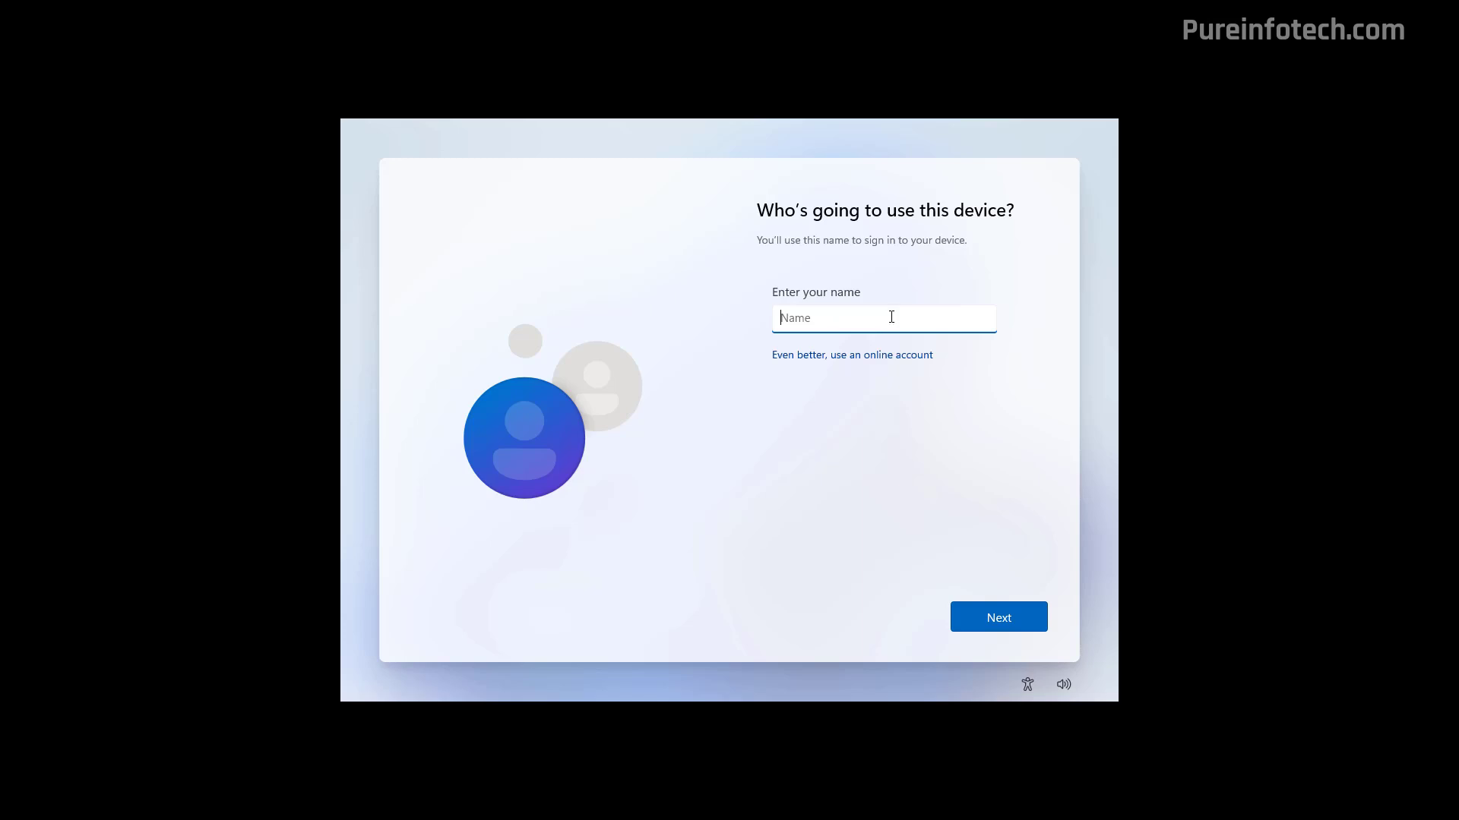
Step: Name the local account 'admin' and enter and confirm its password
type("admin")
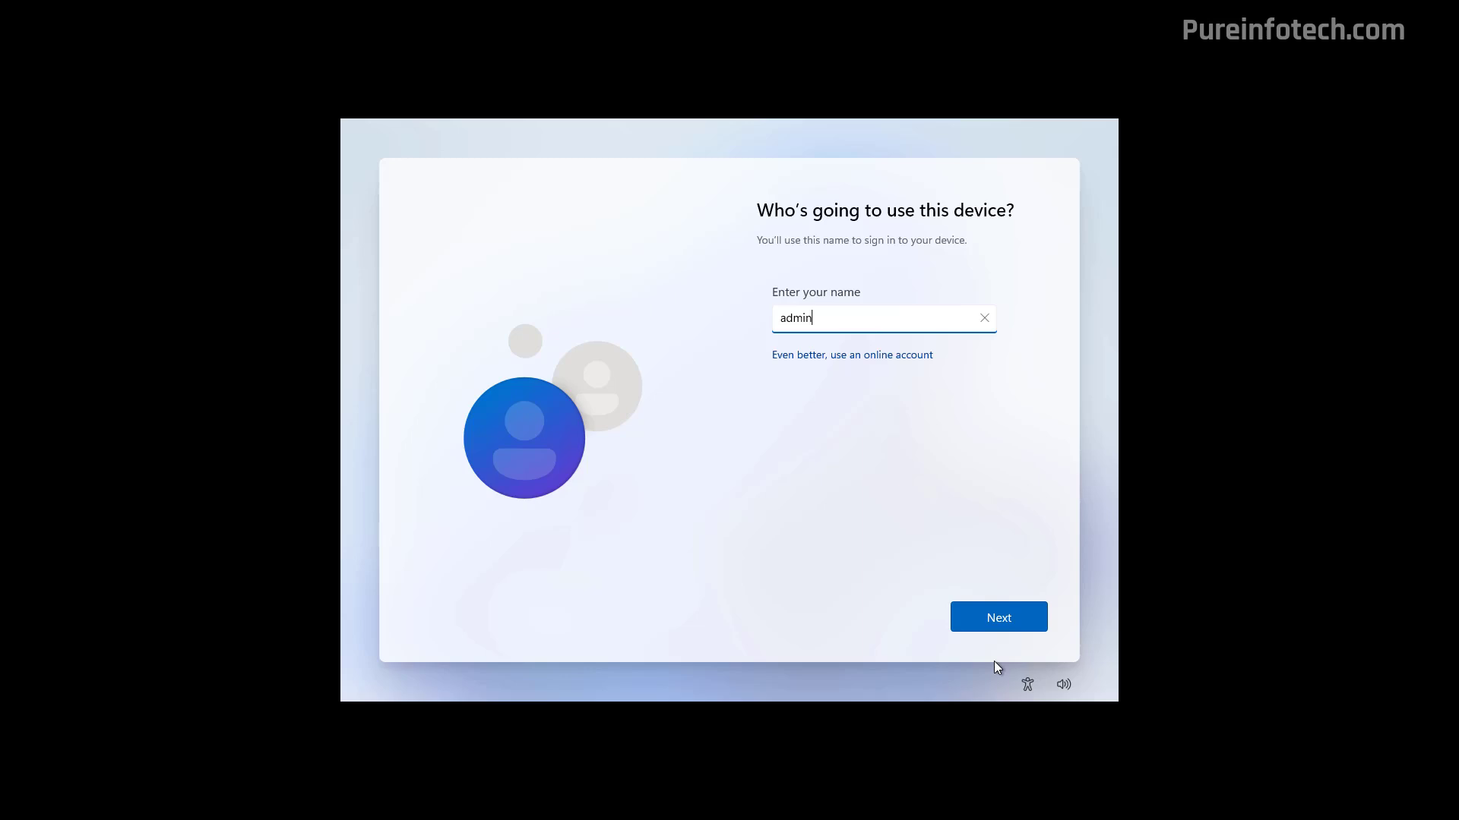
left_click(997, 617)
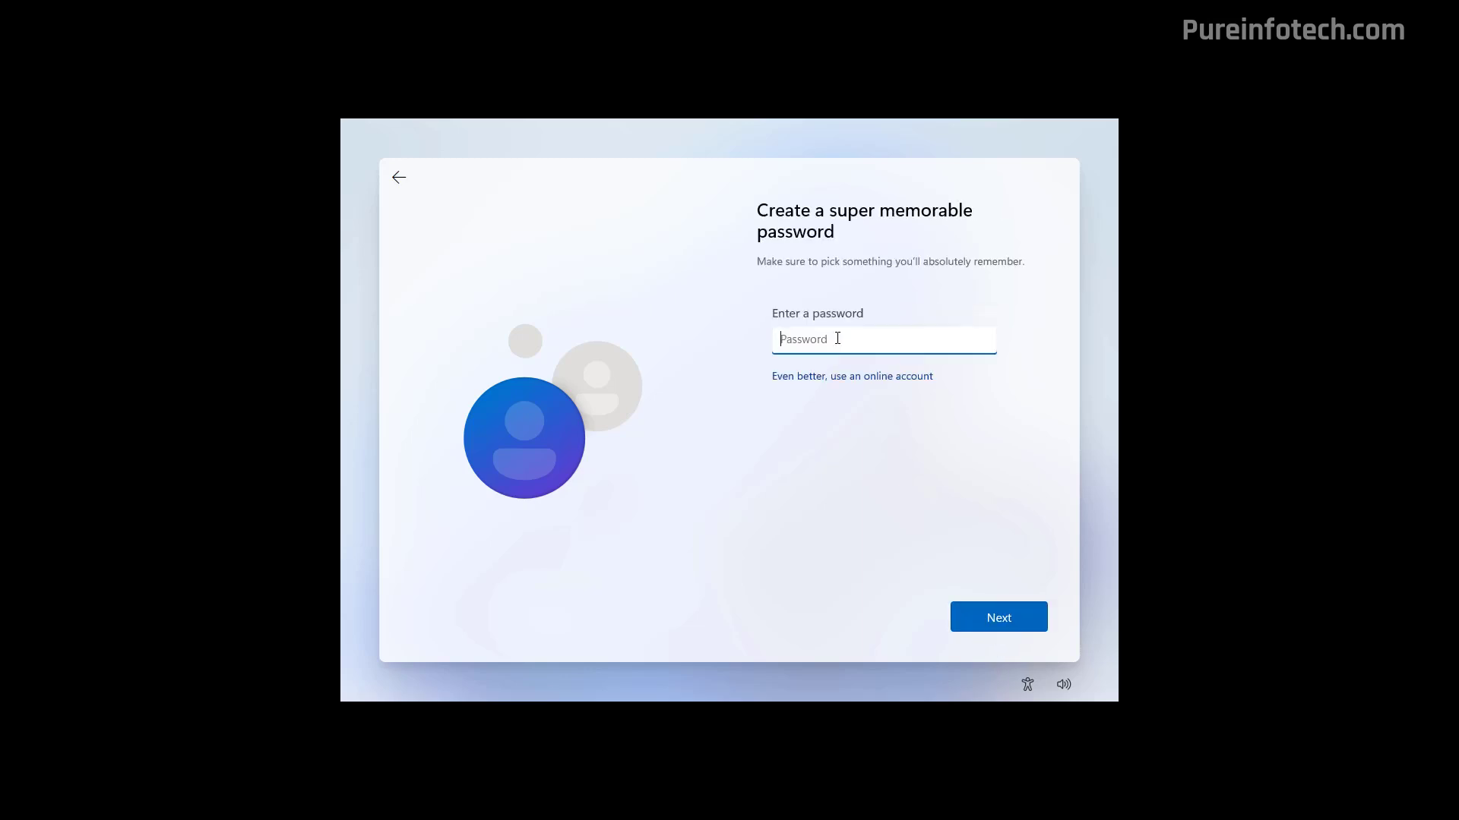
type("•")
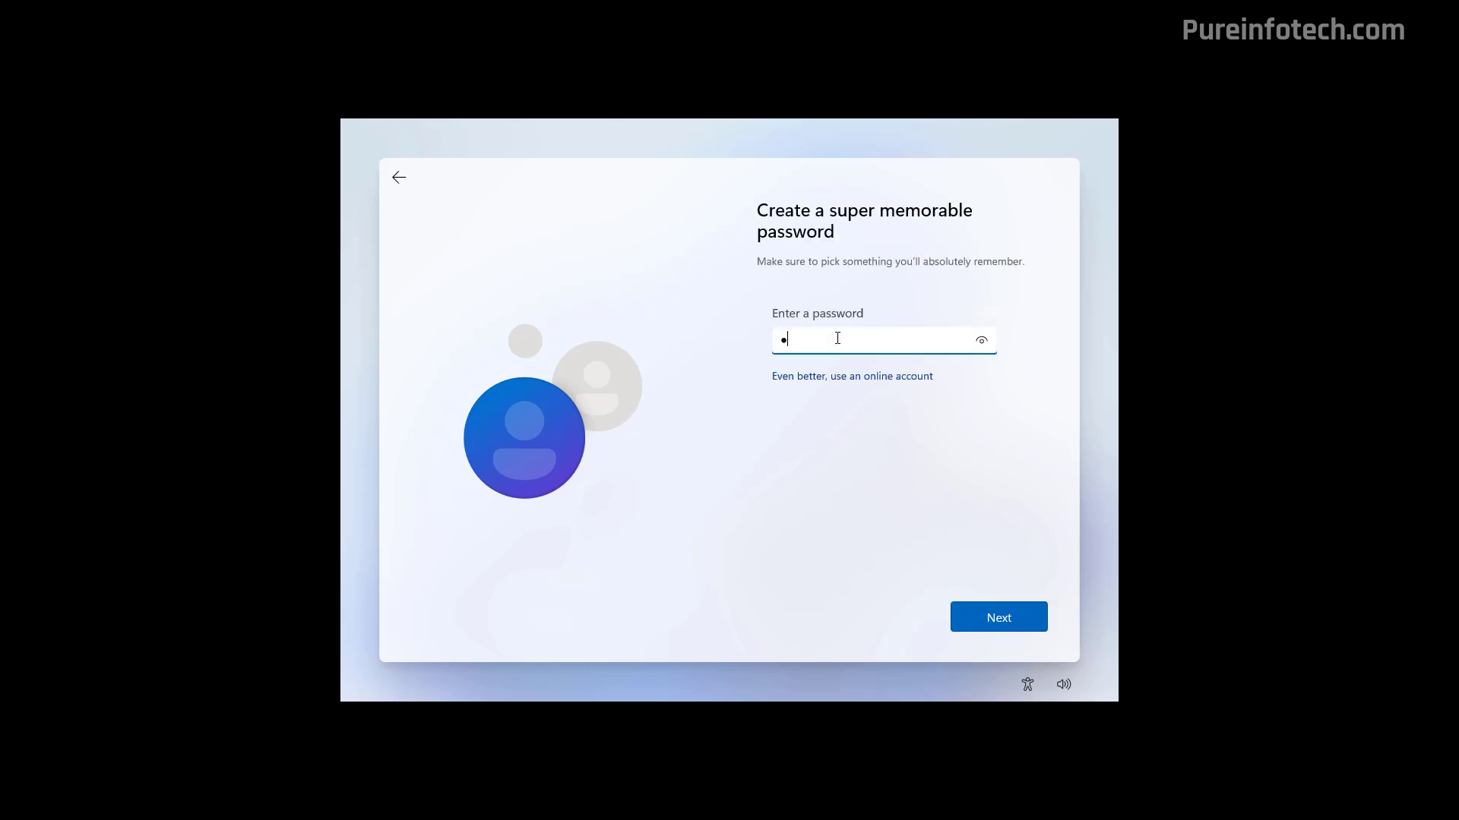
left_click(998, 617)
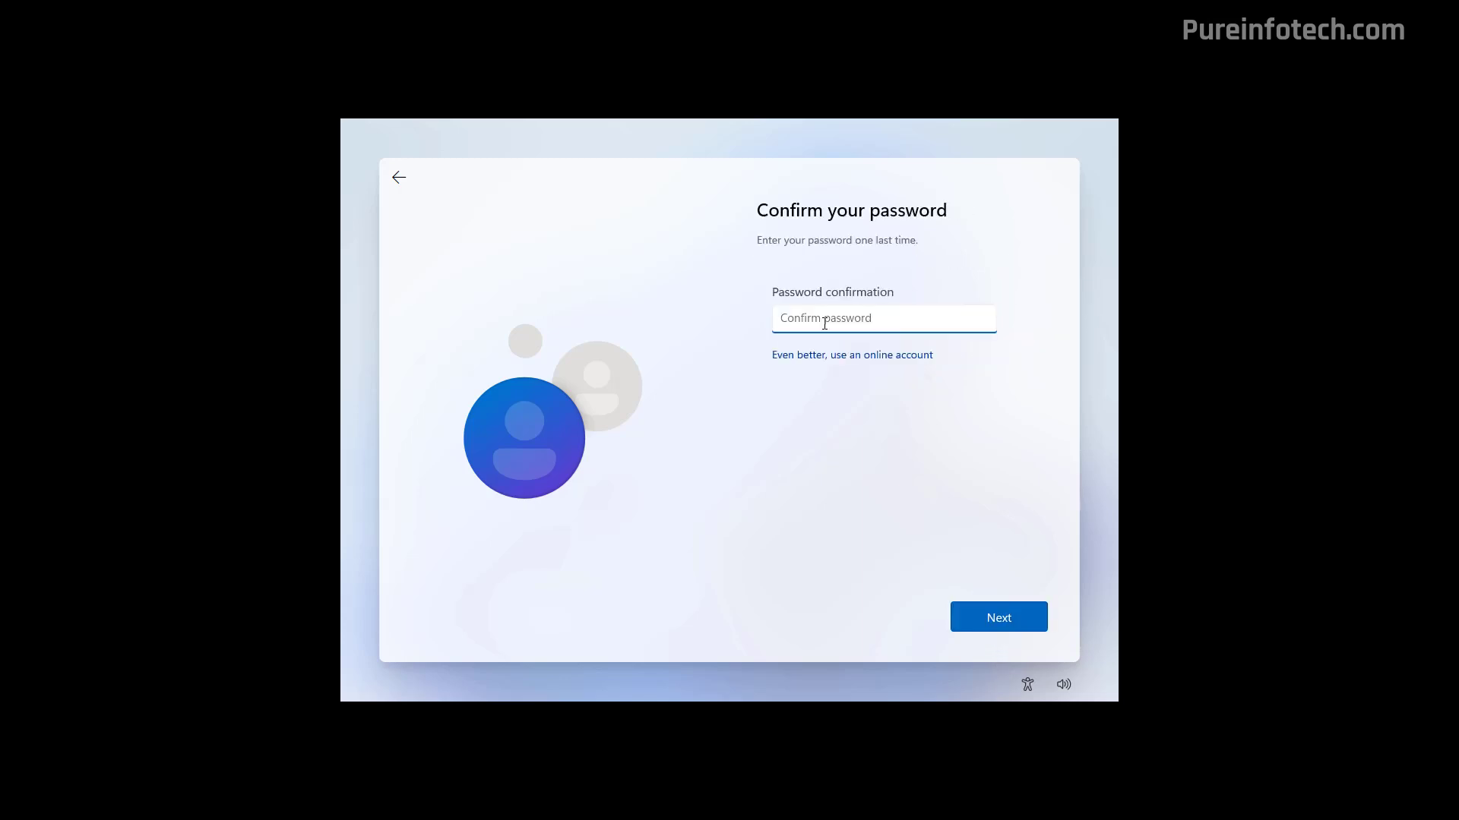
type("password")
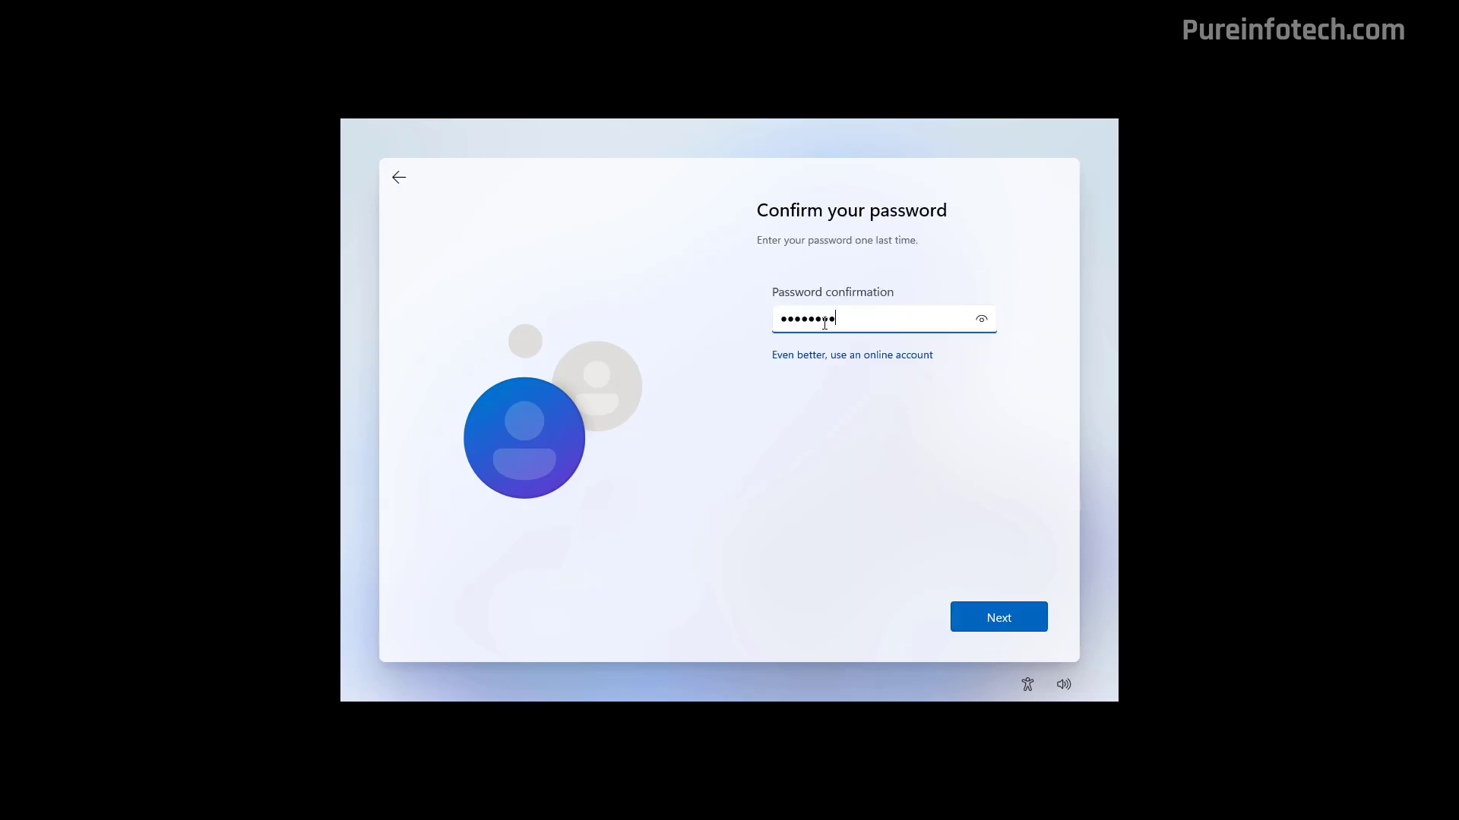
left_click(997, 617)
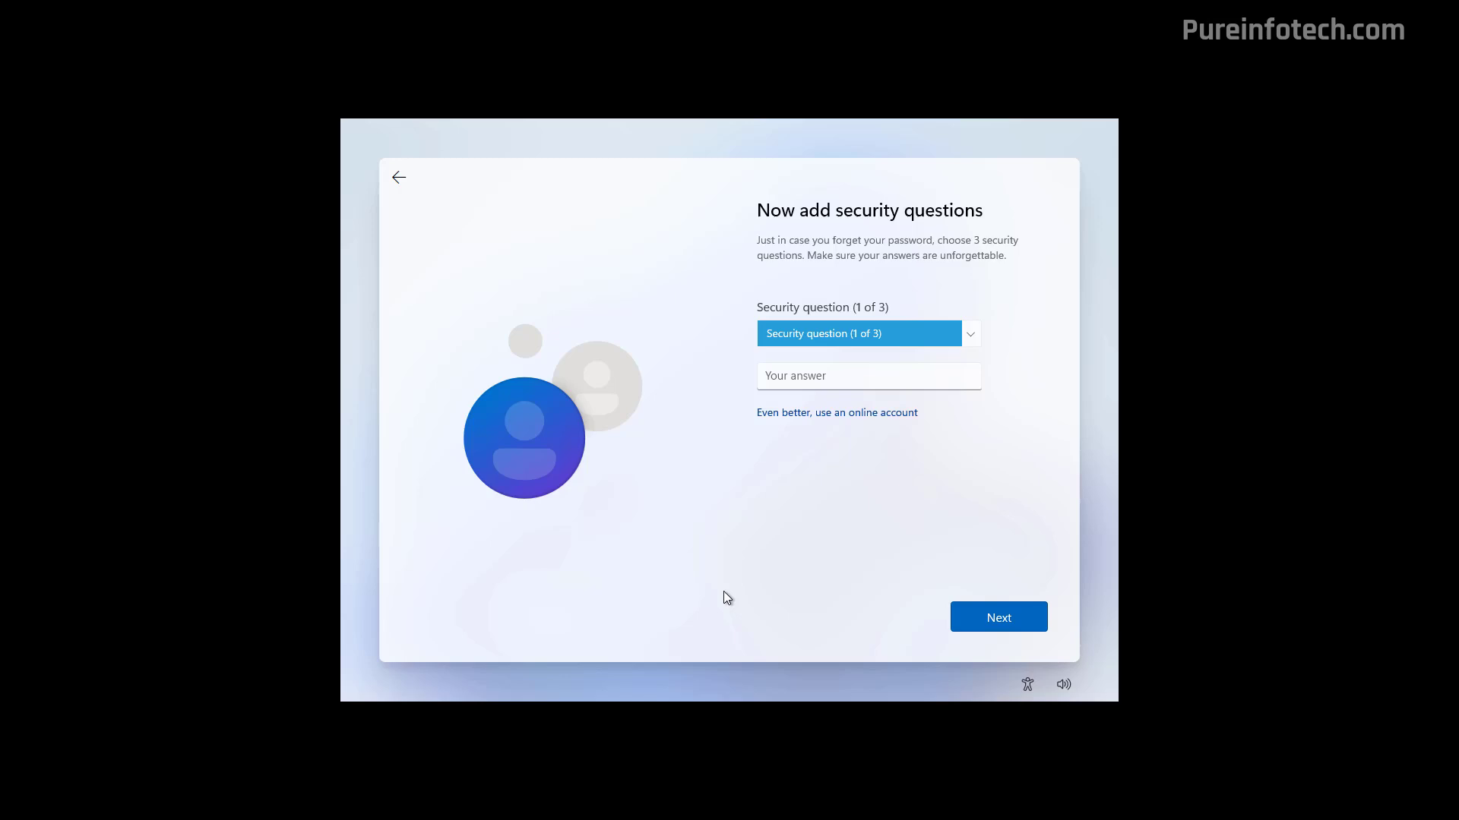
left_click(867, 332)
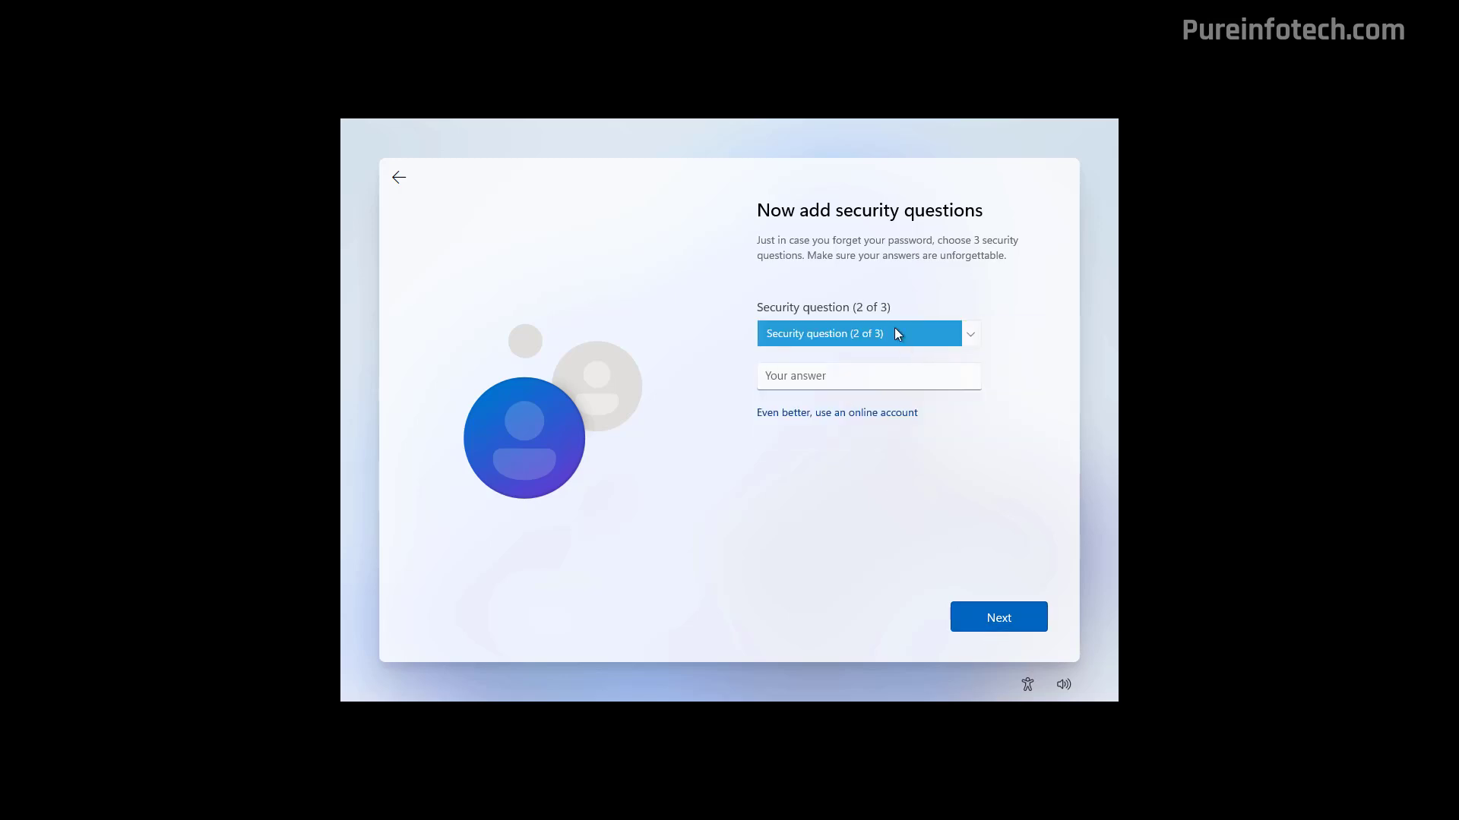
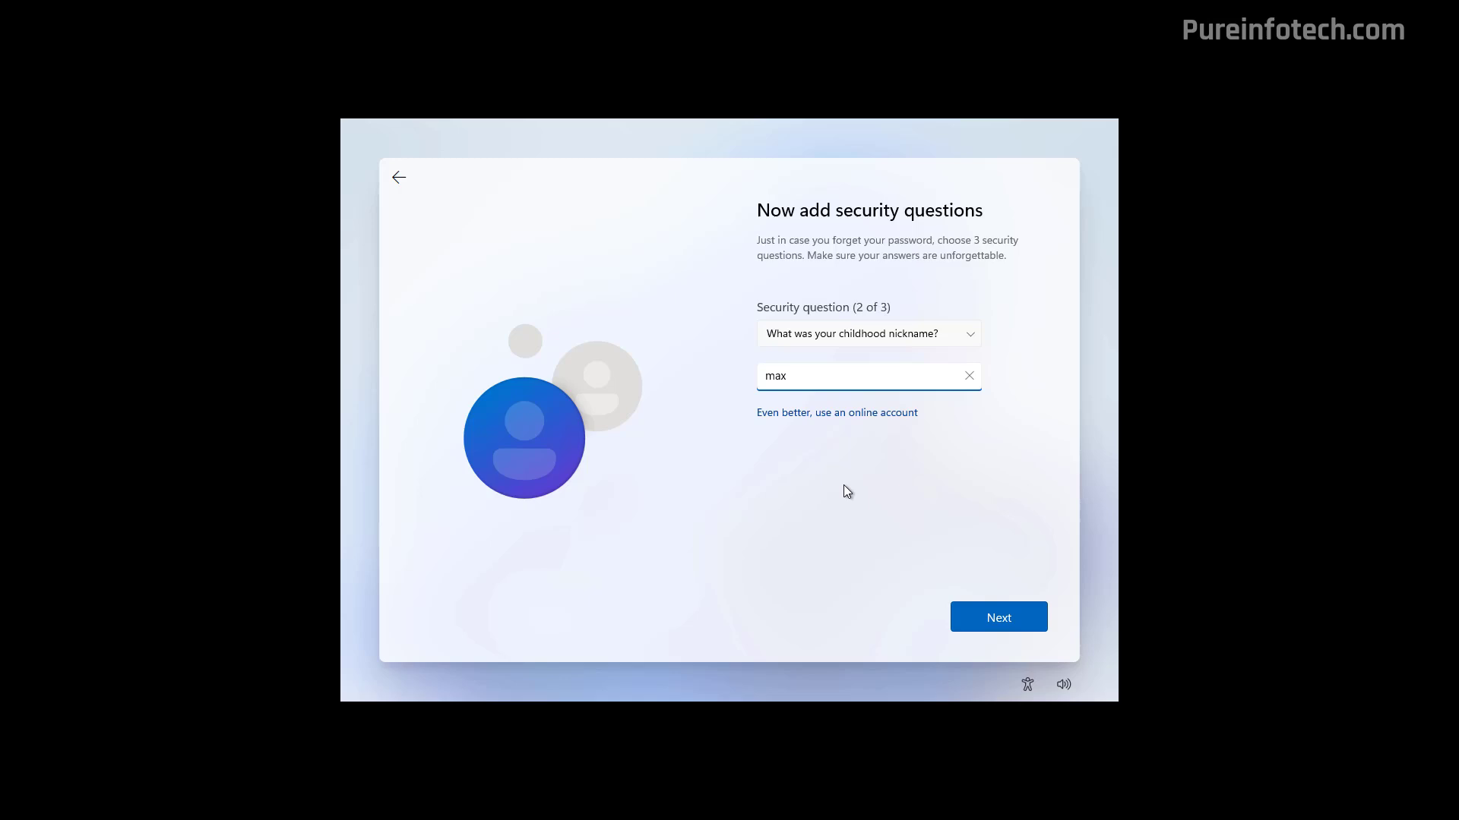
left_click(868, 334)
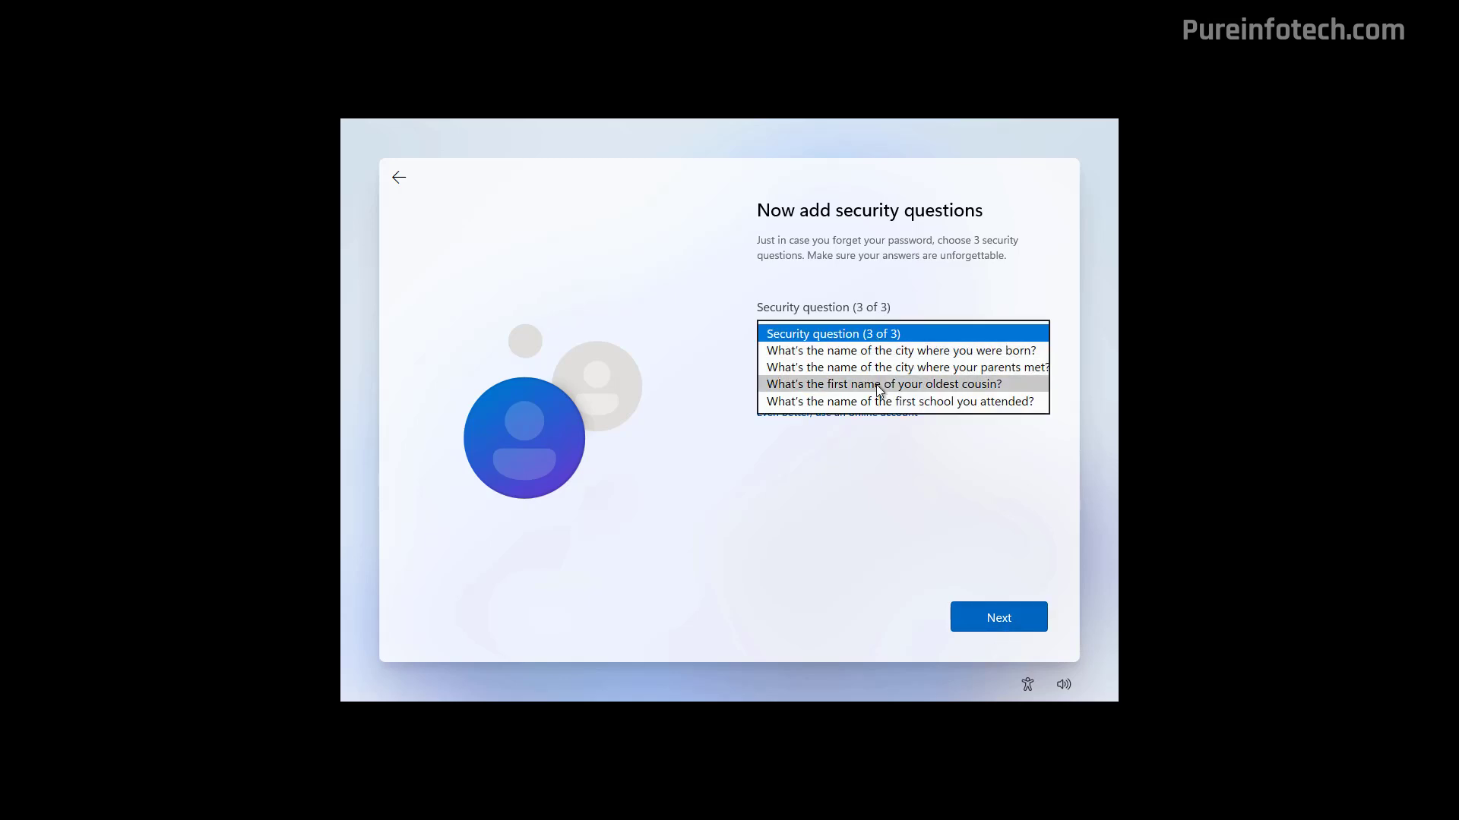
left_click(997, 617)
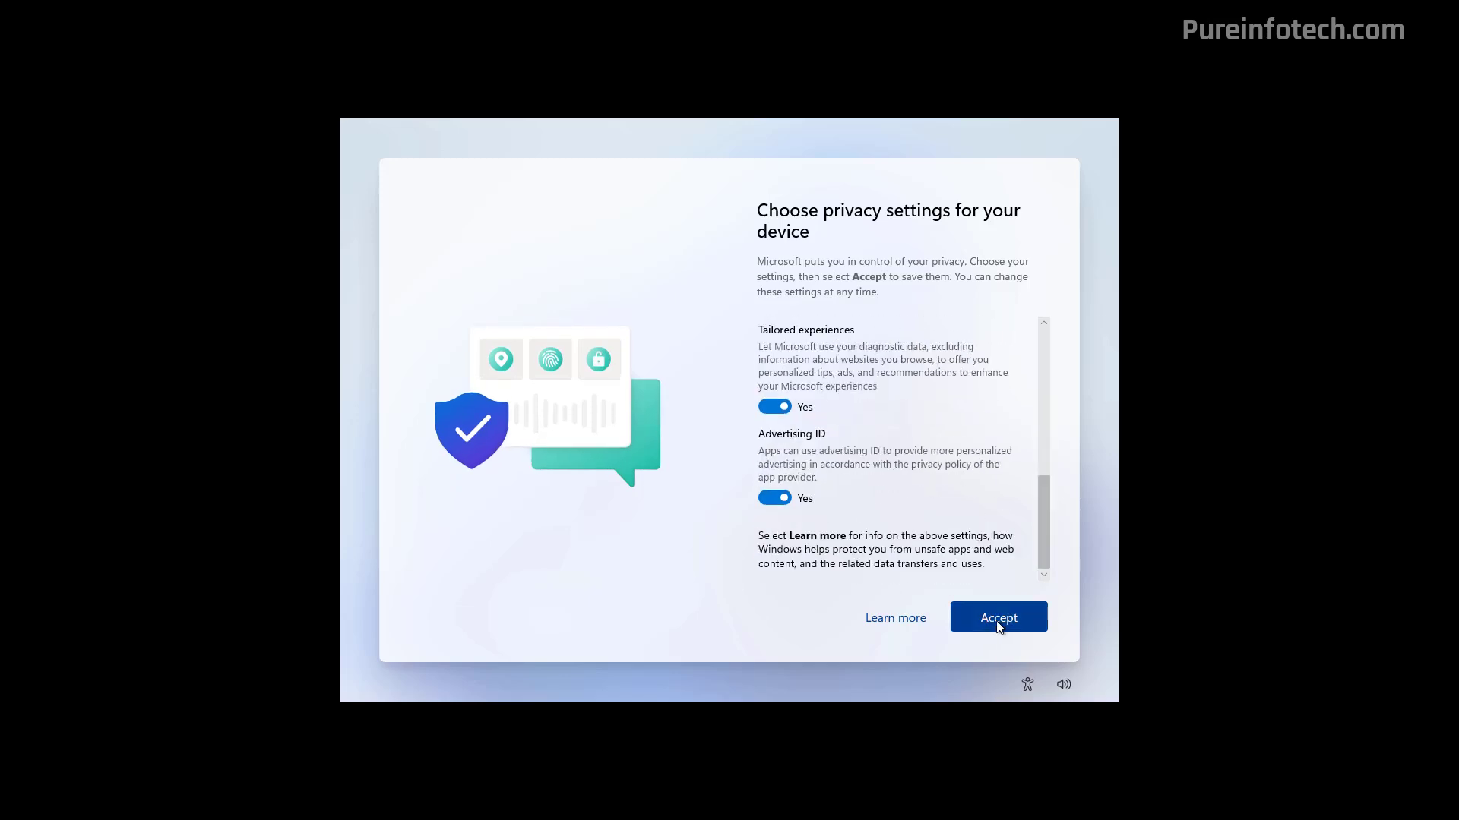
Step: Accept the privacy settings so setup finishes on the admin account
left_click(997, 617)
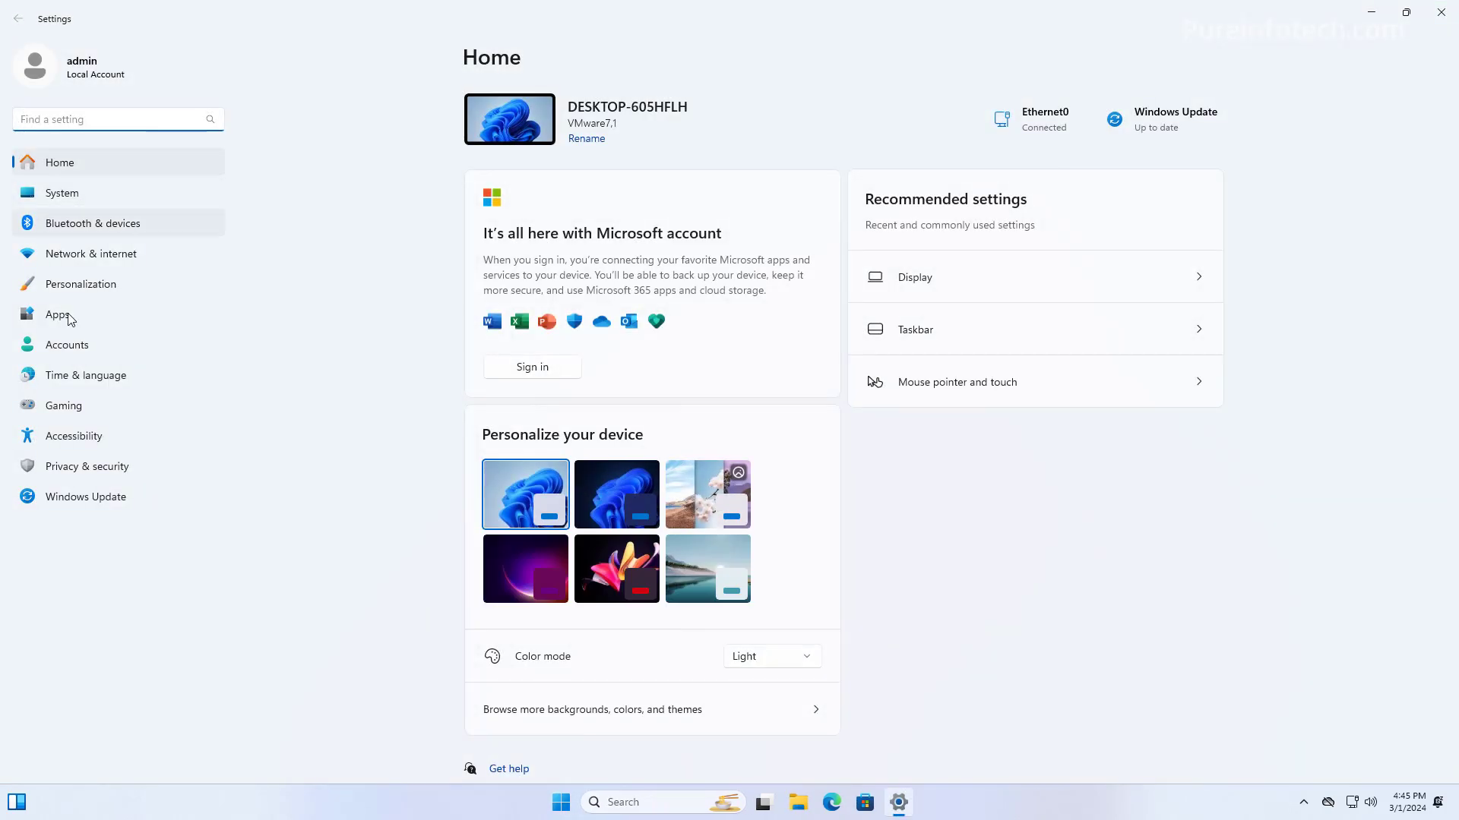
Step: Open Accounts > Your info and choose 'Sign in with a Microsoft account instead'
left_click(66, 344)
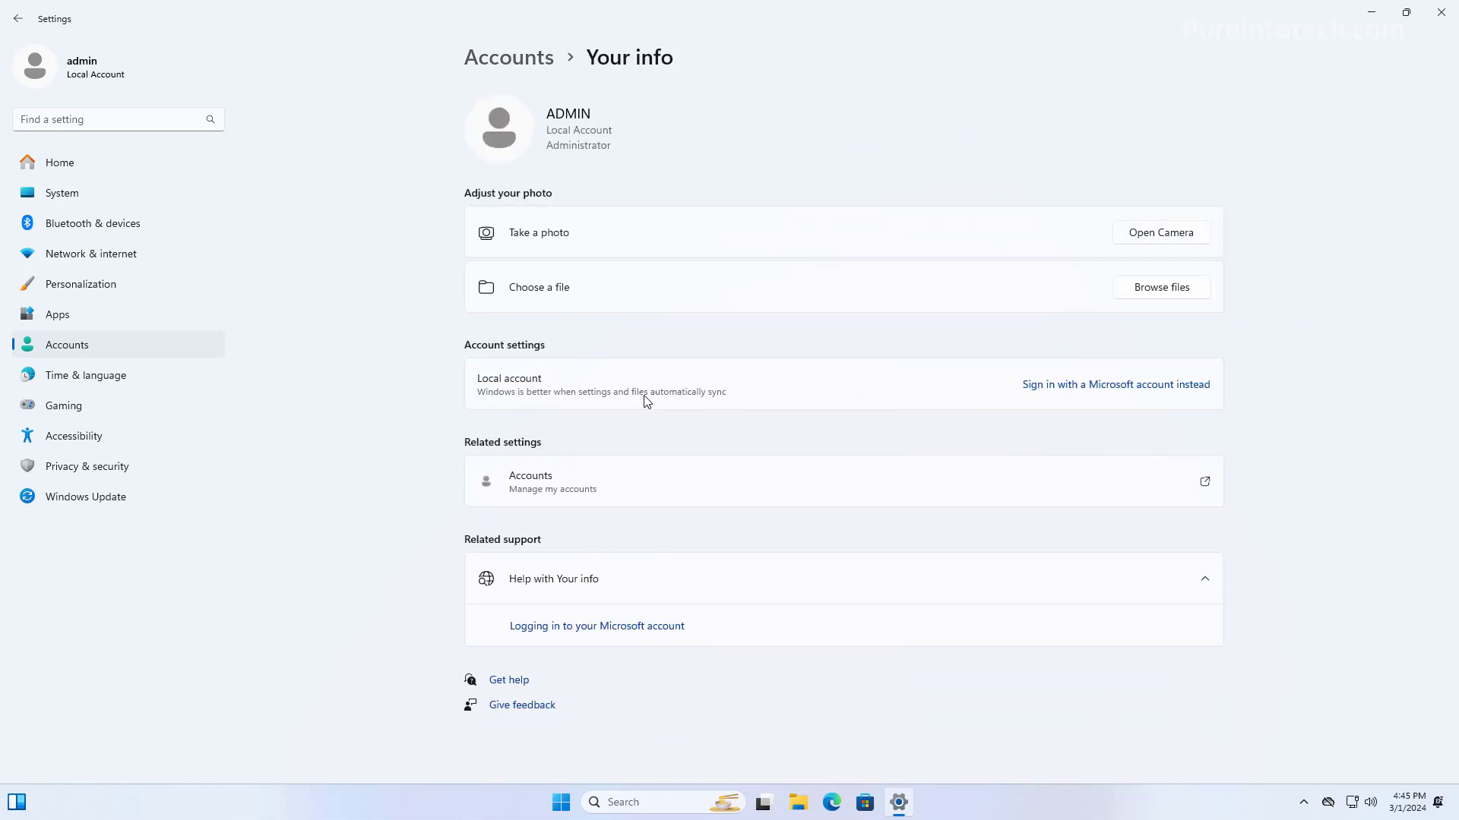
mouse_move(1104, 400)
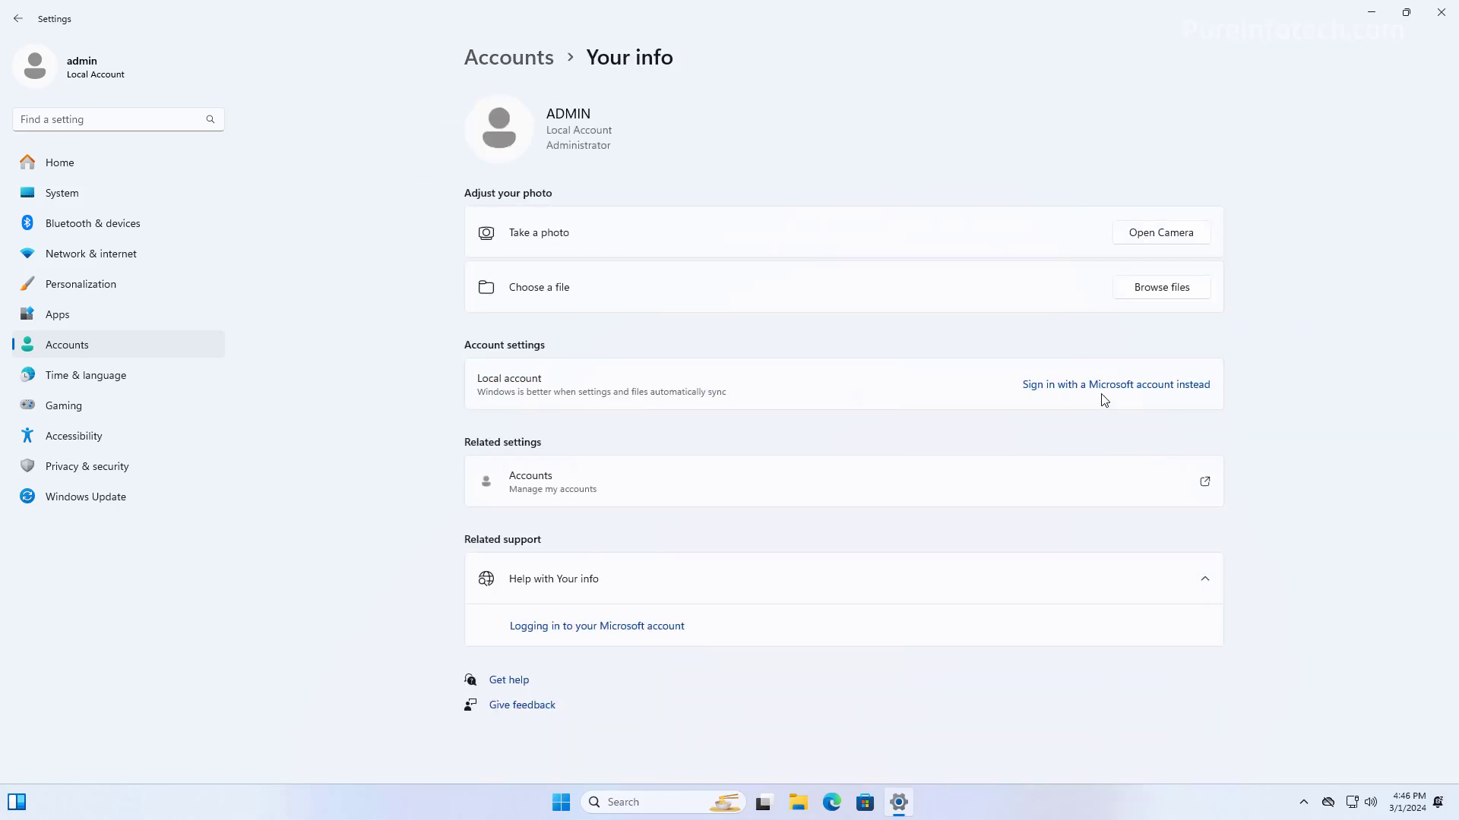
left_click(1115, 385)
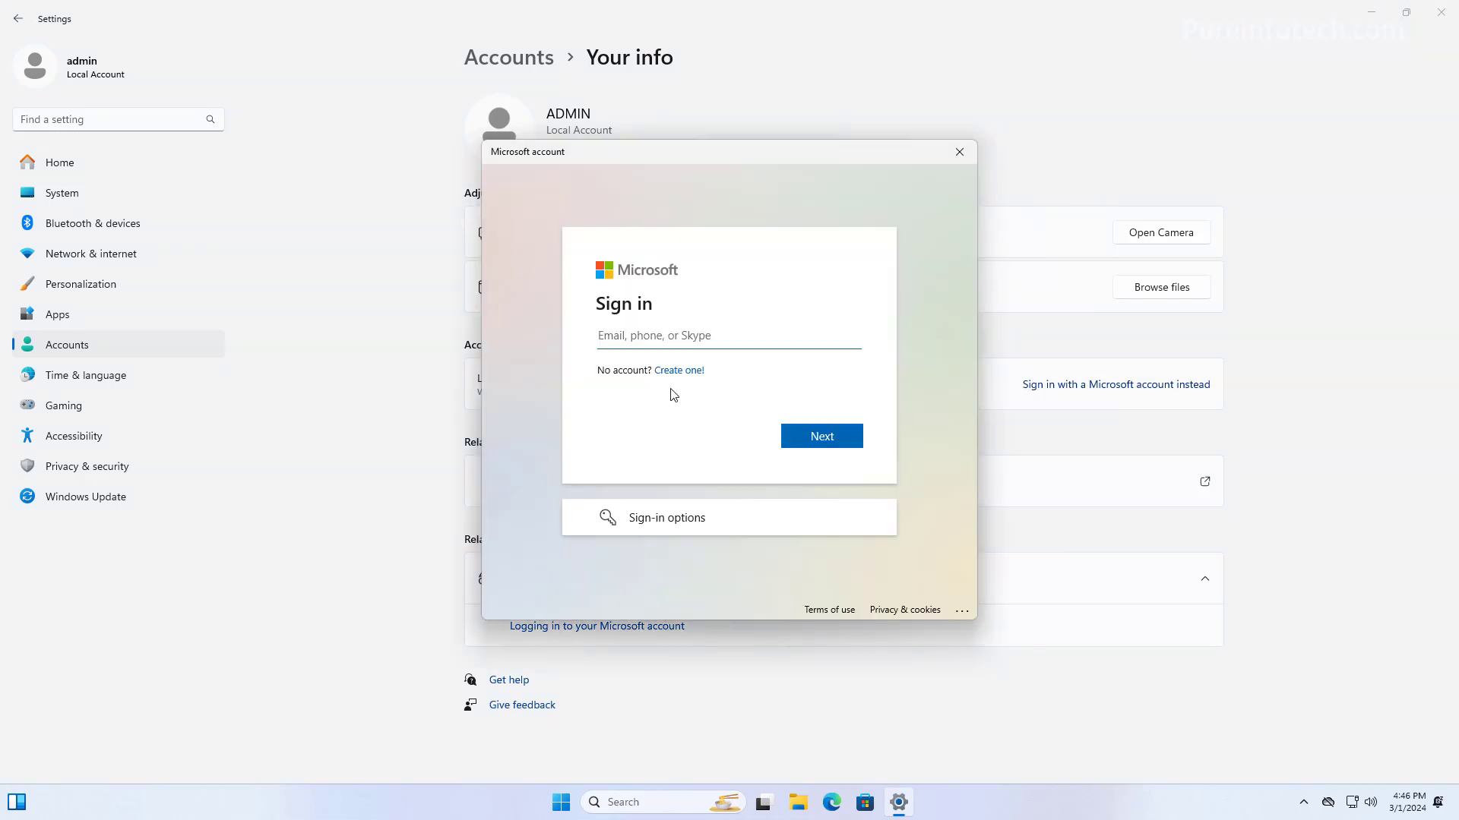
left_click(728, 335)
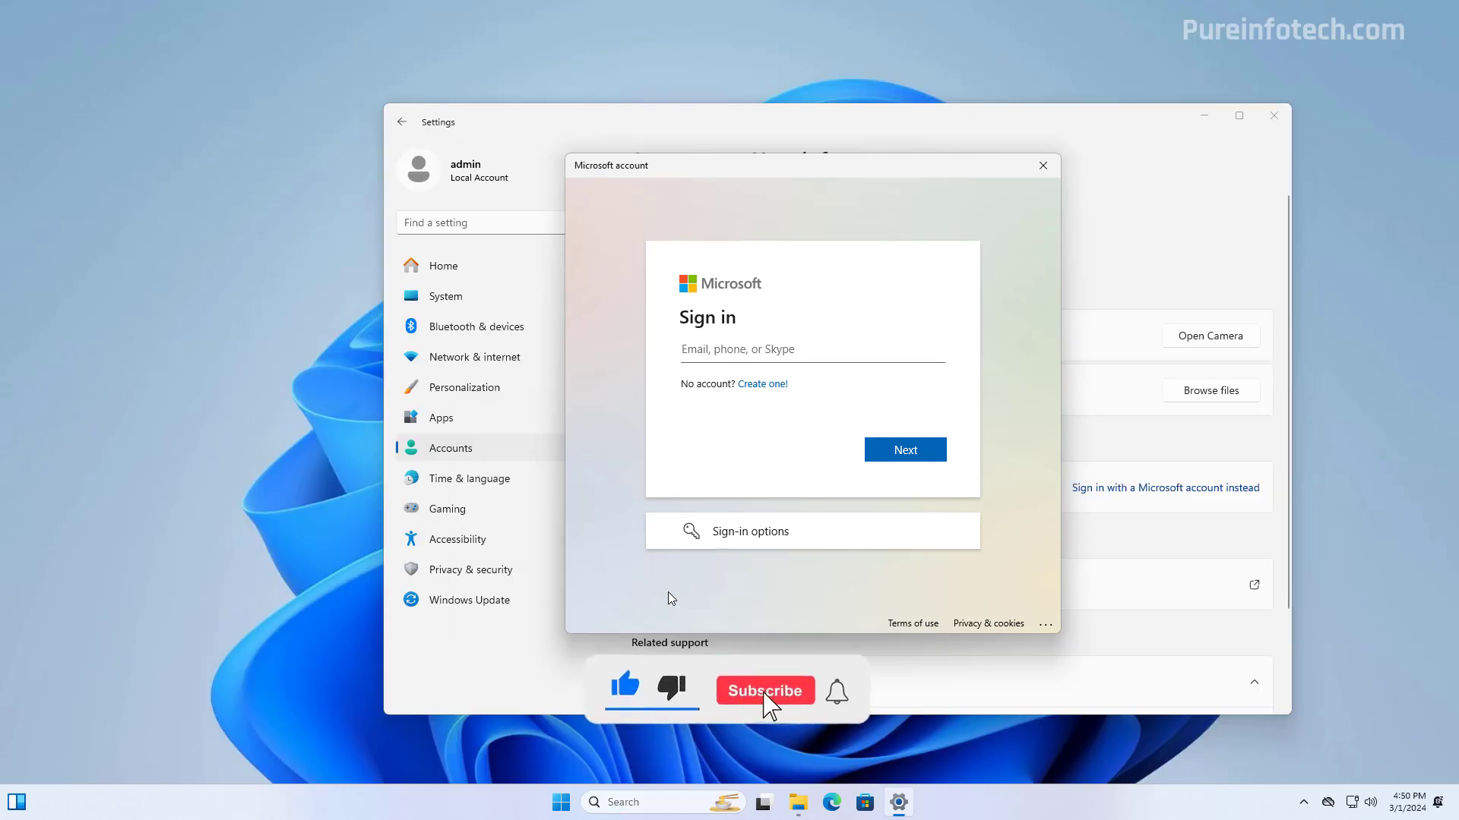
left_click(765, 691)
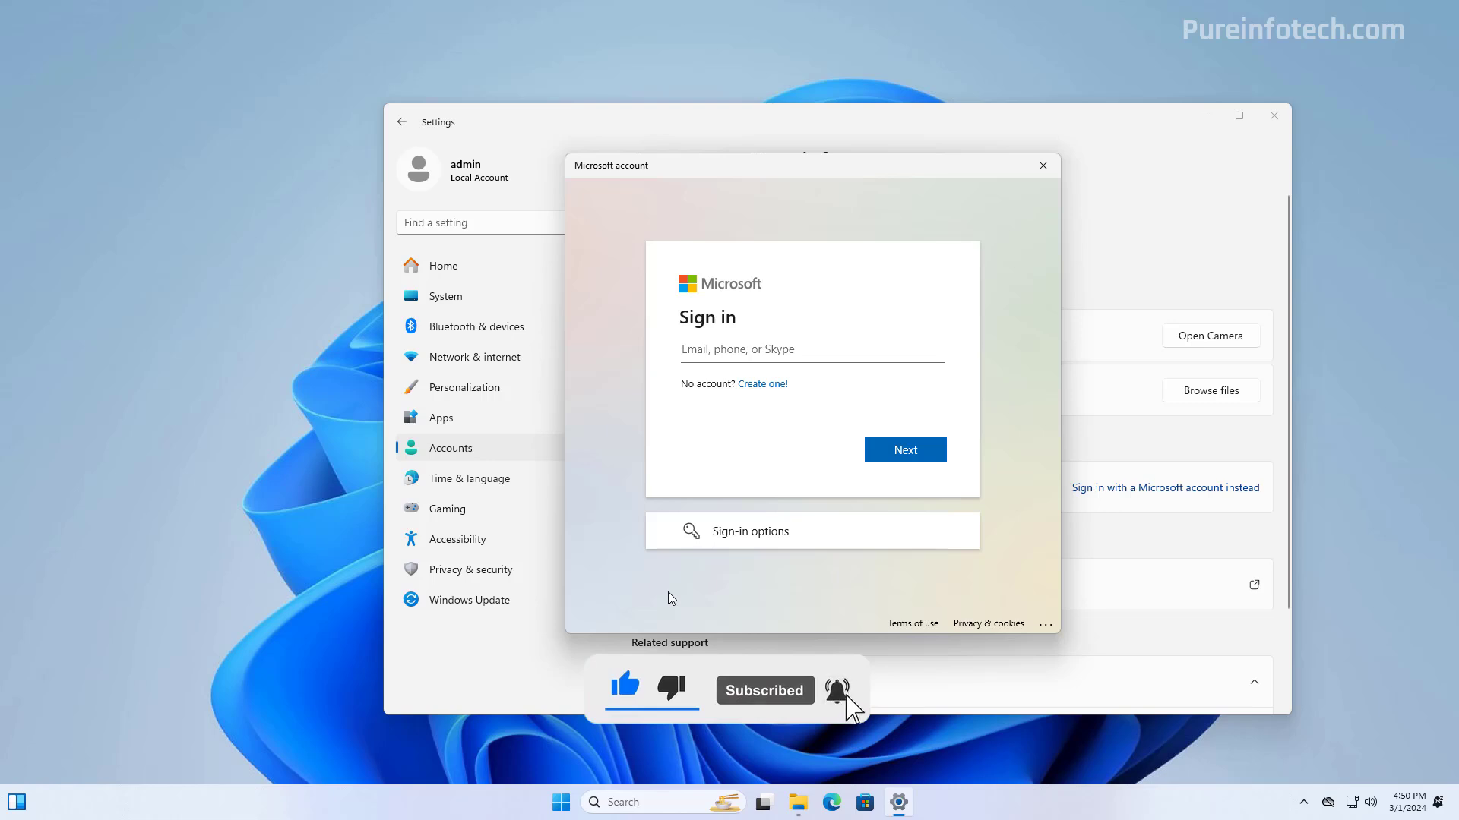